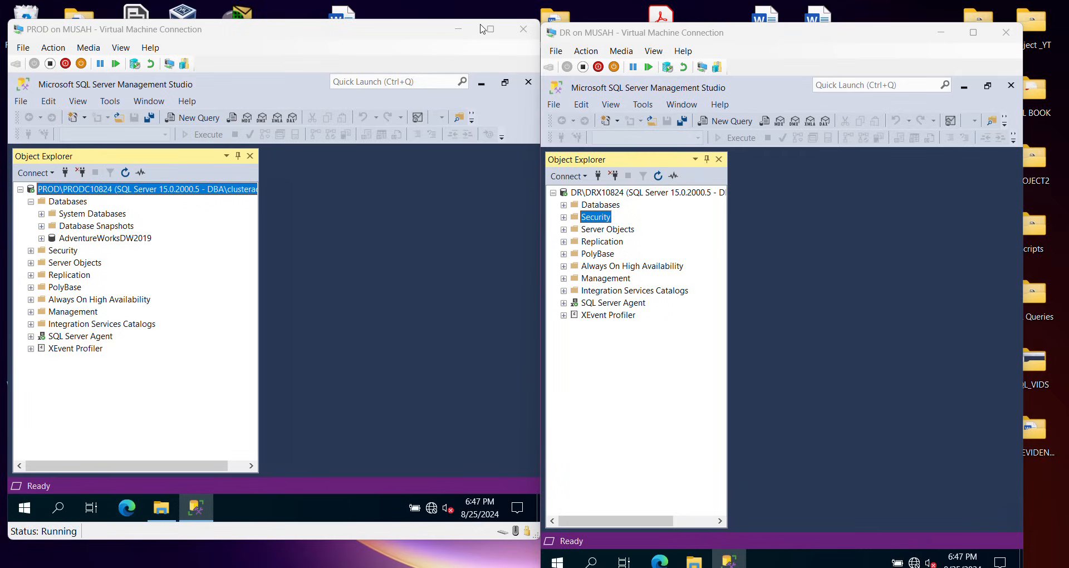
mouse_move(359, 23)
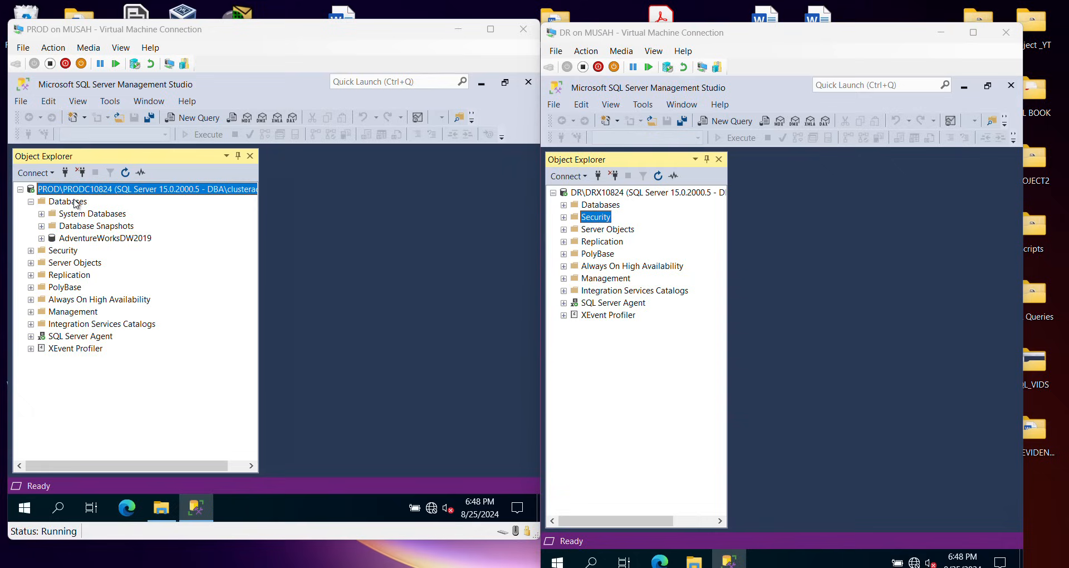
mouse_move(148, 239)
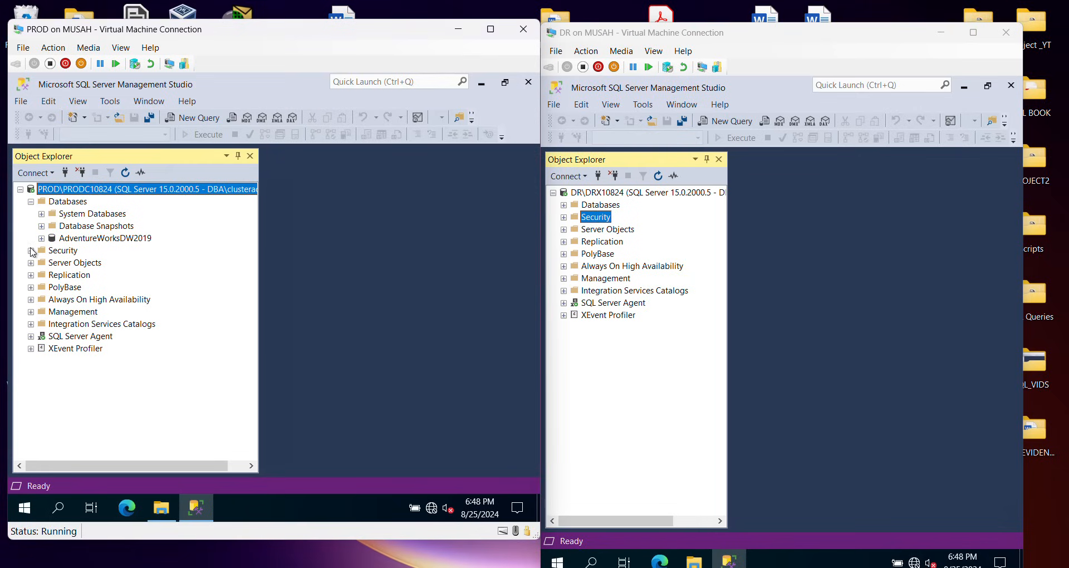
Expand PROD's Security > Logins in Object Explorer, review the logins, then collapse the list.
left_click(30, 250)
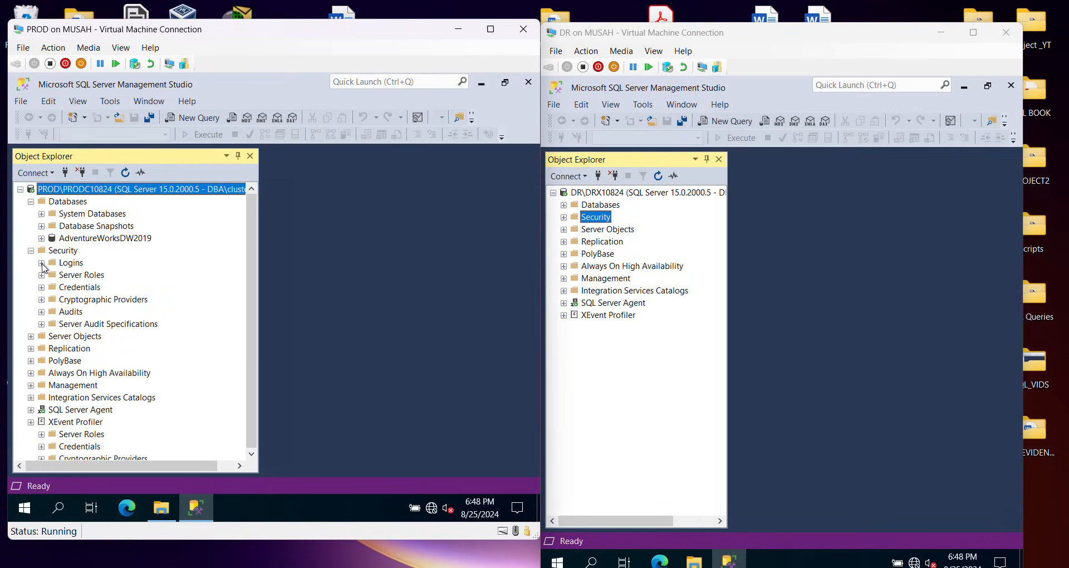
left_click(41, 262)
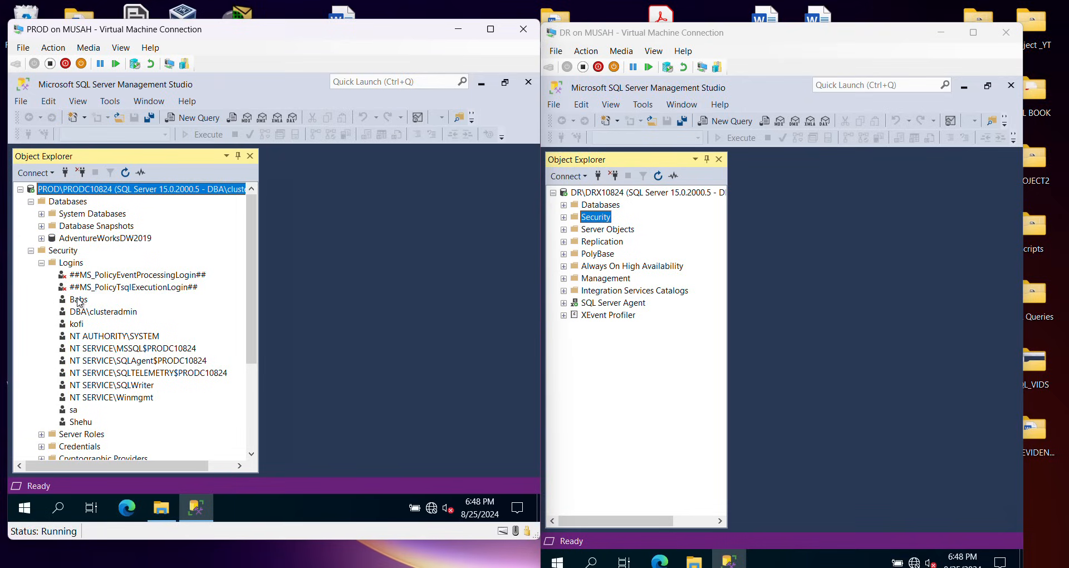
mouse_move(73, 409)
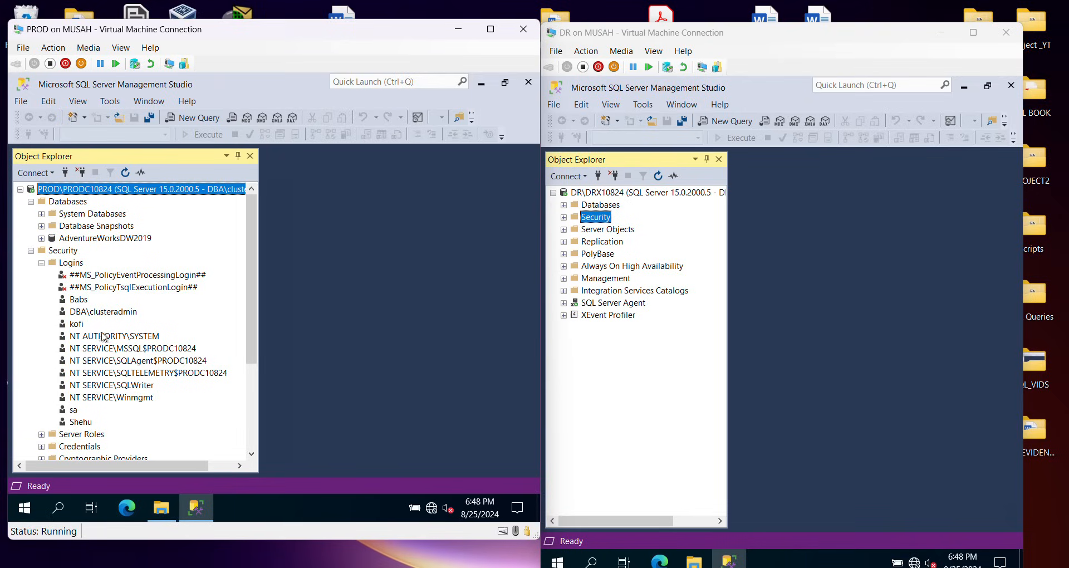
left_click(42, 262)
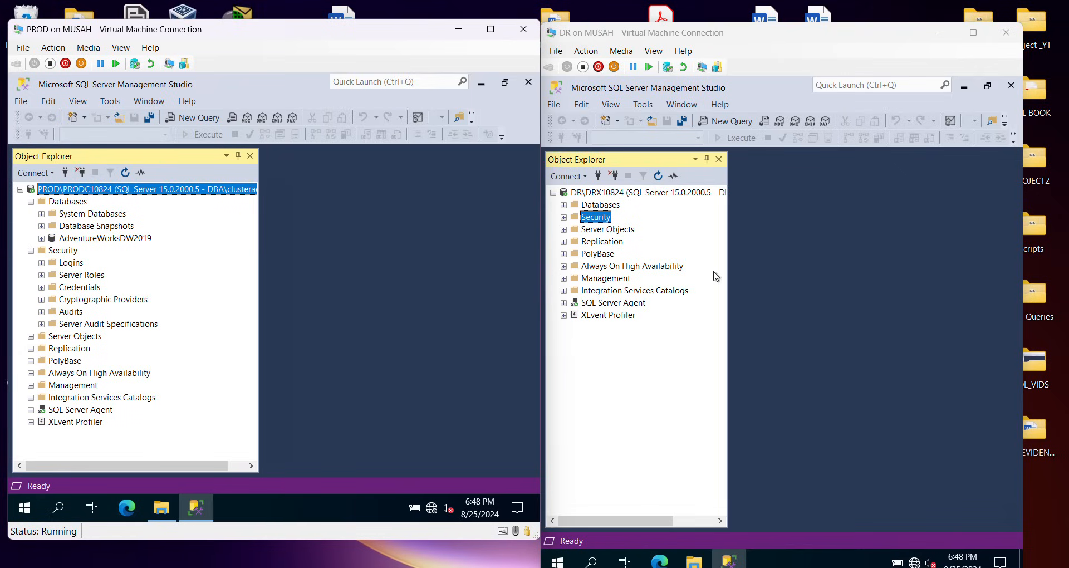
mouse_move(584, 207)
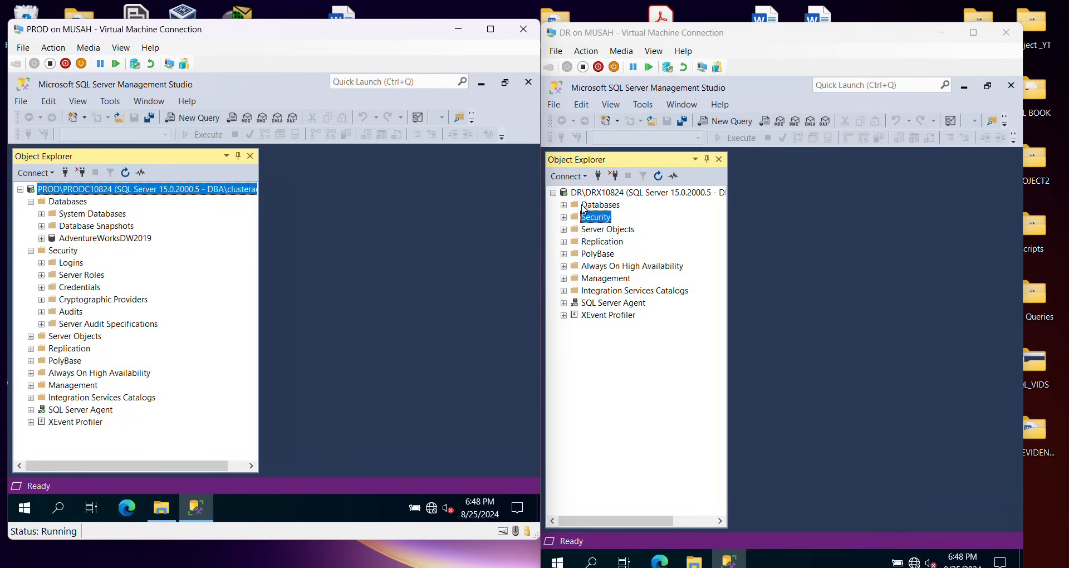
Expand DR's Databases and Security logins, then reopen PROD's logins to compare them.
left_click(564, 204)
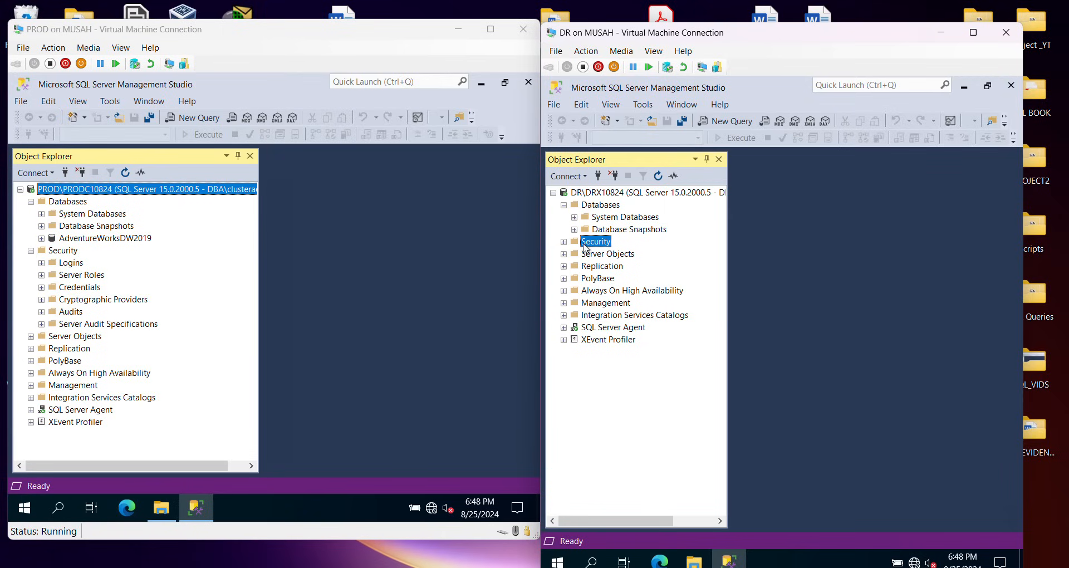
left_click(563, 254)
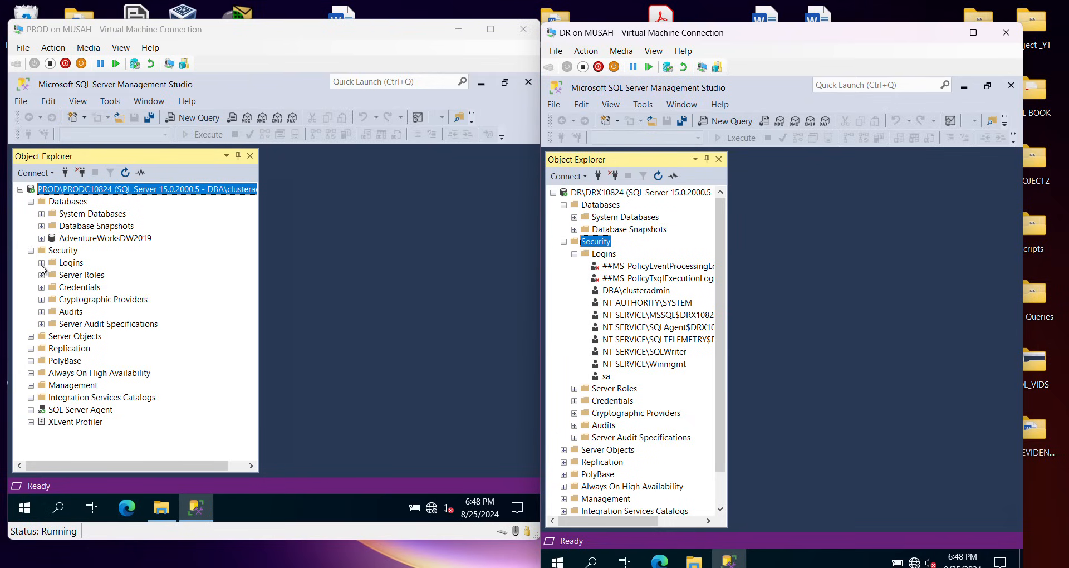
left_click(42, 262)
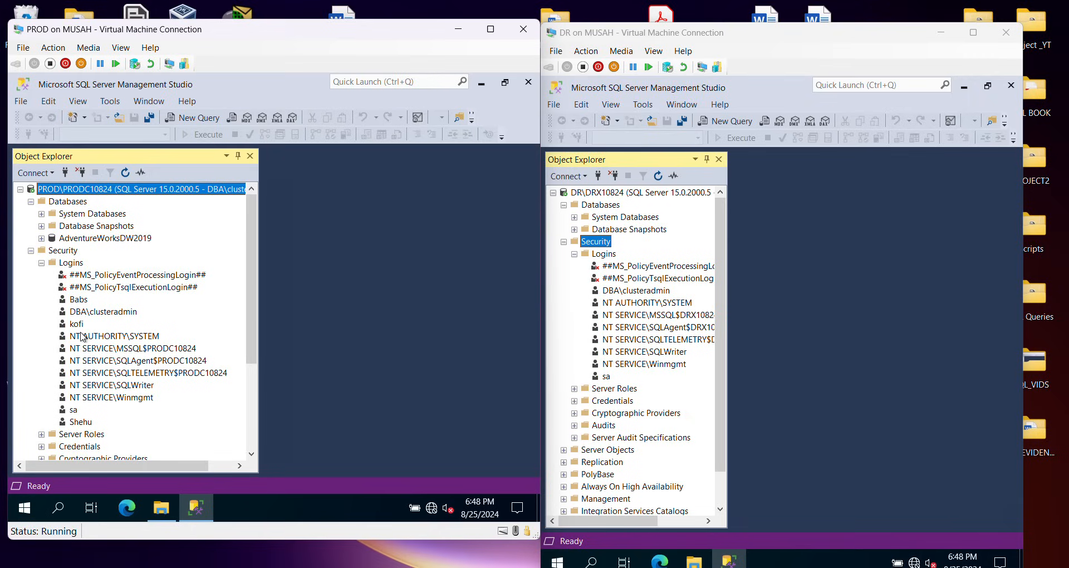
mouse_move(208, 181)
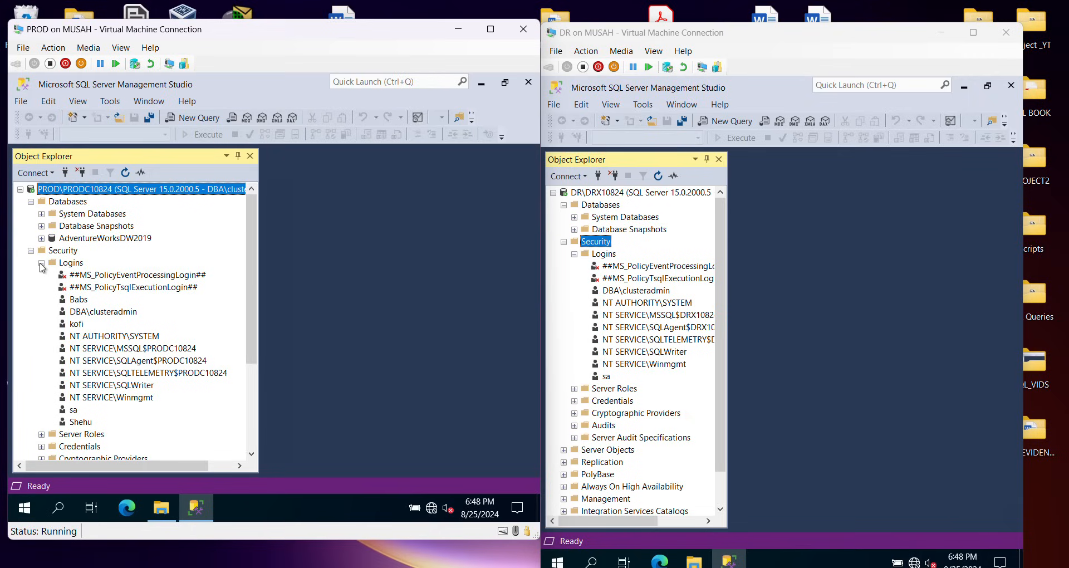
left_click(42, 250)
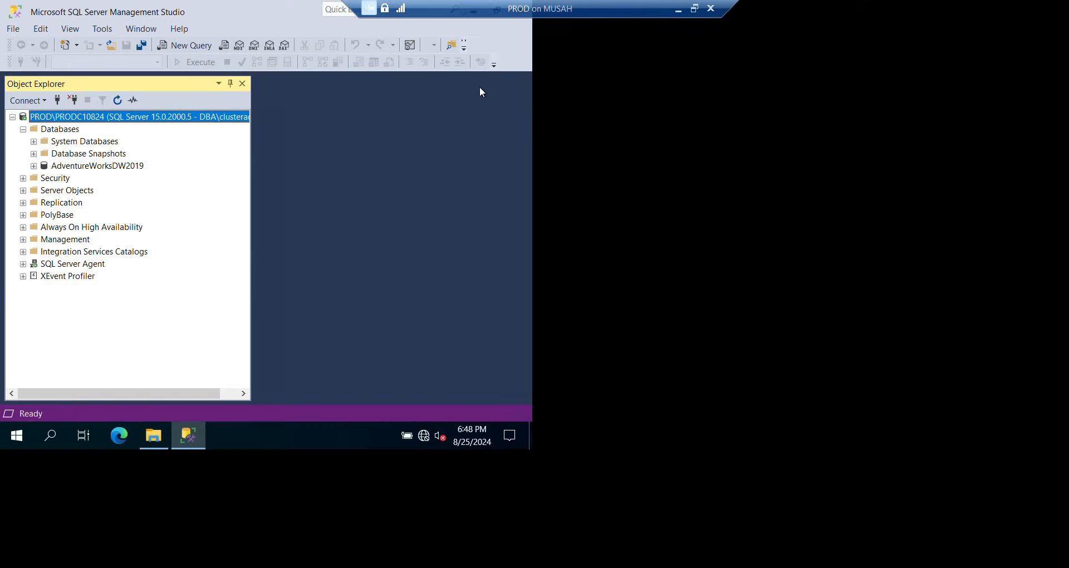
Minimize Management Studio and launch Data Migration Assistant from the desktop shortcut.
left_click(695, 9)
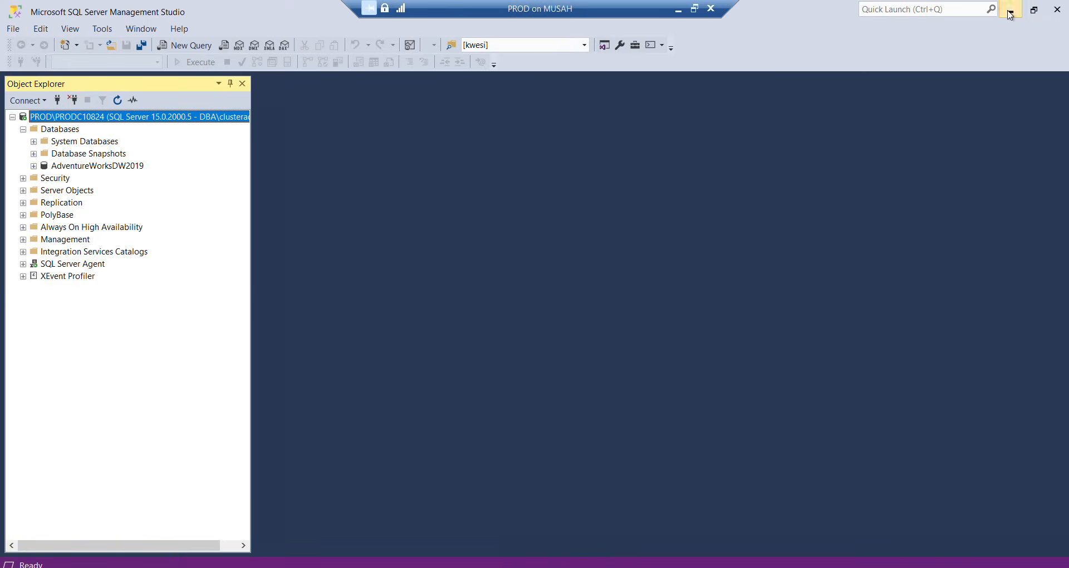
left_click(680, 8)
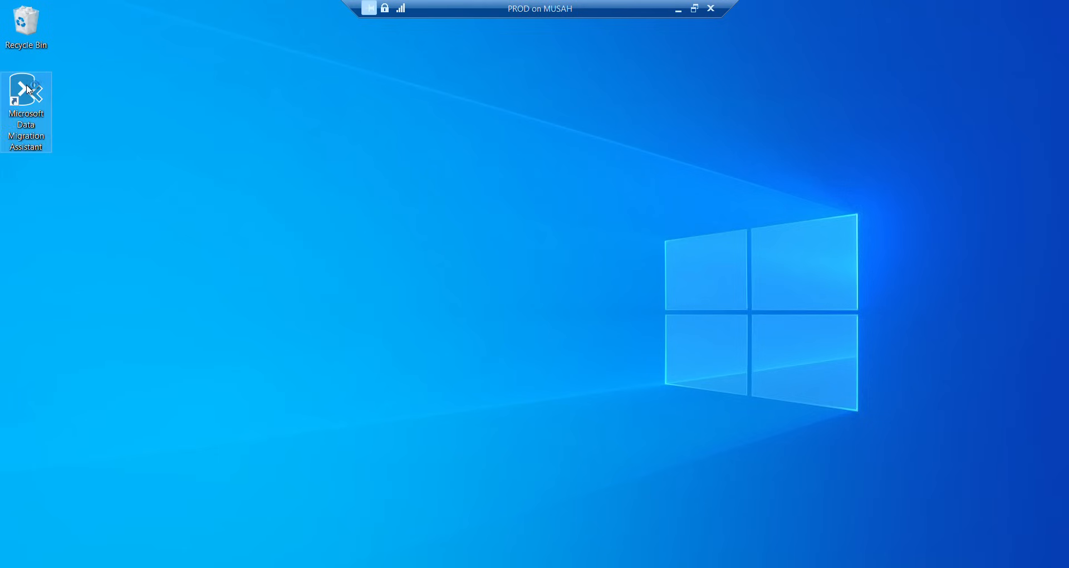
double_click(27, 95)
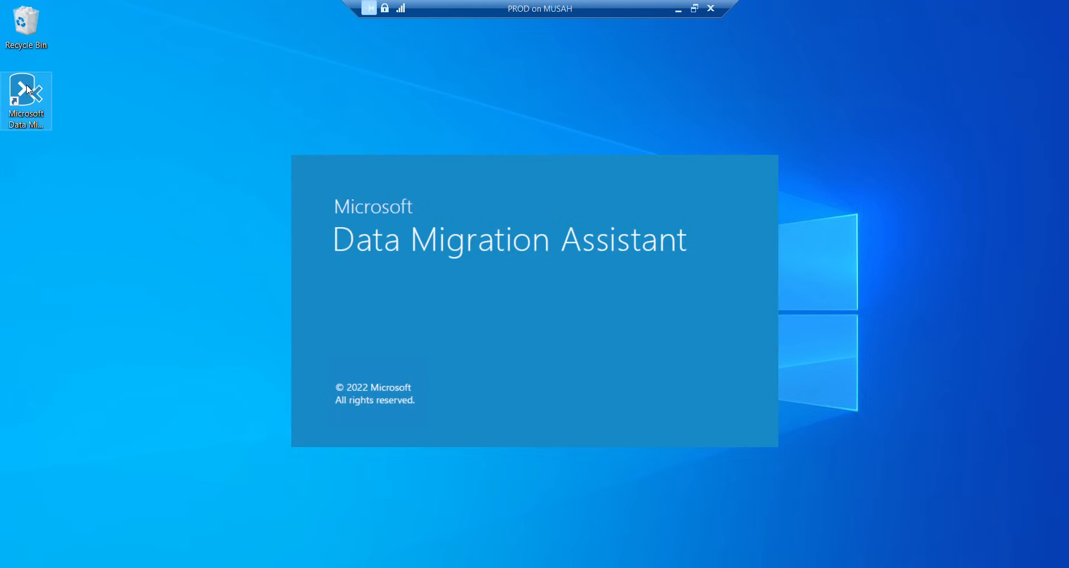
mouse_move(368, 6)
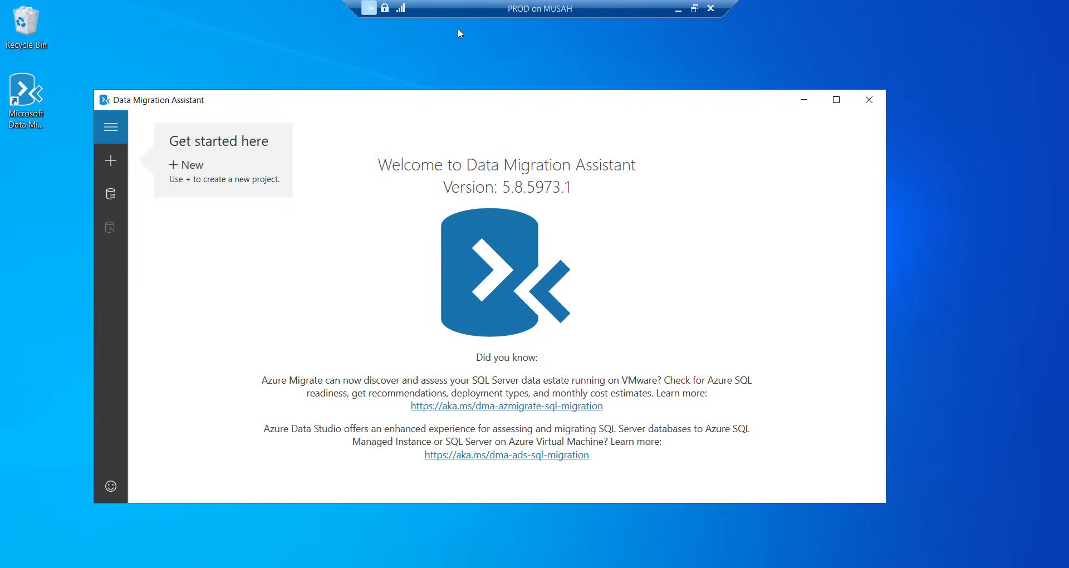
mouse_move(449, 33)
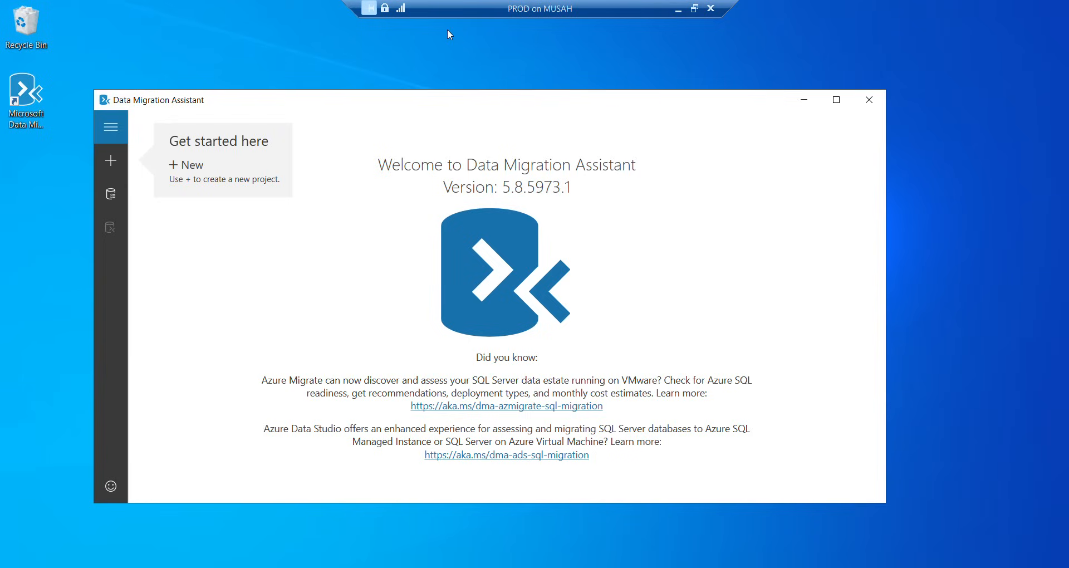
mouse_move(115, 164)
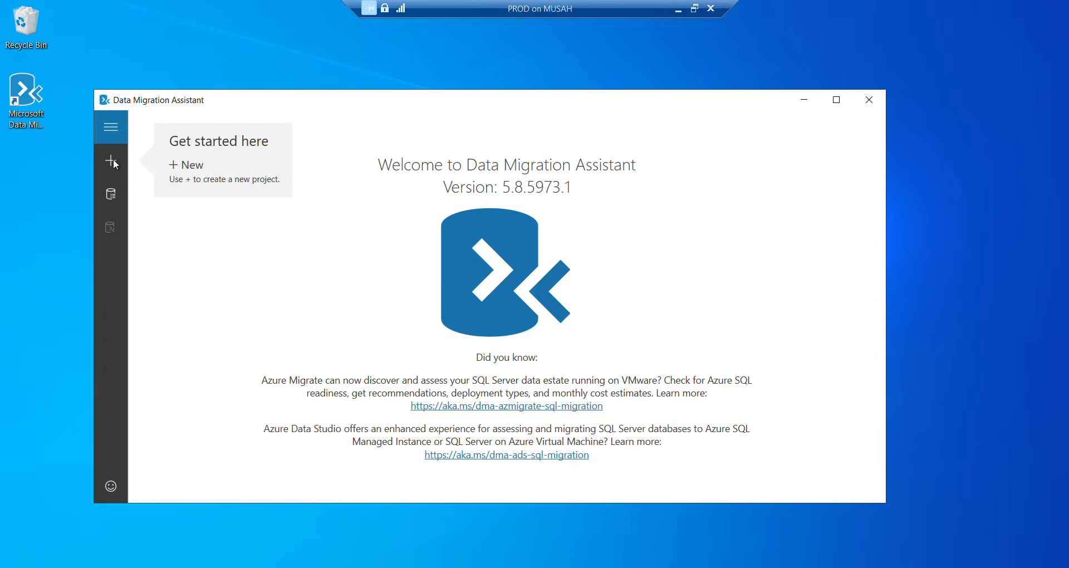
Start a new assessment project and name it TEST.
left_click(109, 161)
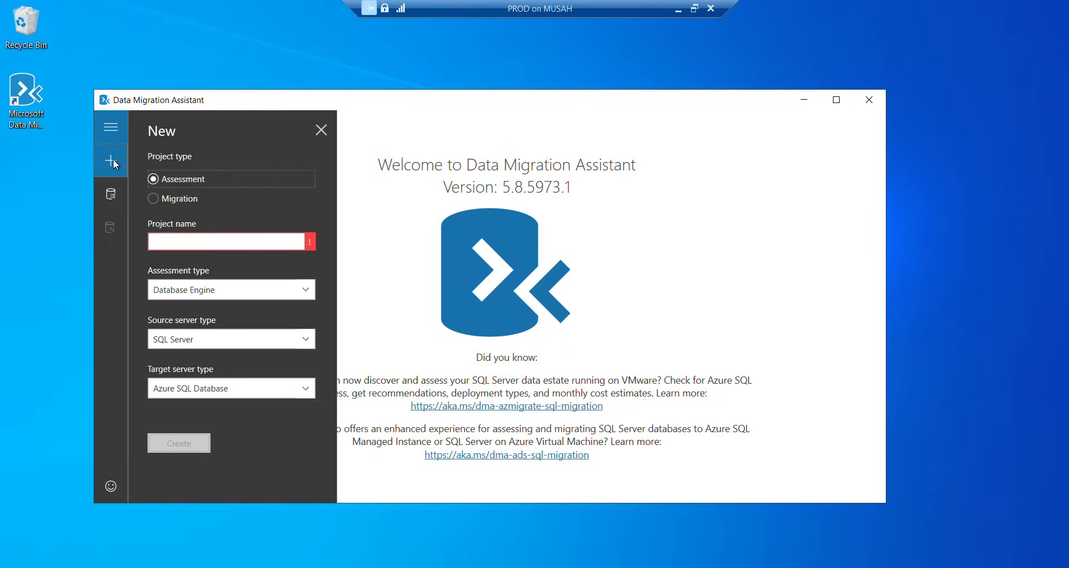
left_click(230, 241)
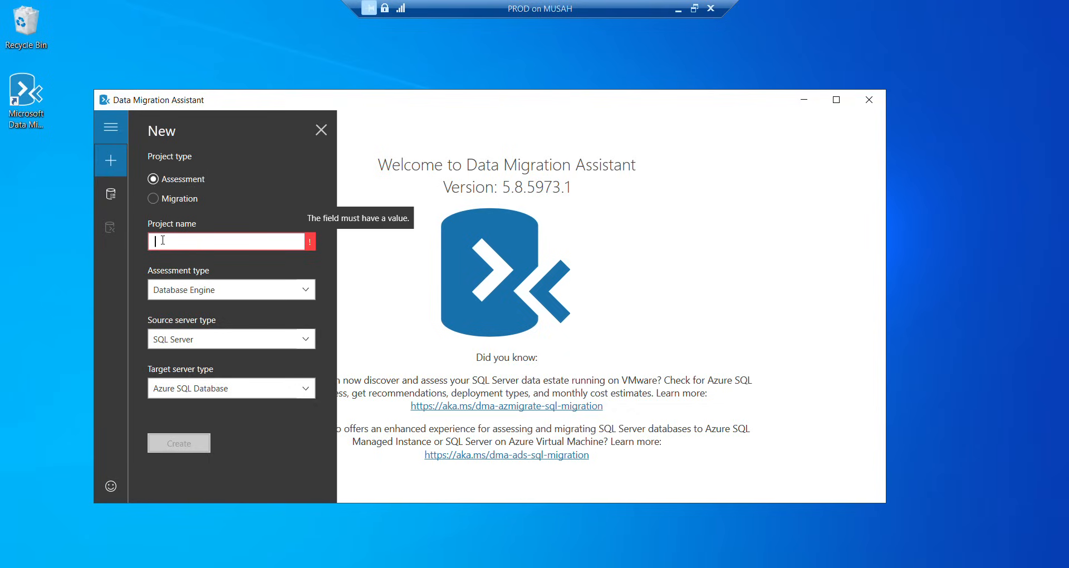
type("1")
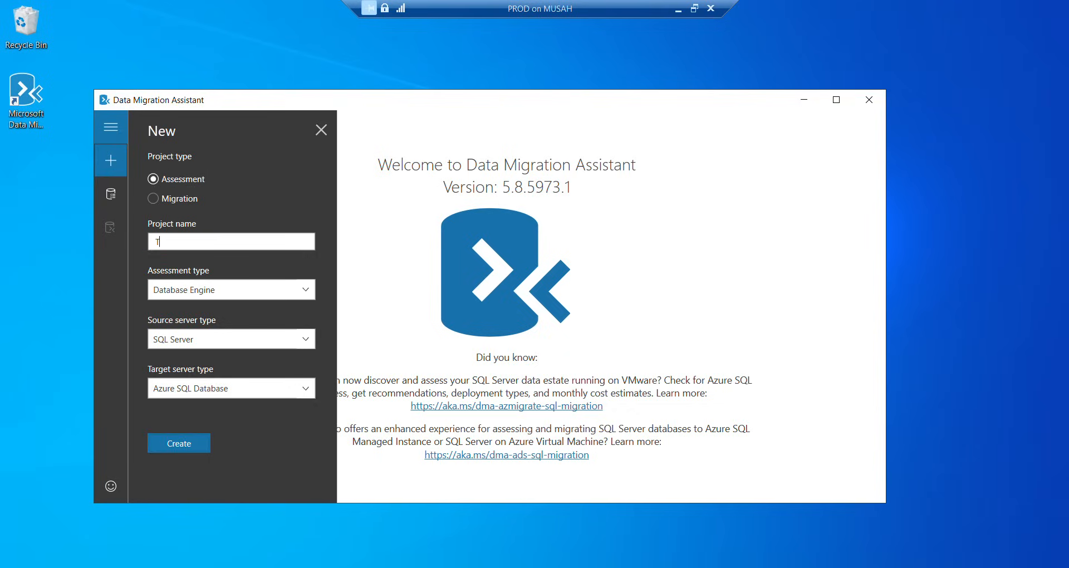
type("TES")
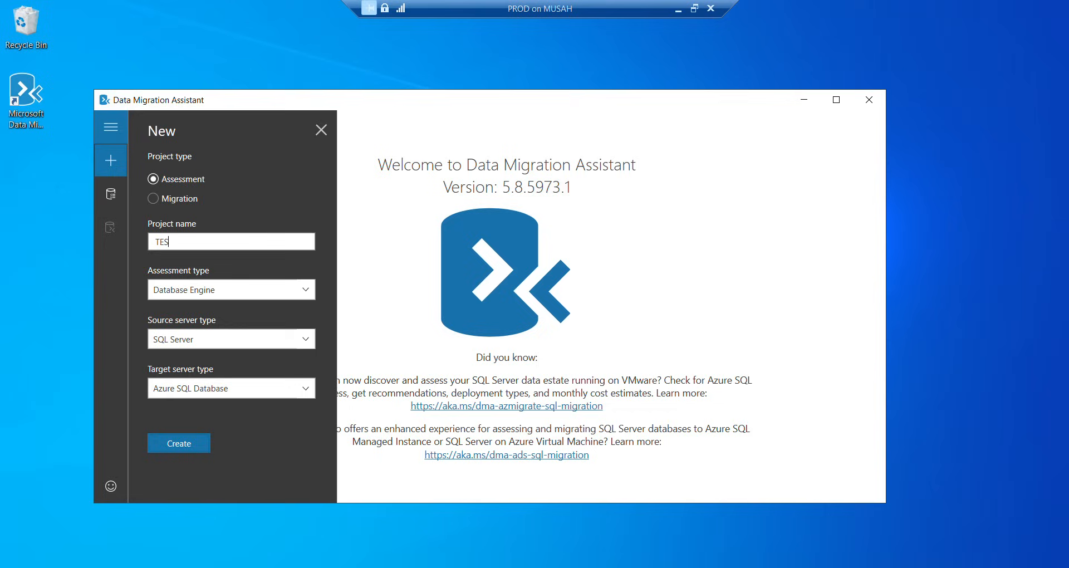
type("T")
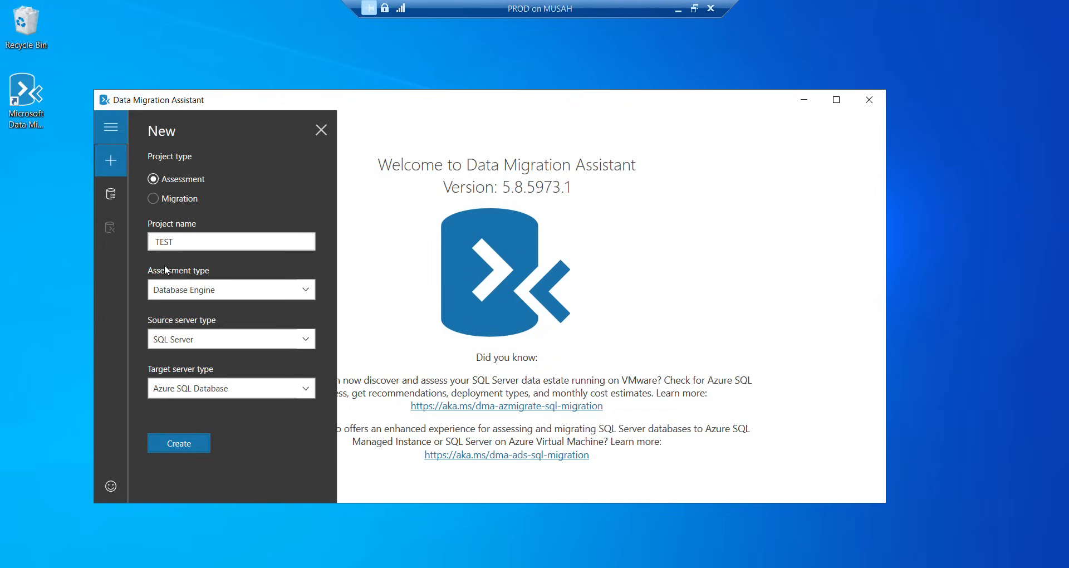
mouse_move(231, 289)
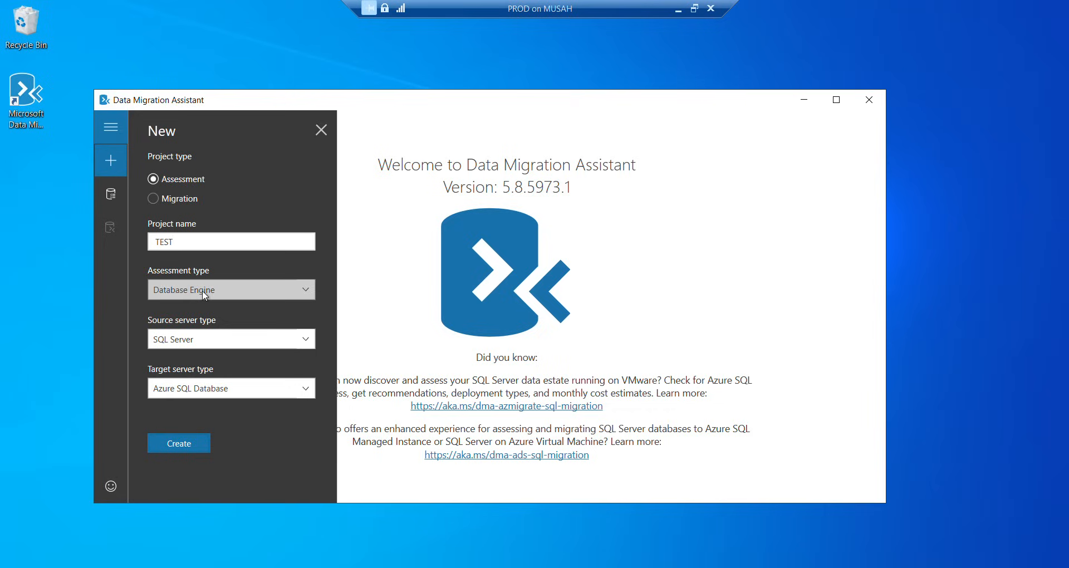
mouse_move(307, 294)
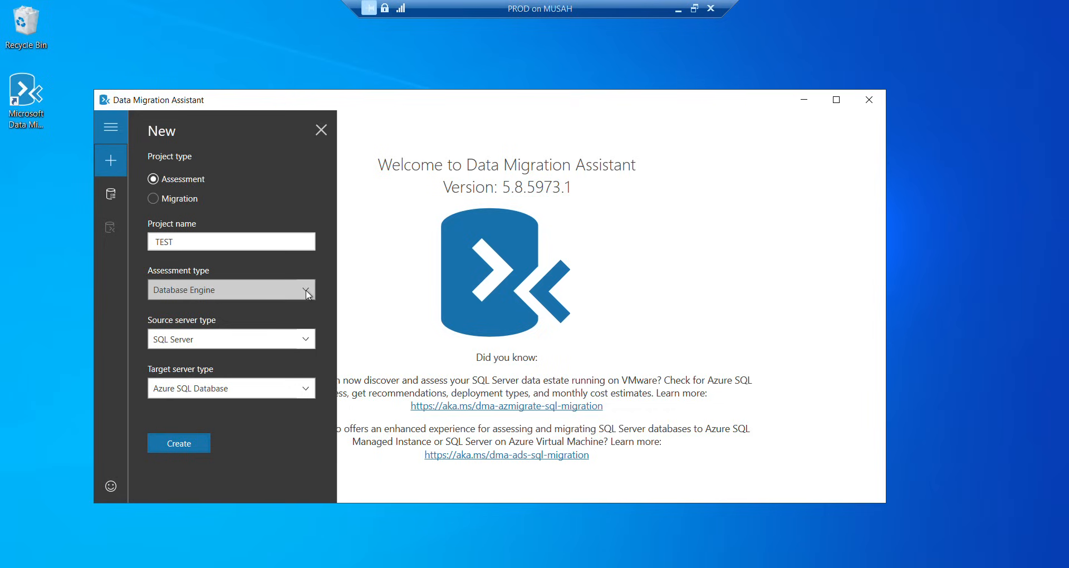
Keep Database Engine as assessment type and set SQL Server as target server type.
left_click(306, 289)
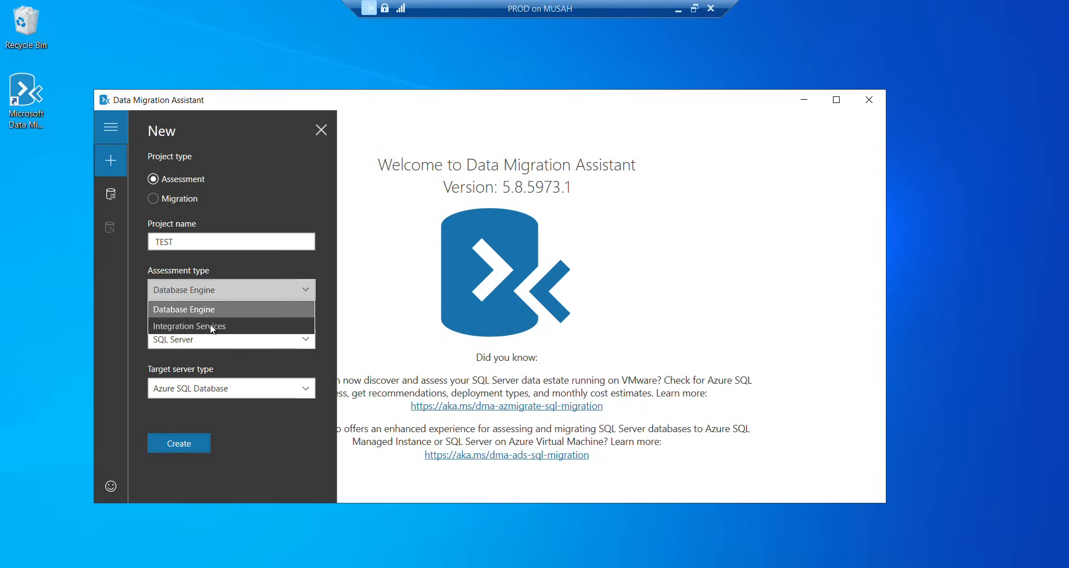
mouse_move(239, 299)
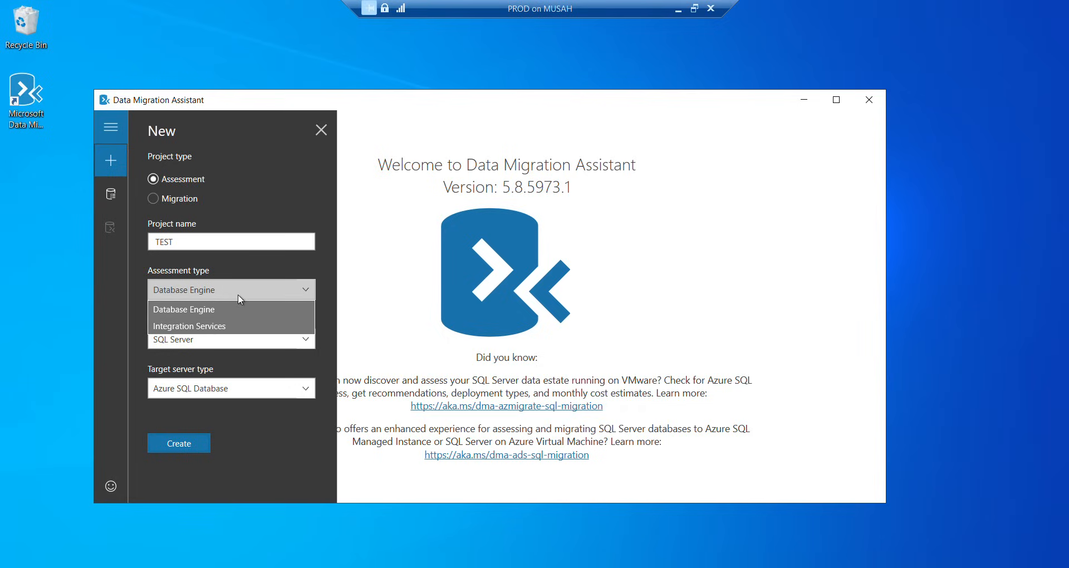
left_click(183, 309)
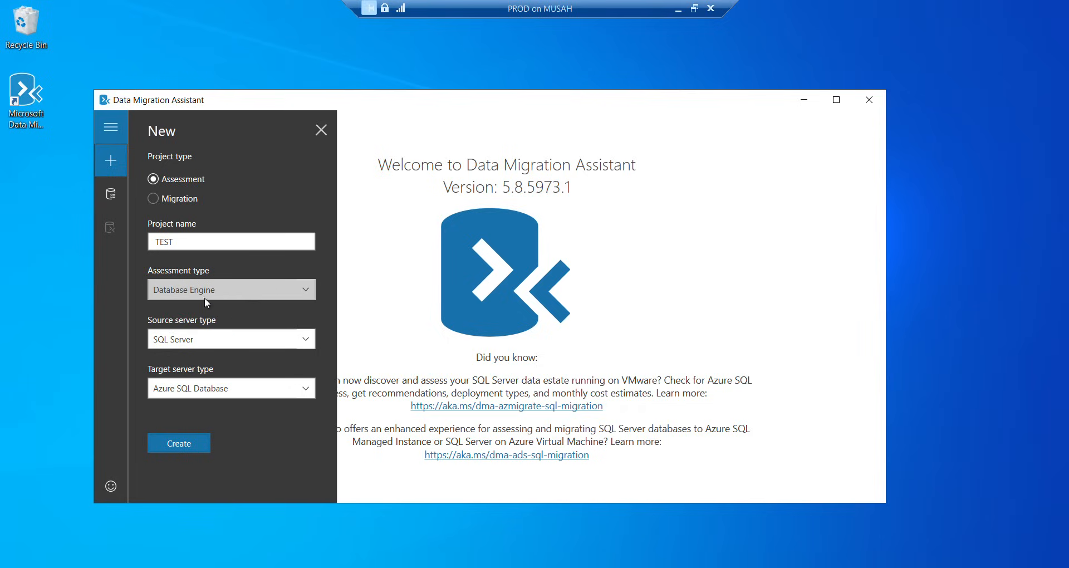
mouse_move(235, 329)
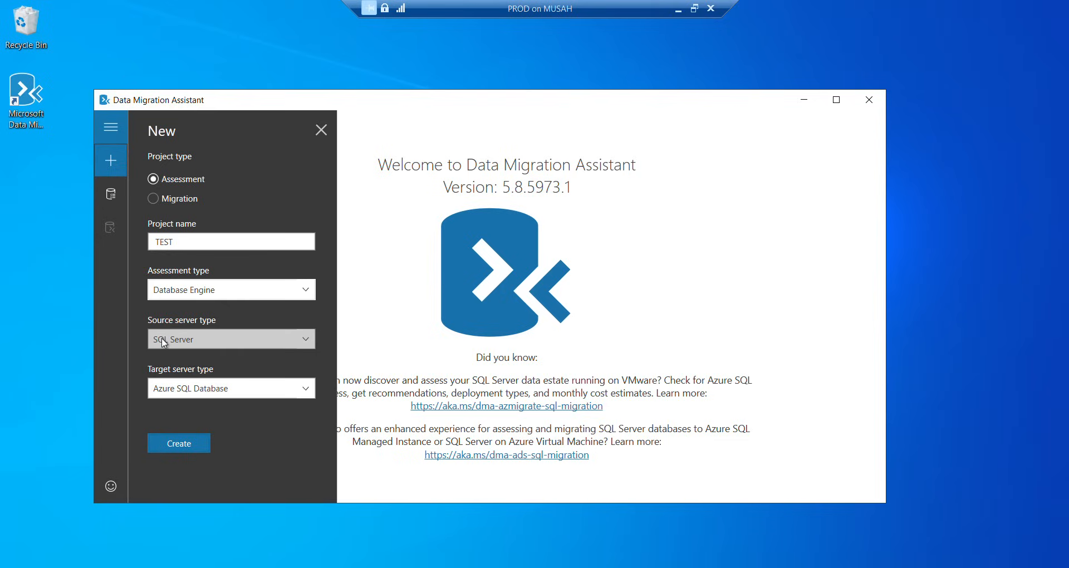
mouse_move(323, 388)
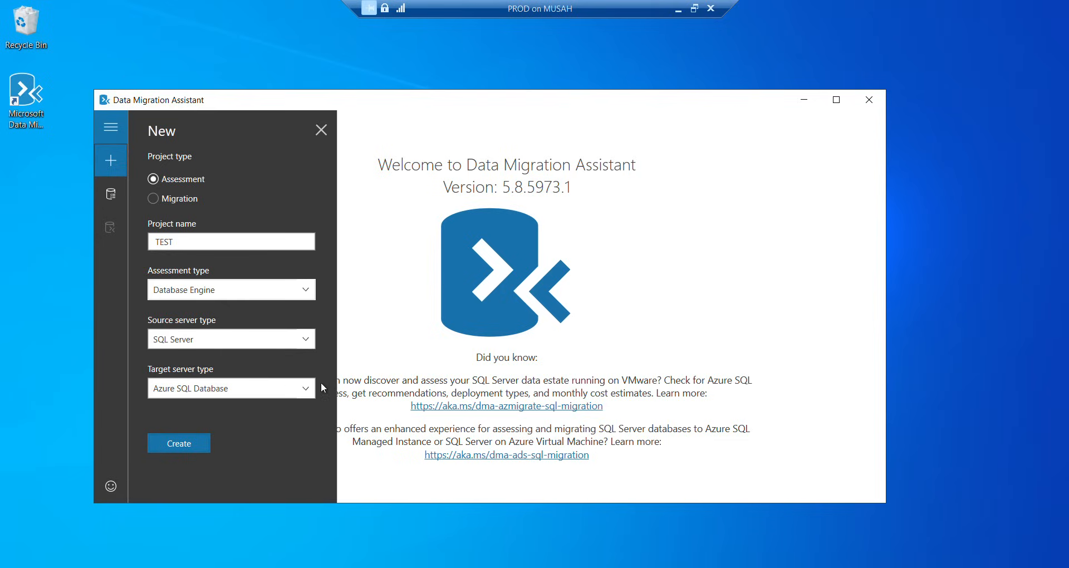
left_click(230, 388)
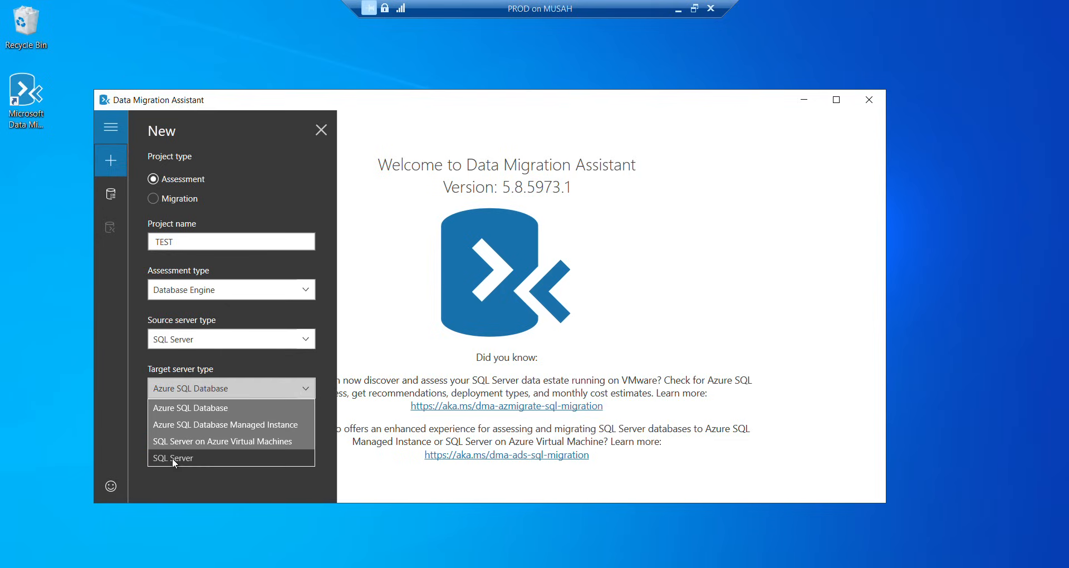
left_click(174, 457)
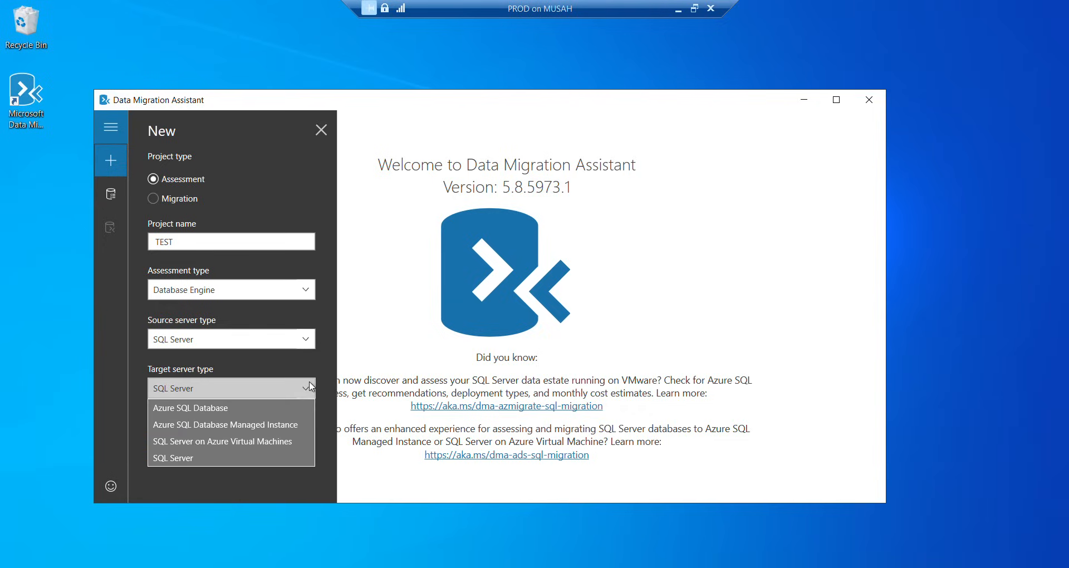
left_click(173, 457)
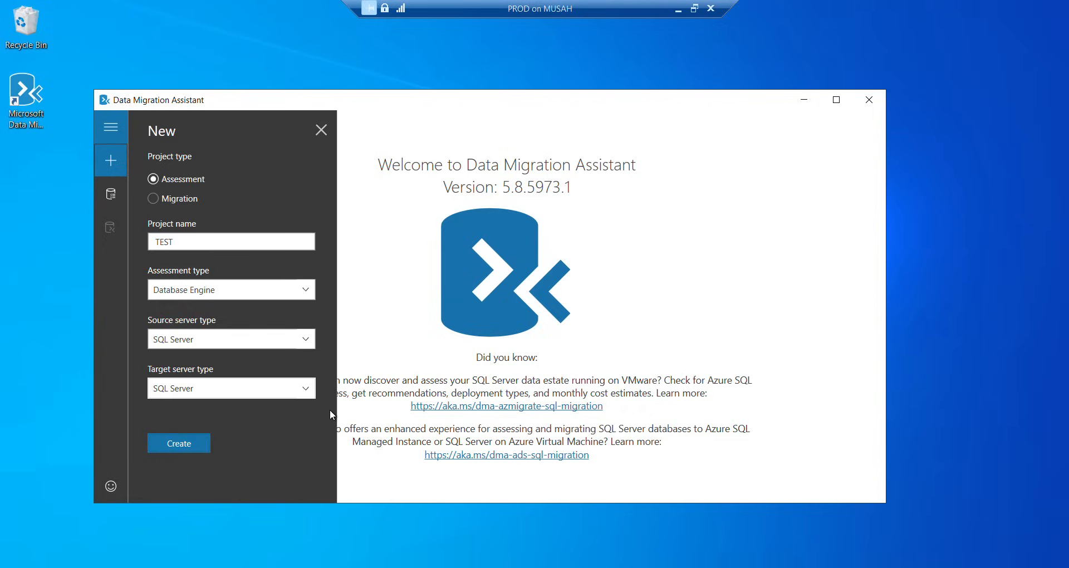
Create the TEST project and select SQL Server 2019 on Windows as target version.
left_click(178, 443)
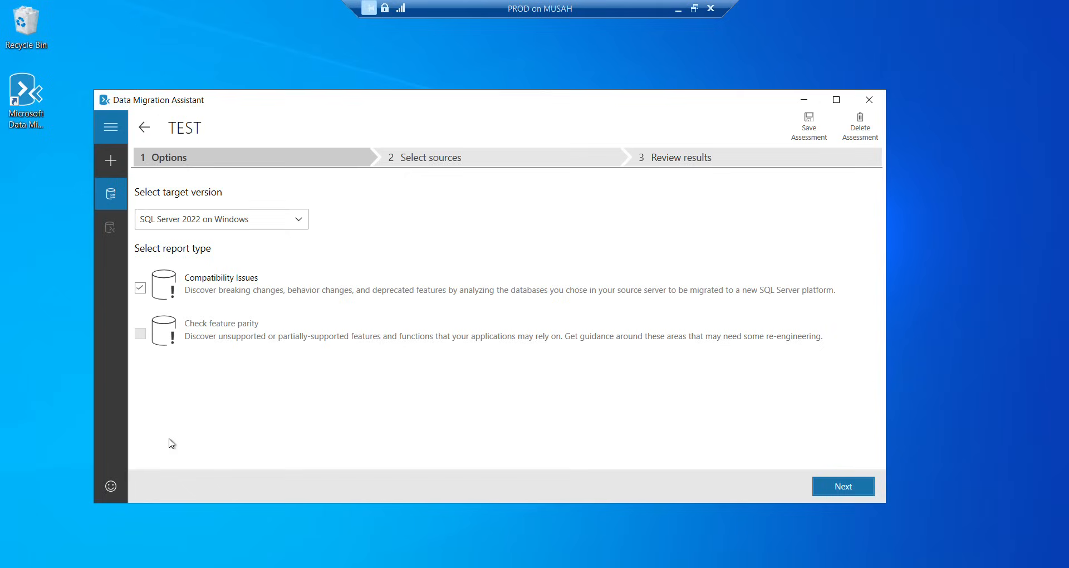
mouse_move(450, 40)
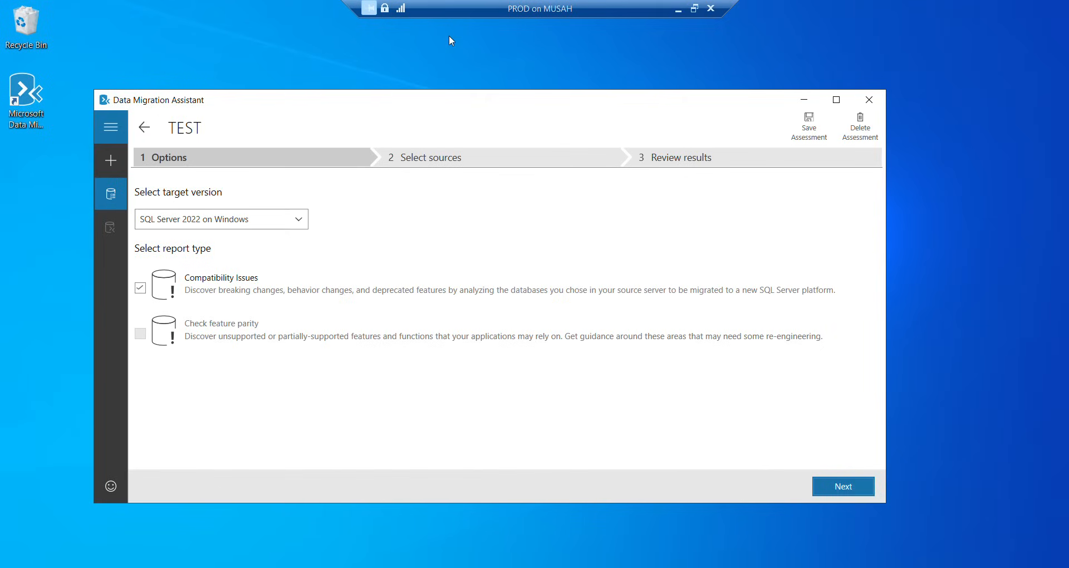
mouse_move(143, 195)
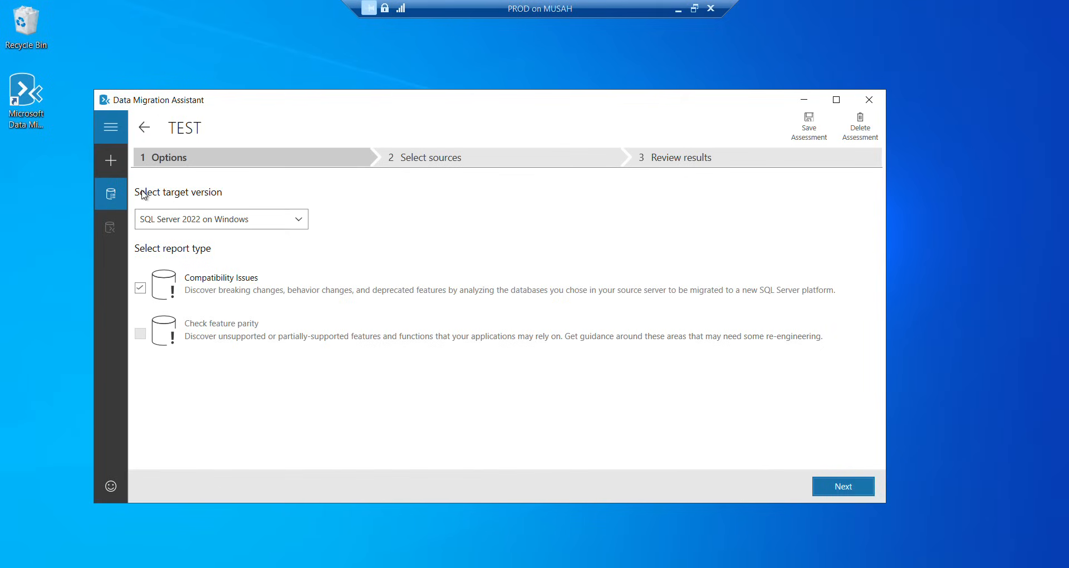
mouse_move(209, 202)
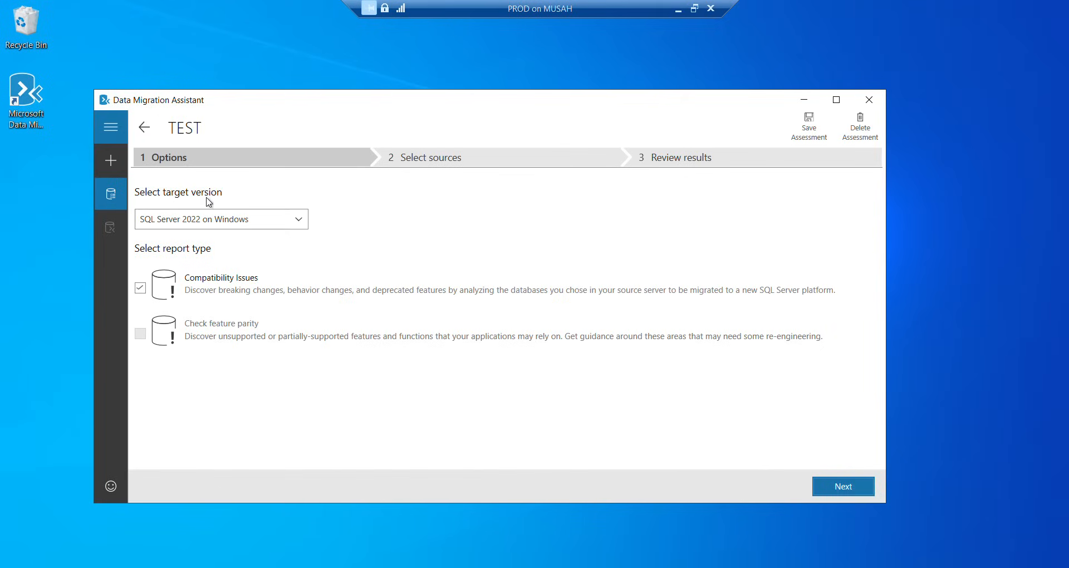
mouse_move(217, 207)
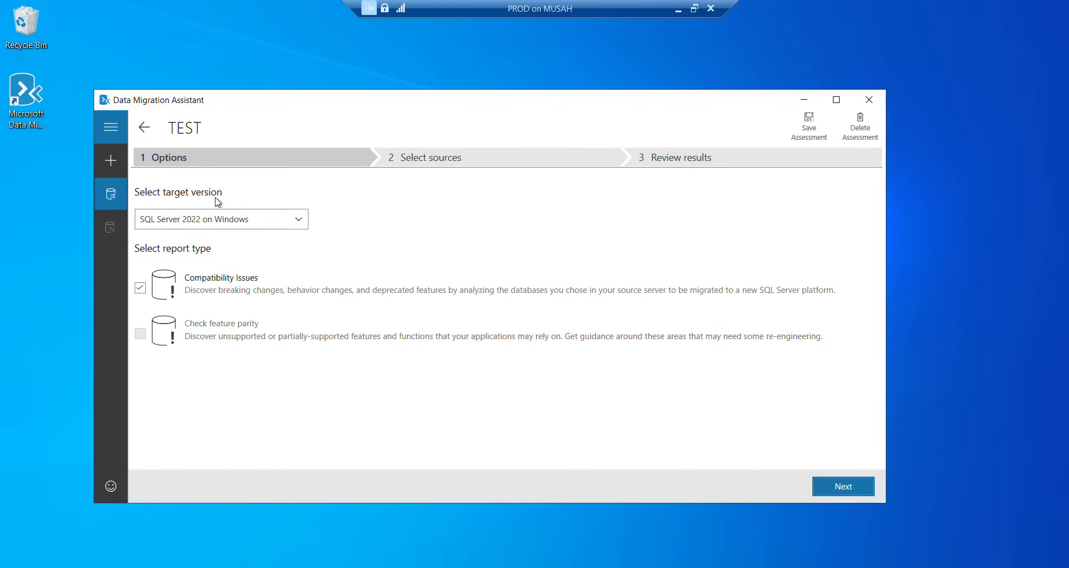
left_click(297, 219)
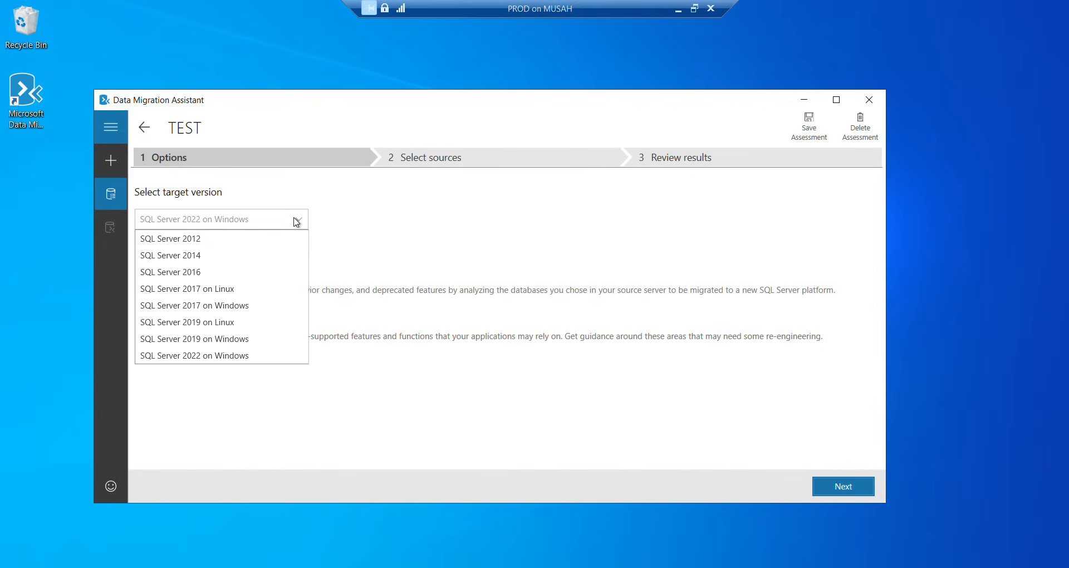
mouse_move(193, 340)
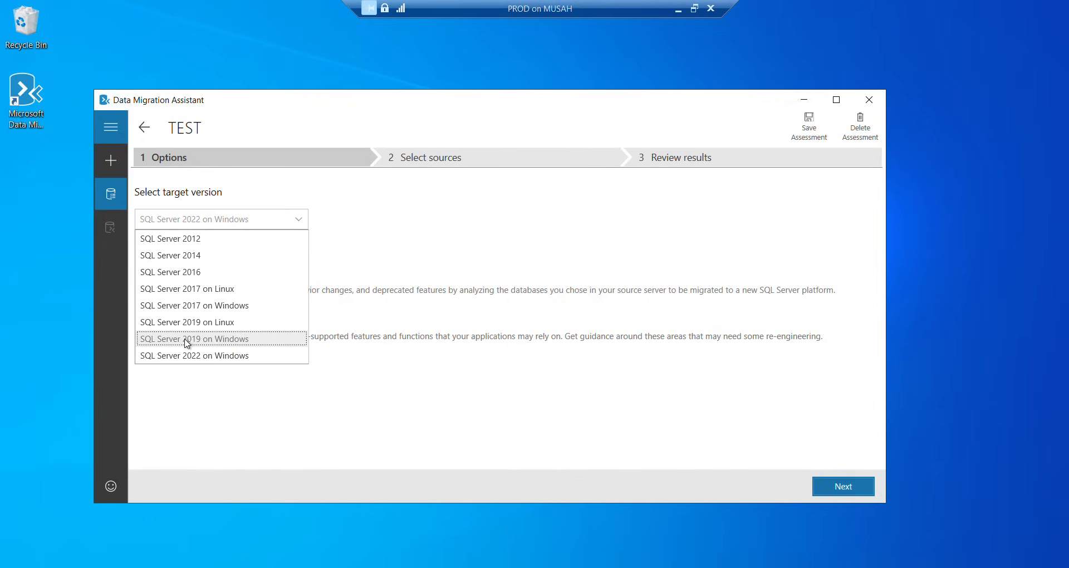
mouse_move(219, 343)
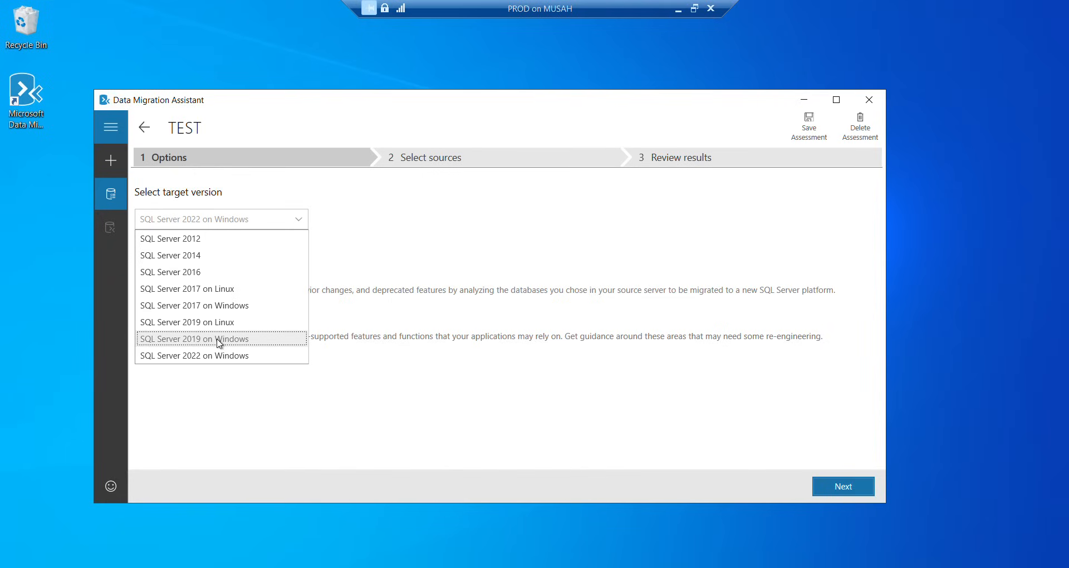
left_click(194, 340)
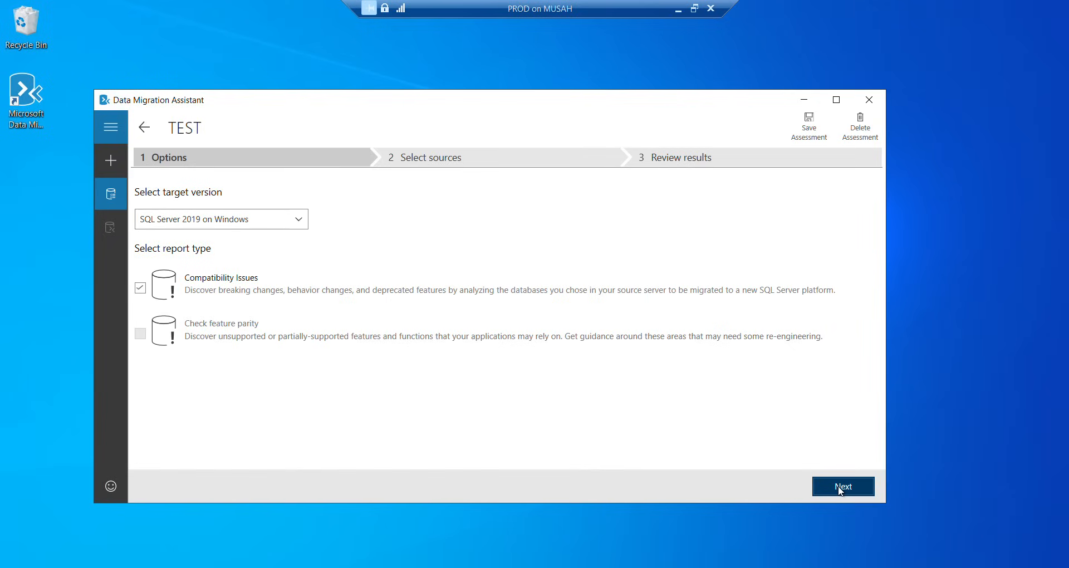
mouse_move(458, 14)
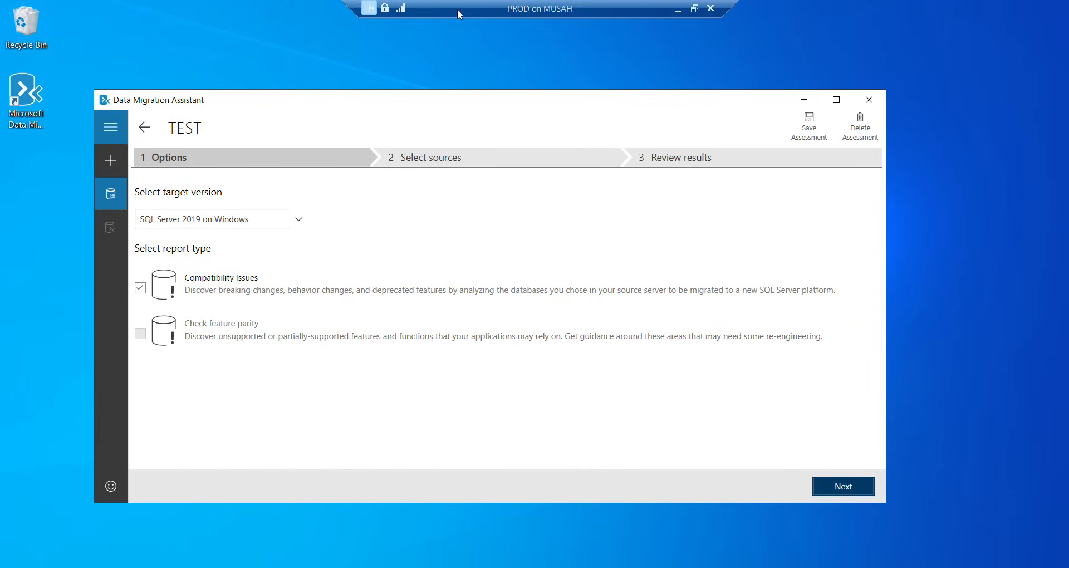
Advance to source selection and pick PROD\PRODC10824 as the server name.
left_click(842, 486)
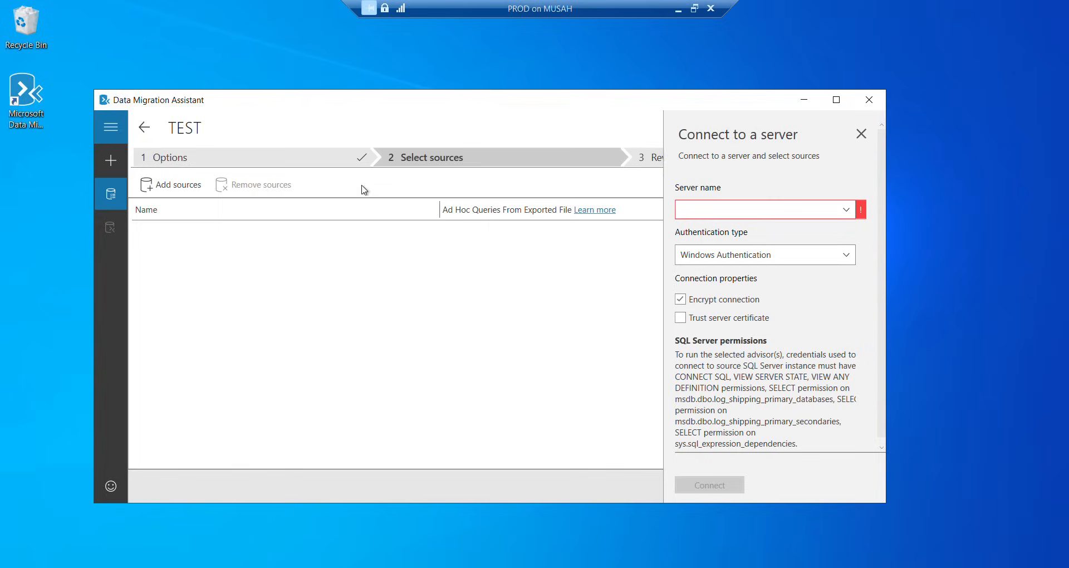
mouse_move(771, 160)
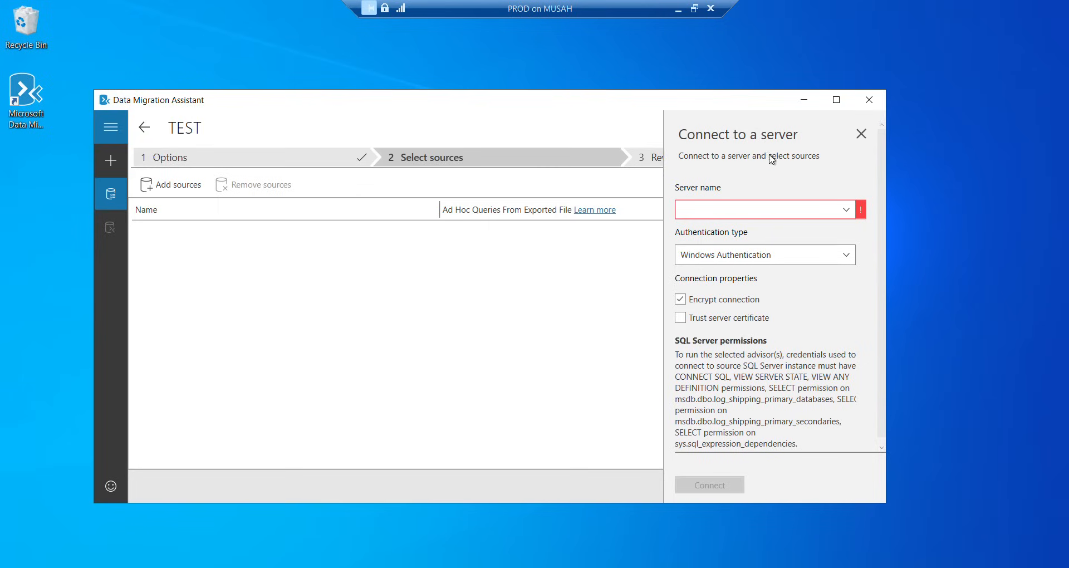
mouse_move(786, 162)
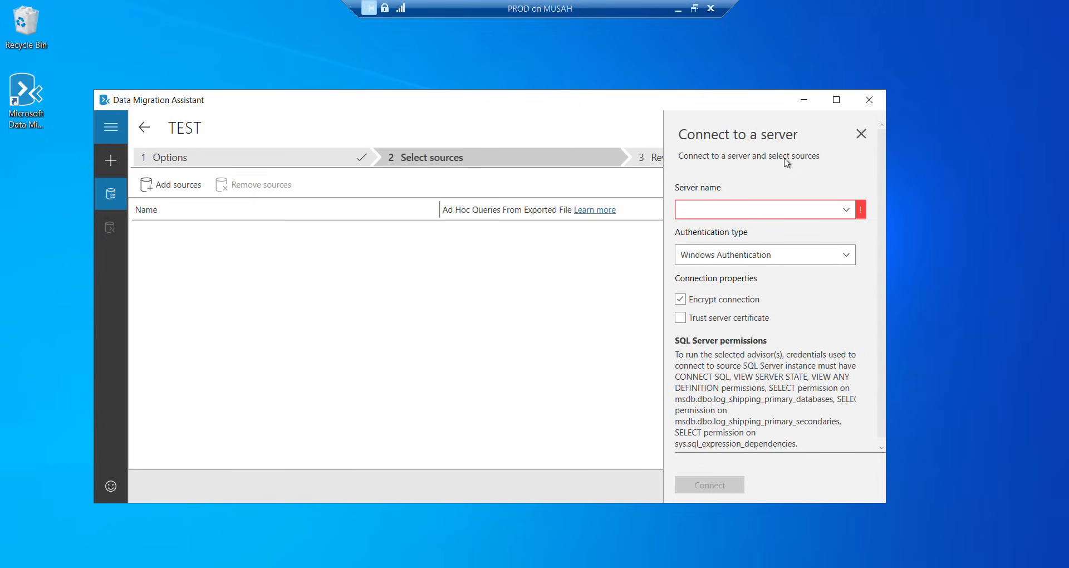
mouse_move(844, 204)
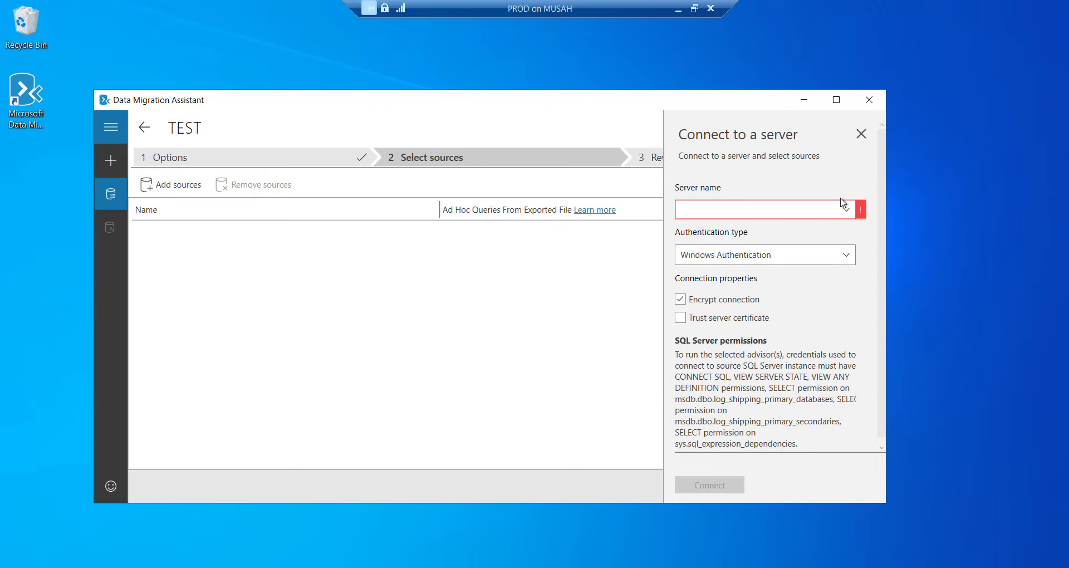
mouse_move(849, 214)
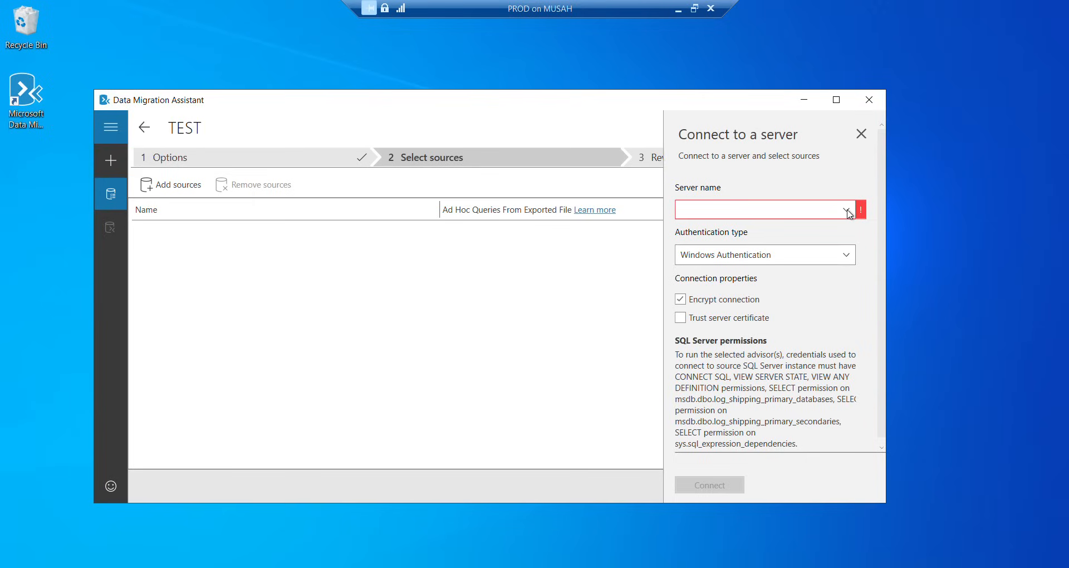
left_click(848, 209)
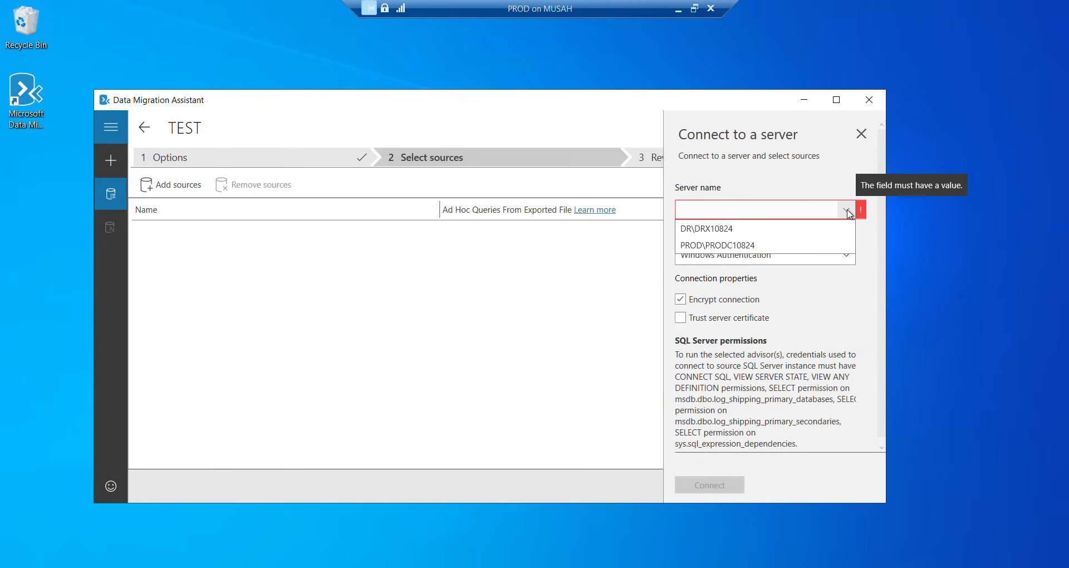
mouse_move(716, 246)
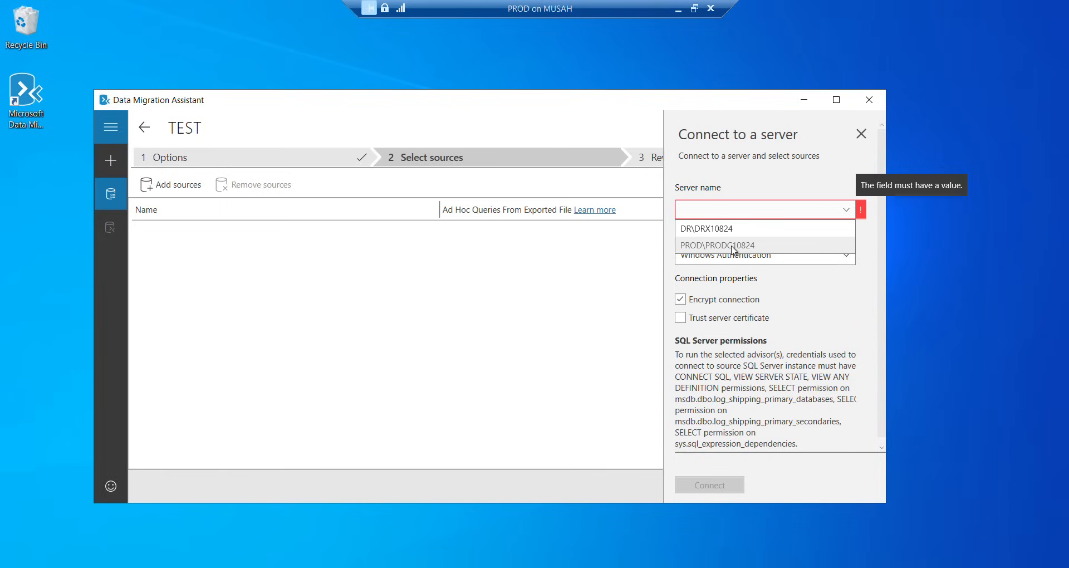
left_click(717, 245)
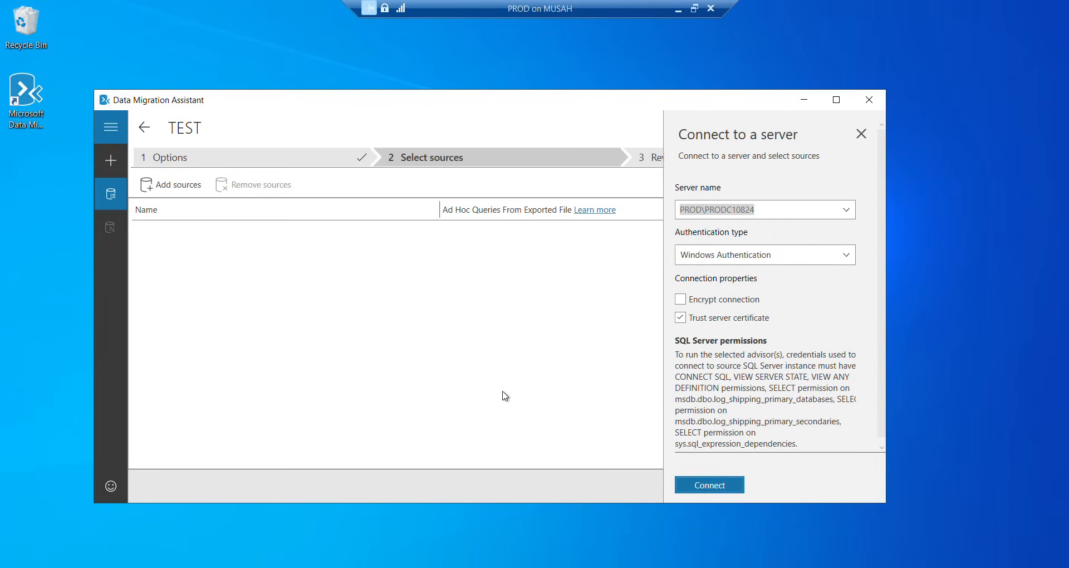
mouse_move(398, 565)
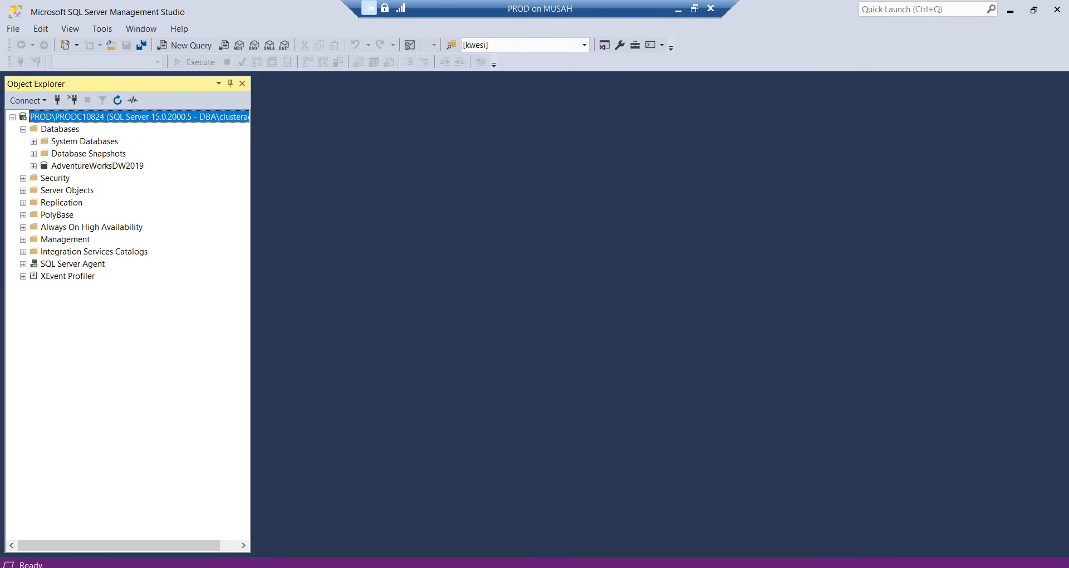
mouse_move(97, 128)
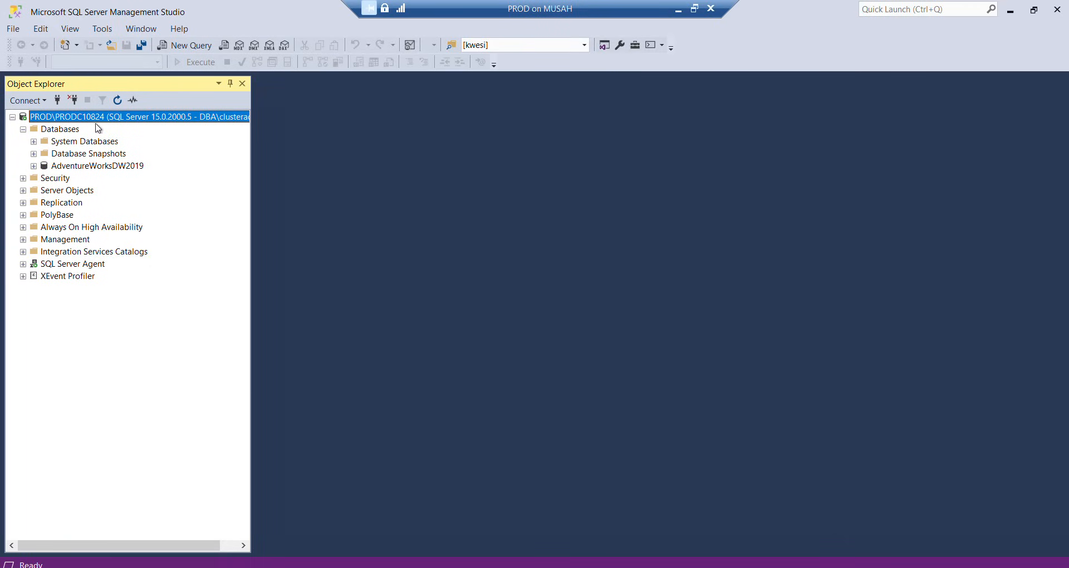
mouse_move(99, 117)
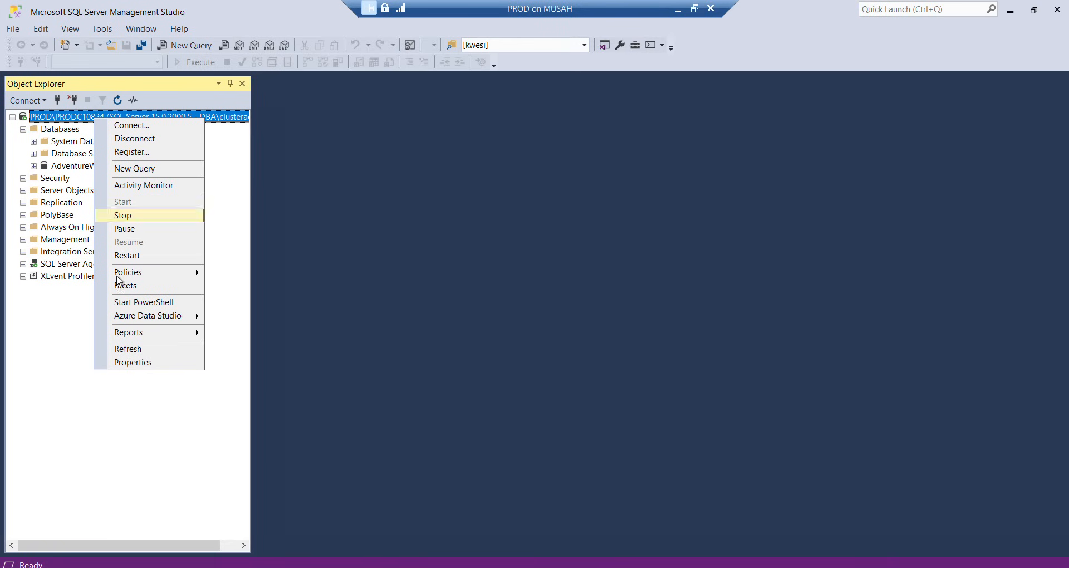
Check the PROD server's instance name in its Properties dialog, then close it.
left_click(133, 362)
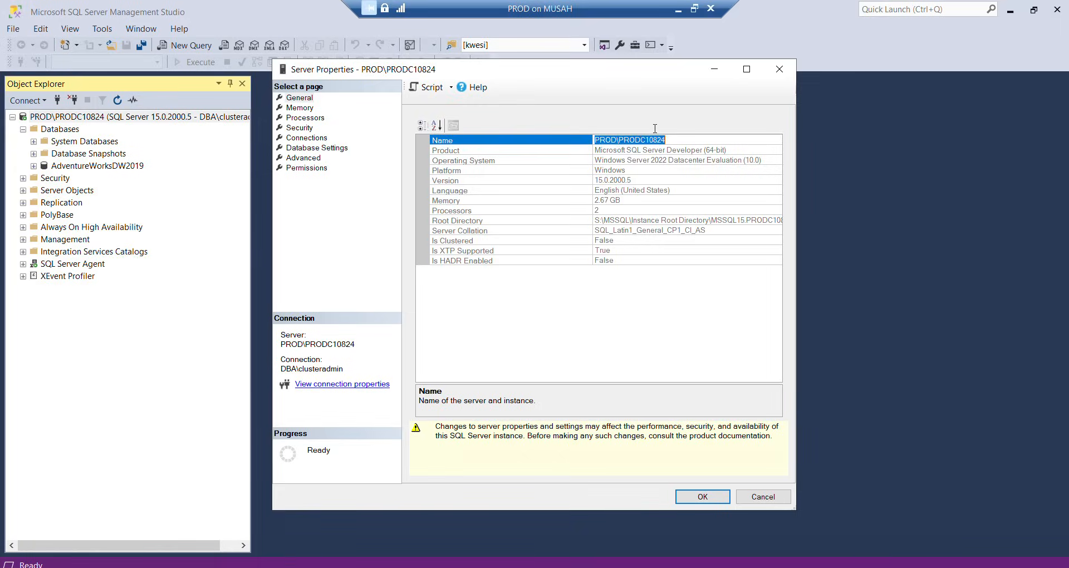
left_click(762, 496)
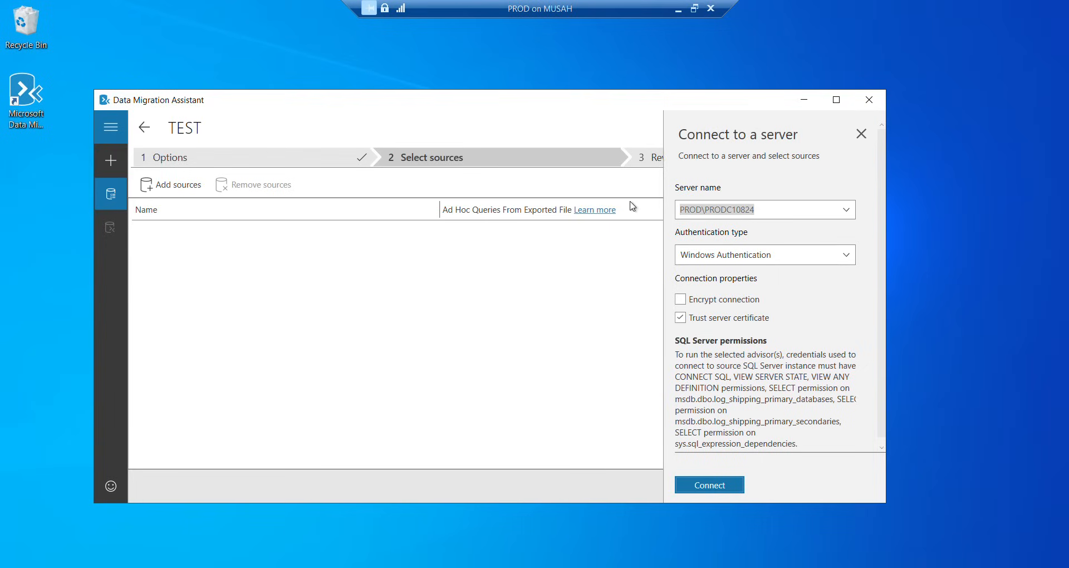
mouse_move(772, 236)
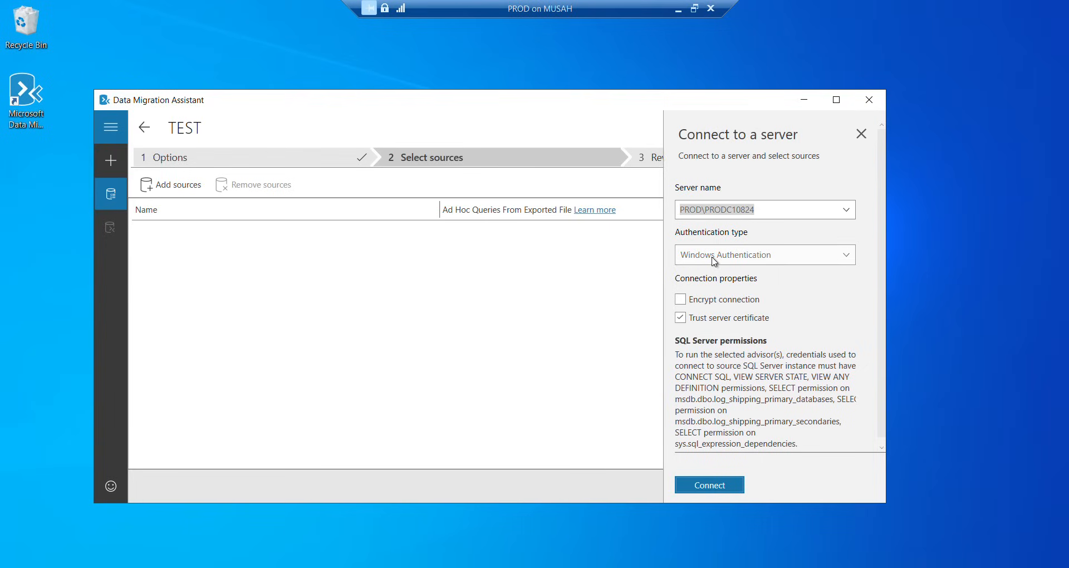
Connect to PROD\PRODC10824 using Windows Authentication.
left_click(849, 254)
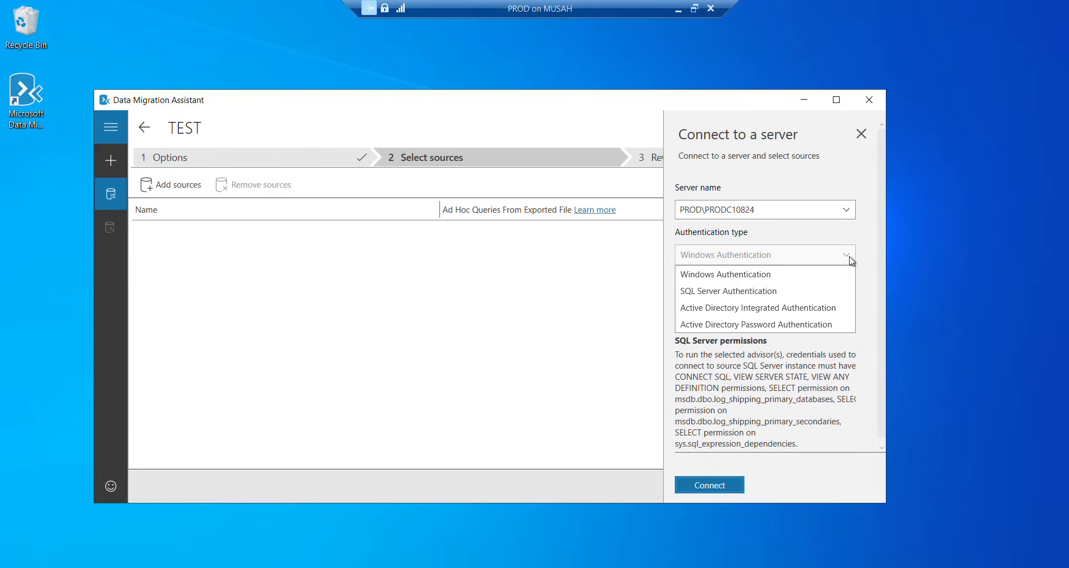
left_click(726, 274)
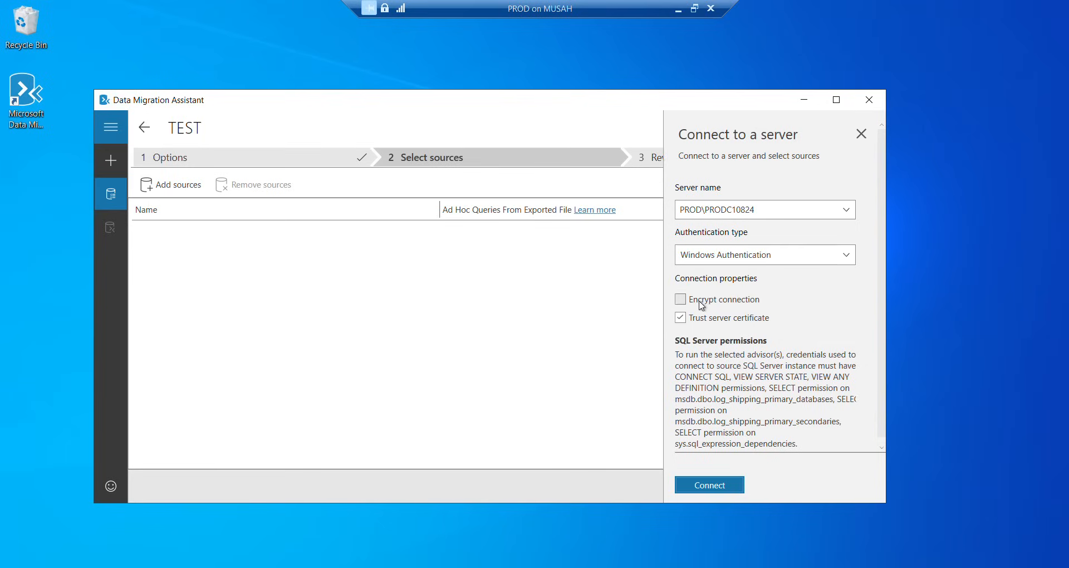
mouse_move(751, 322)
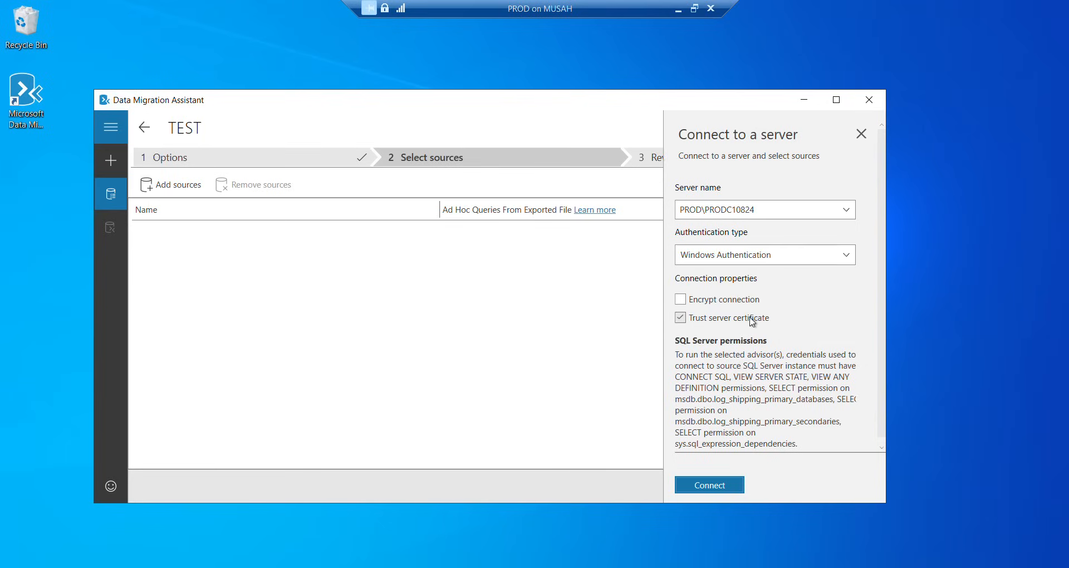
mouse_move(727, 400)
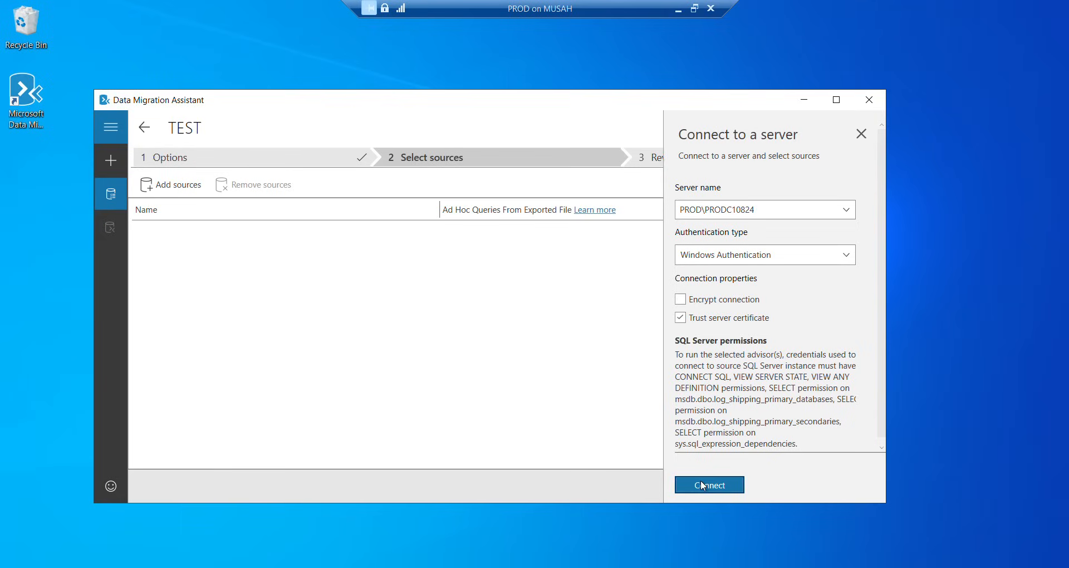
mouse_move(697, 307)
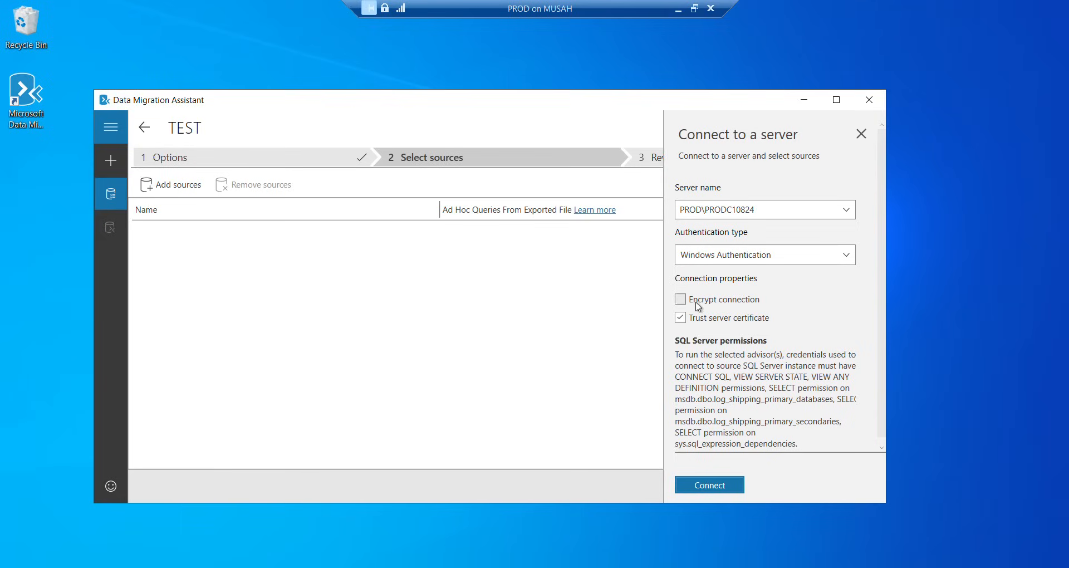
left_click(709, 485)
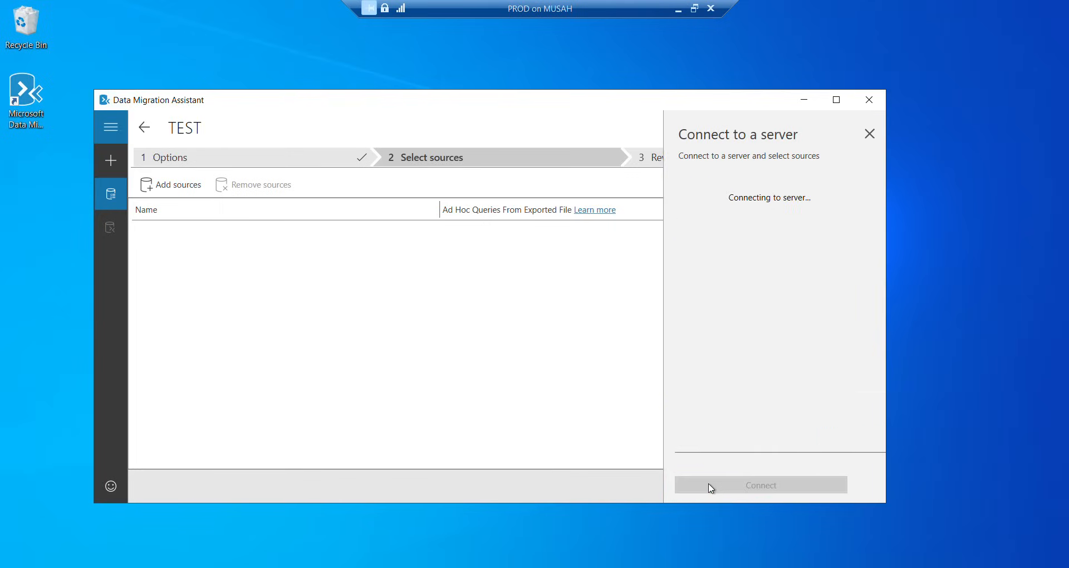
Add AdventureWorksDW2019 from PROD\PRODC10824 as source and start the assessment.
left_click(761, 486)
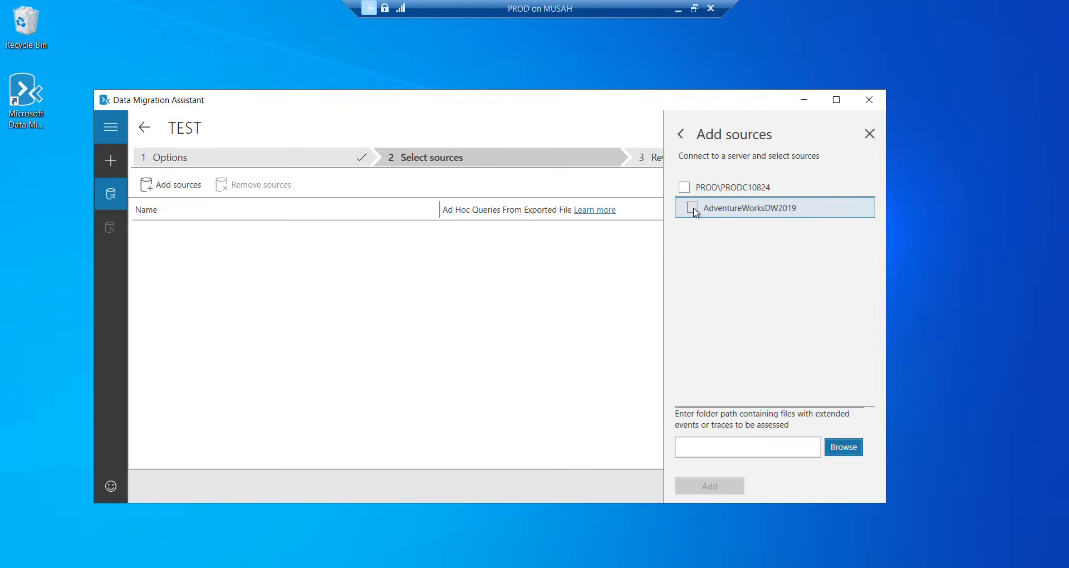
left_click(684, 207)
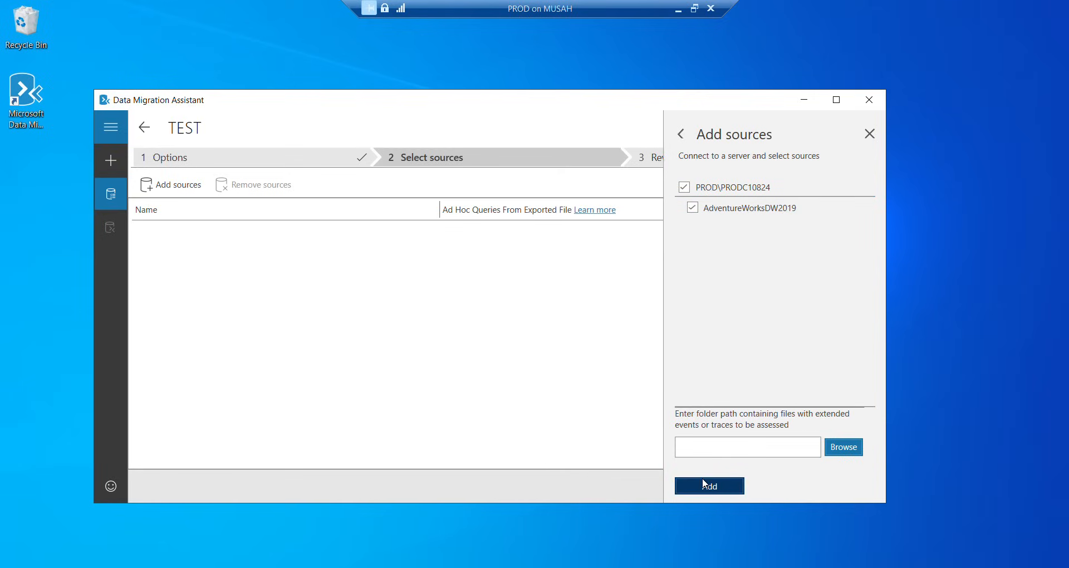
left_click(708, 486)
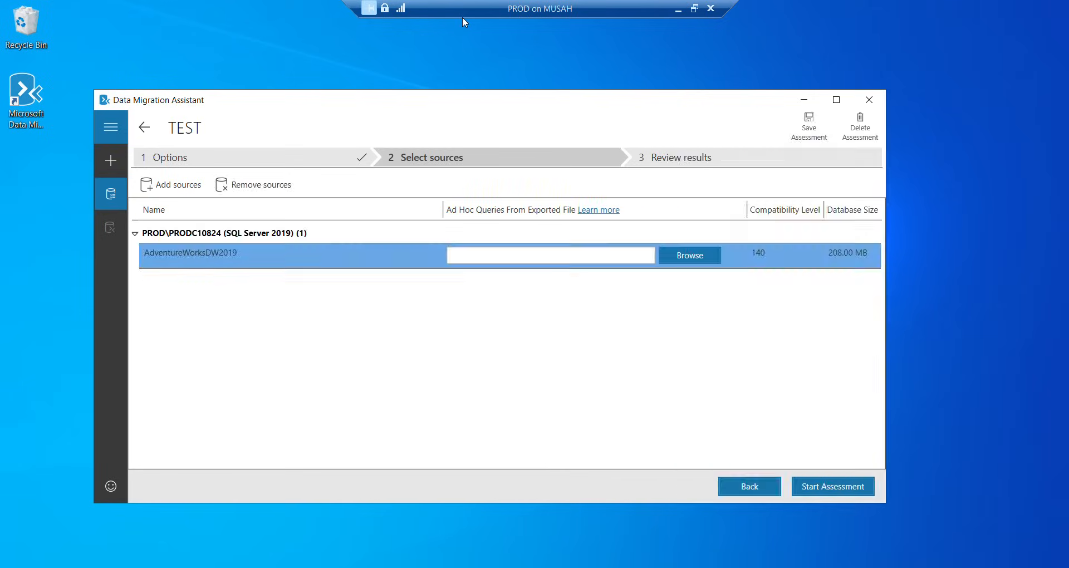
mouse_move(723, 452)
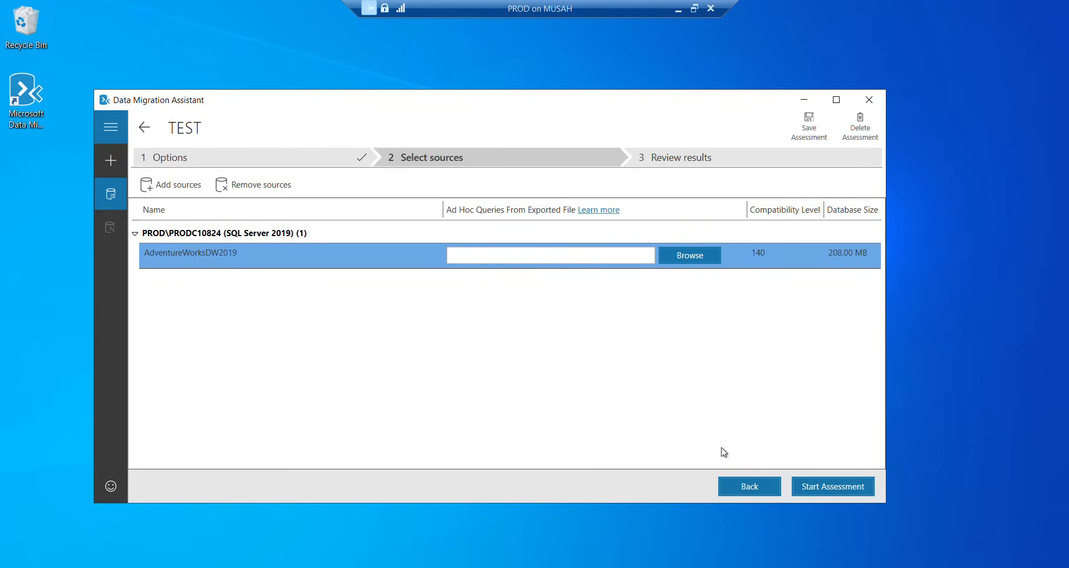
mouse_move(825, 489)
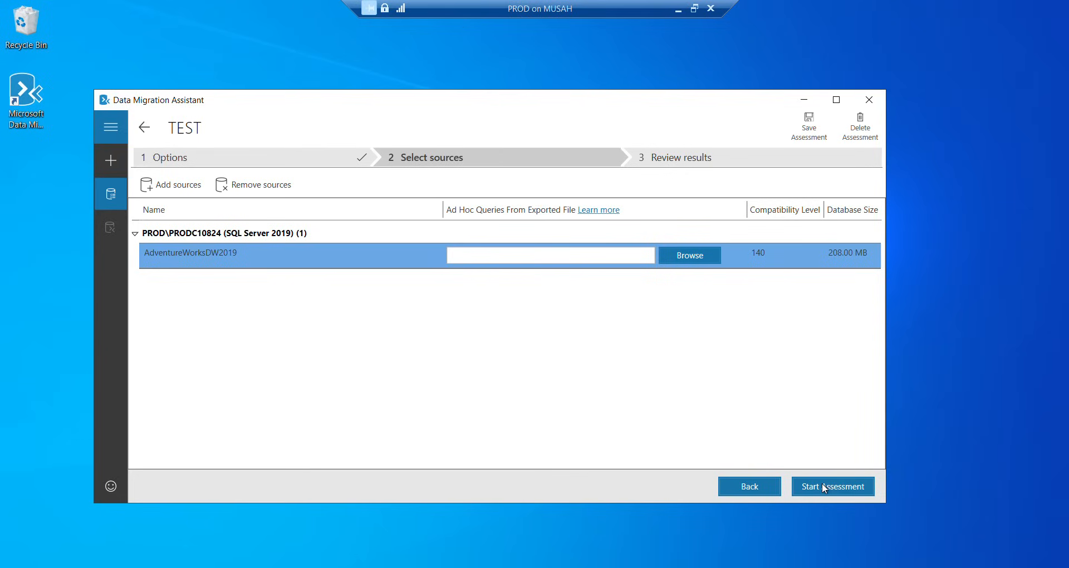
left_click(832, 487)
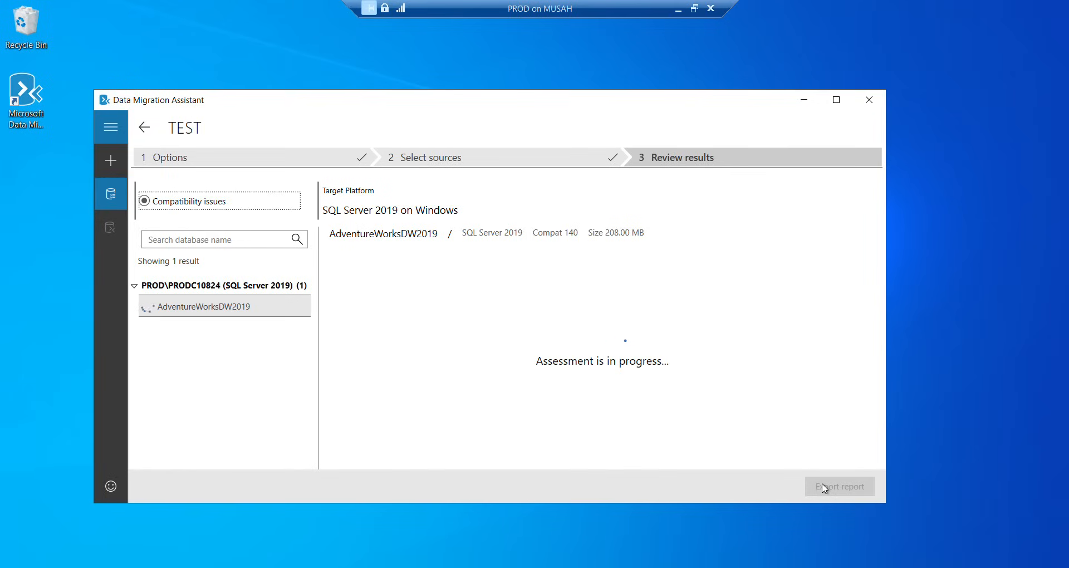
mouse_move(456, 25)
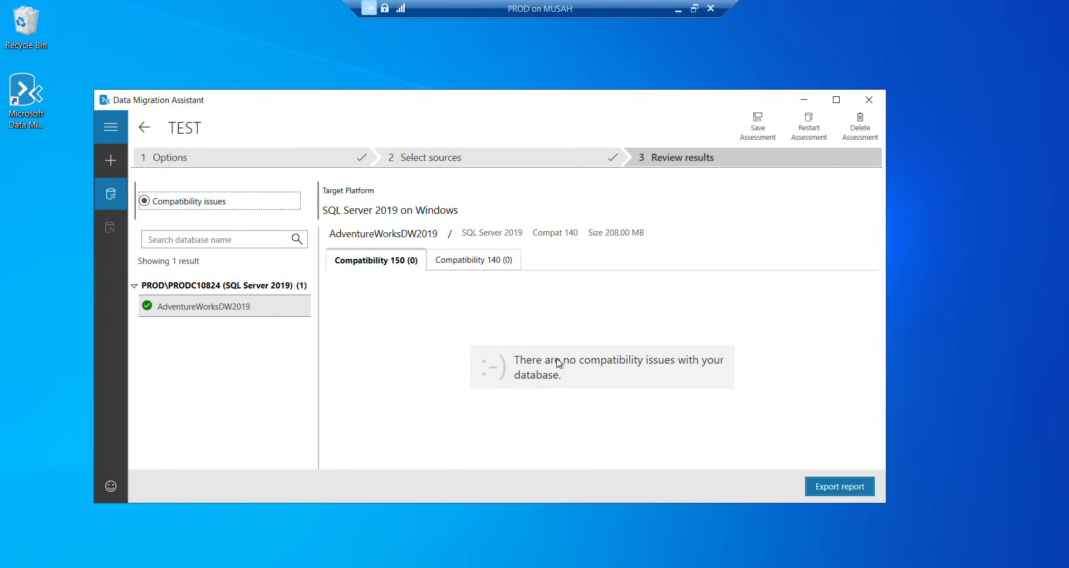
mouse_move(695, 362)
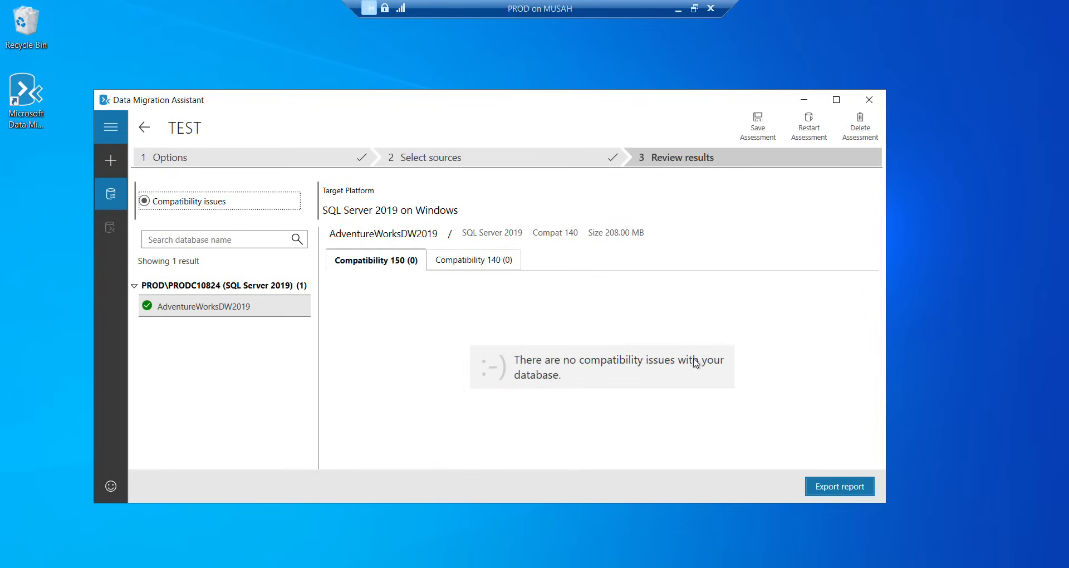
mouse_move(364, 349)
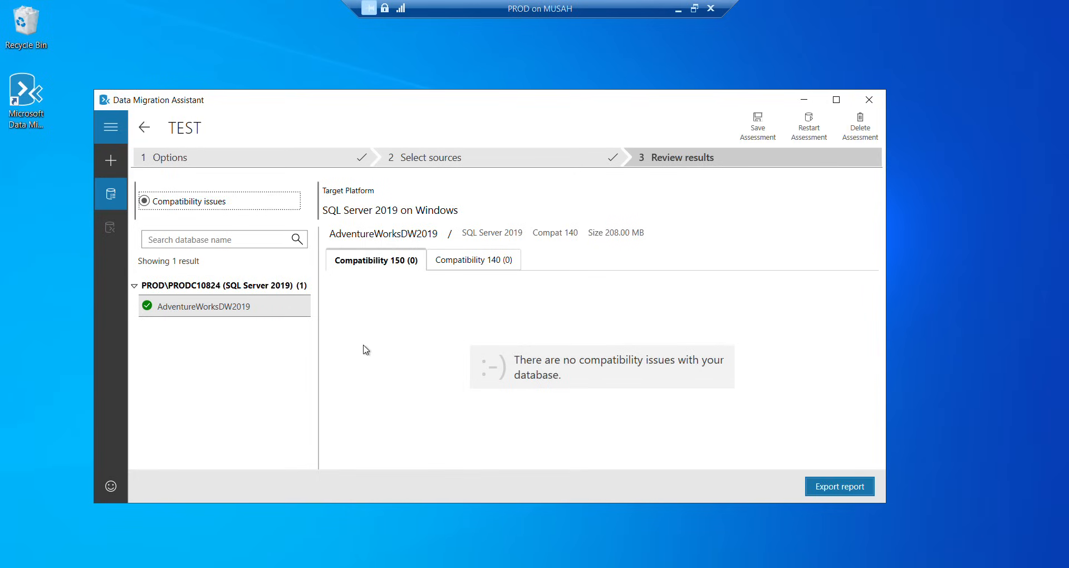
Review the Compatibility 150 results, then open the Compatibility 140 tab.
left_click(472, 260)
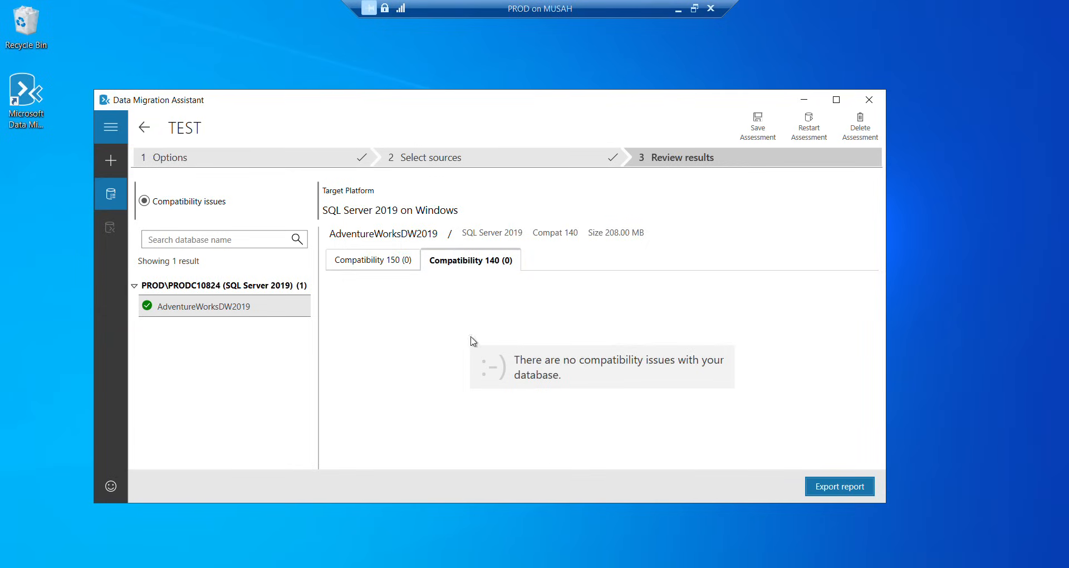
mouse_move(444, 356)
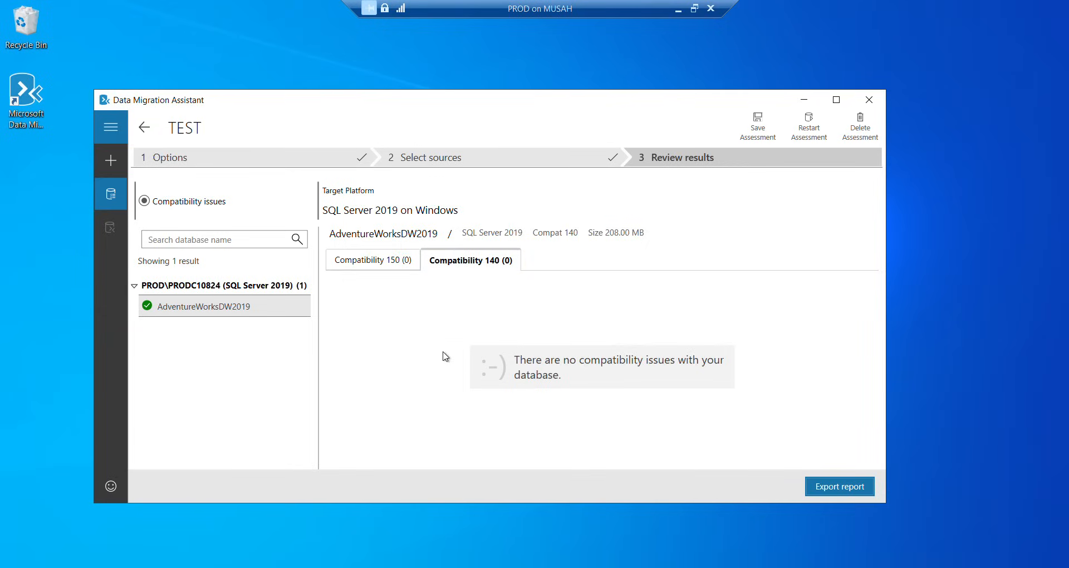
mouse_move(222, 203)
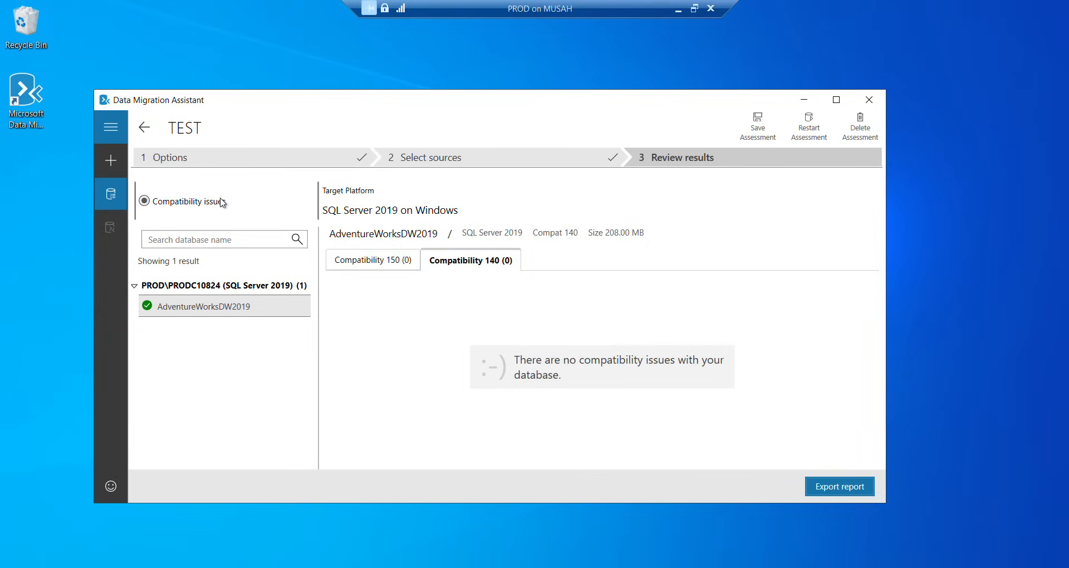
mouse_move(839, 487)
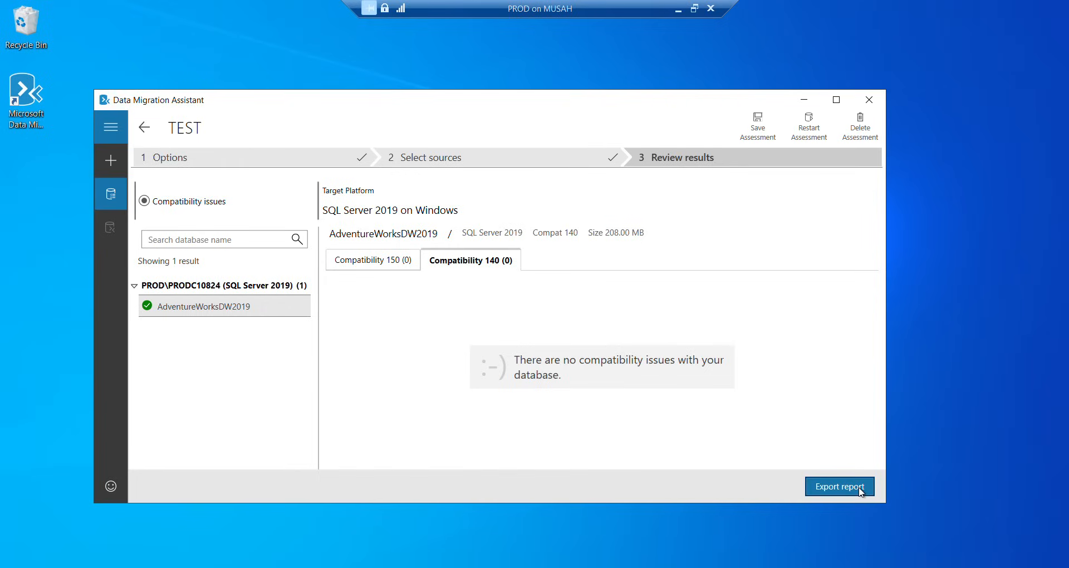
mouse_move(110, 160)
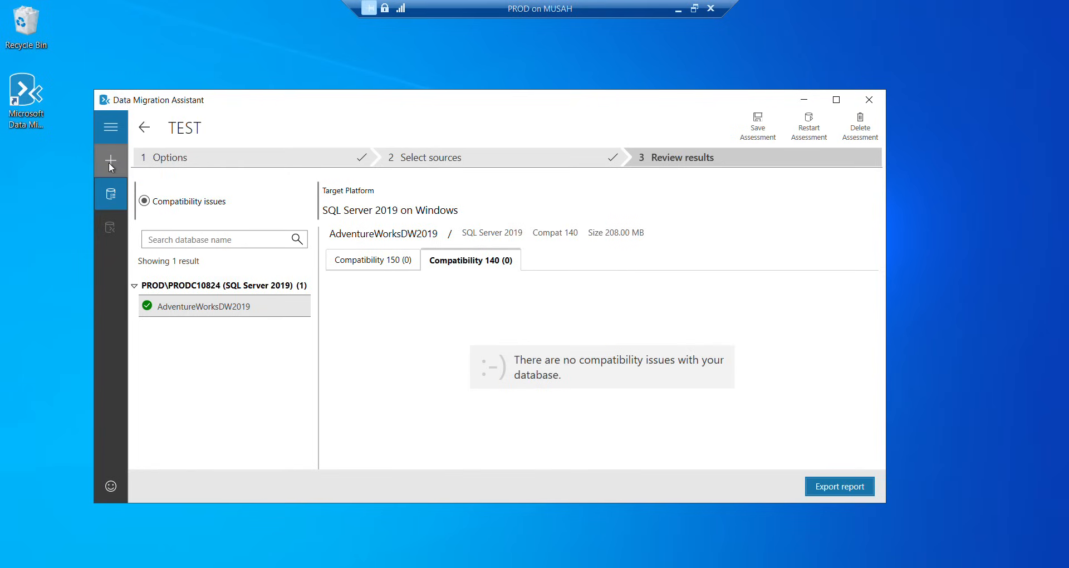
Create a new migration project named ADW-2019 with SQL Server as the target server type.
left_click(111, 161)
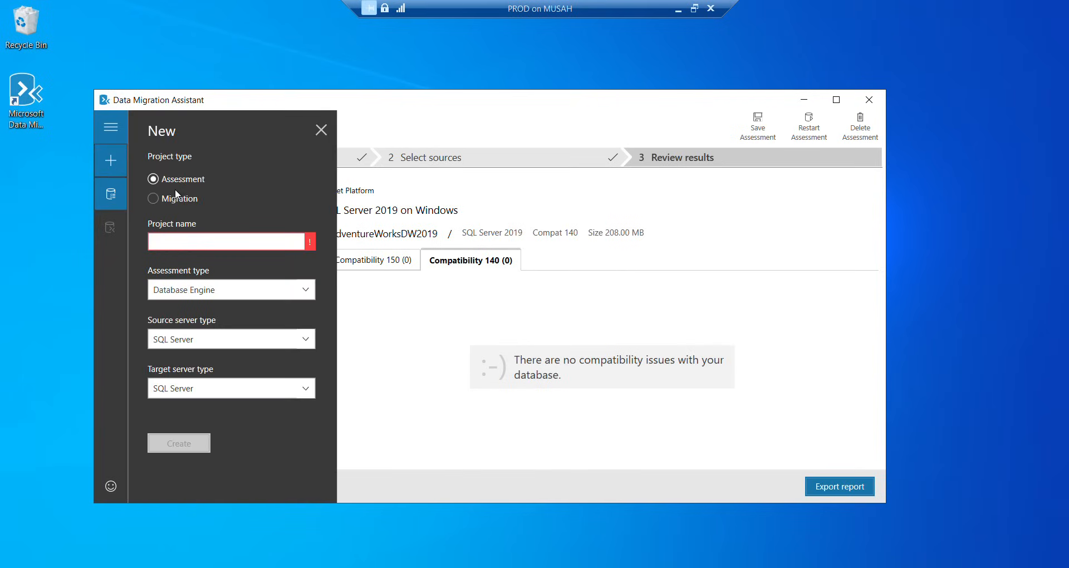
left_click(155, 198)
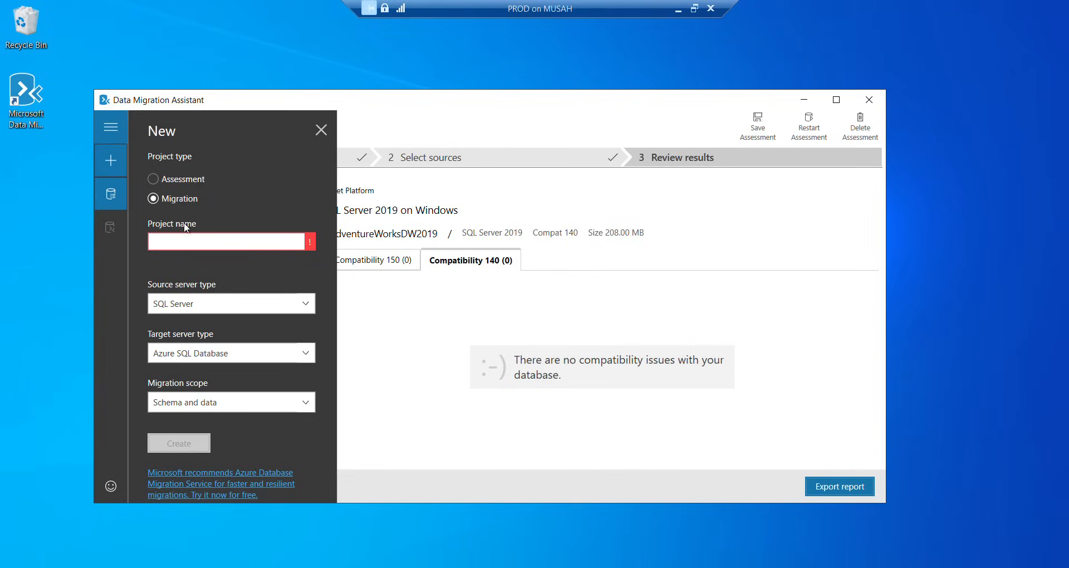
type("ADW-")
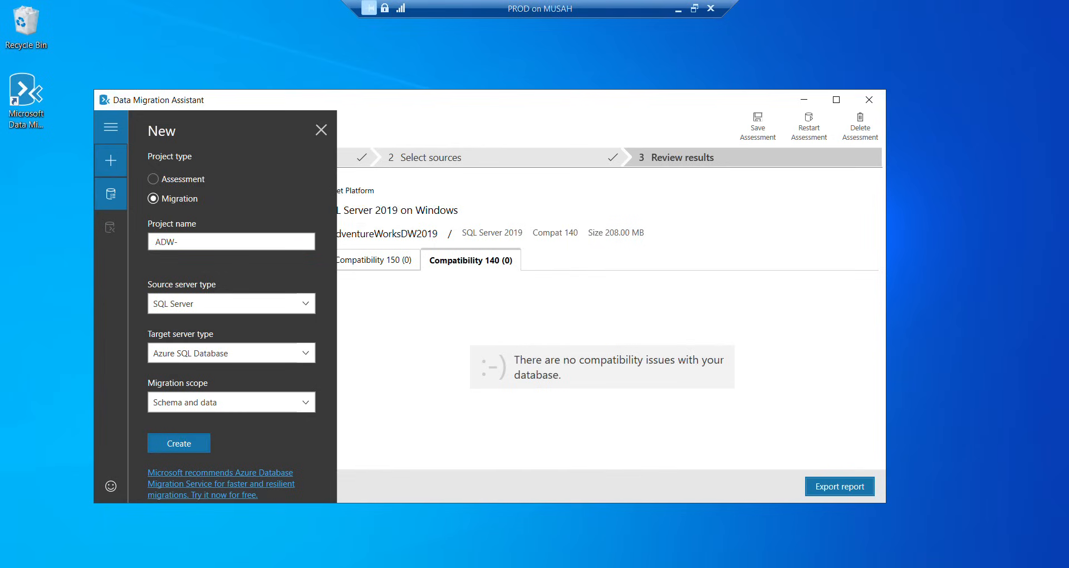
type("2019")
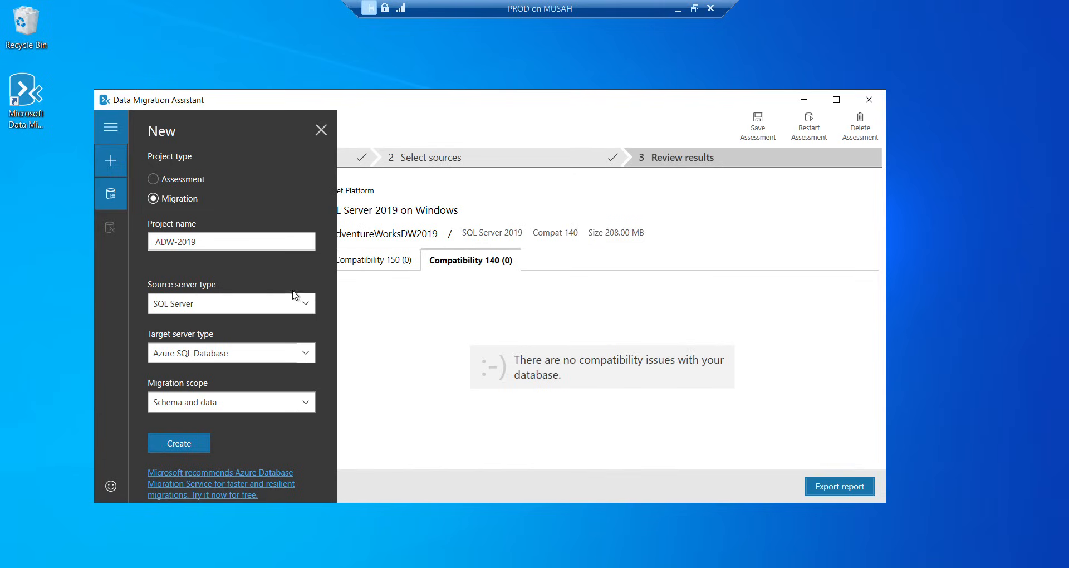
mouse_move(326, 300)
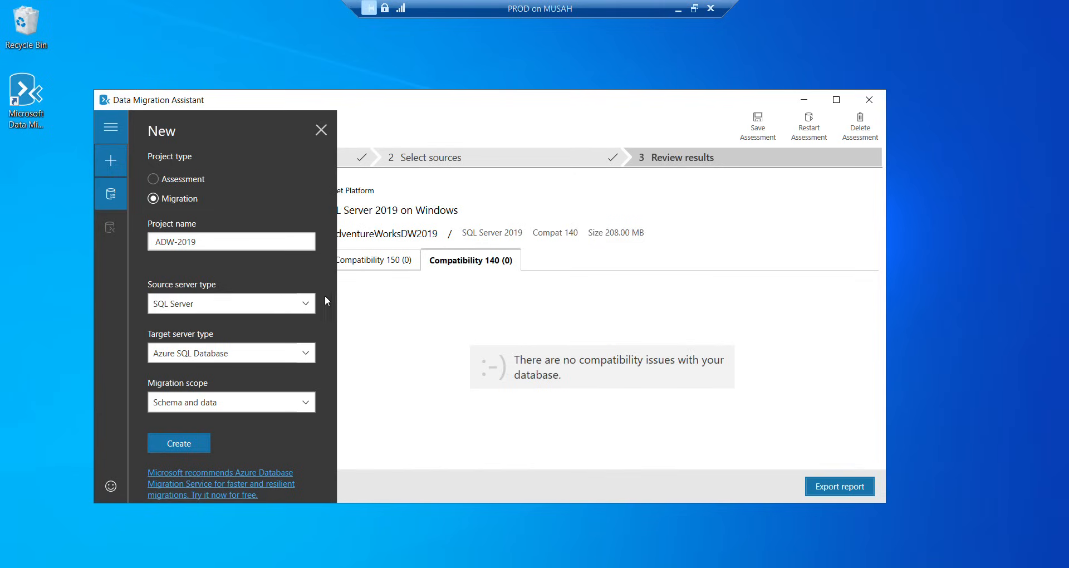
mouse_move(310, 357)
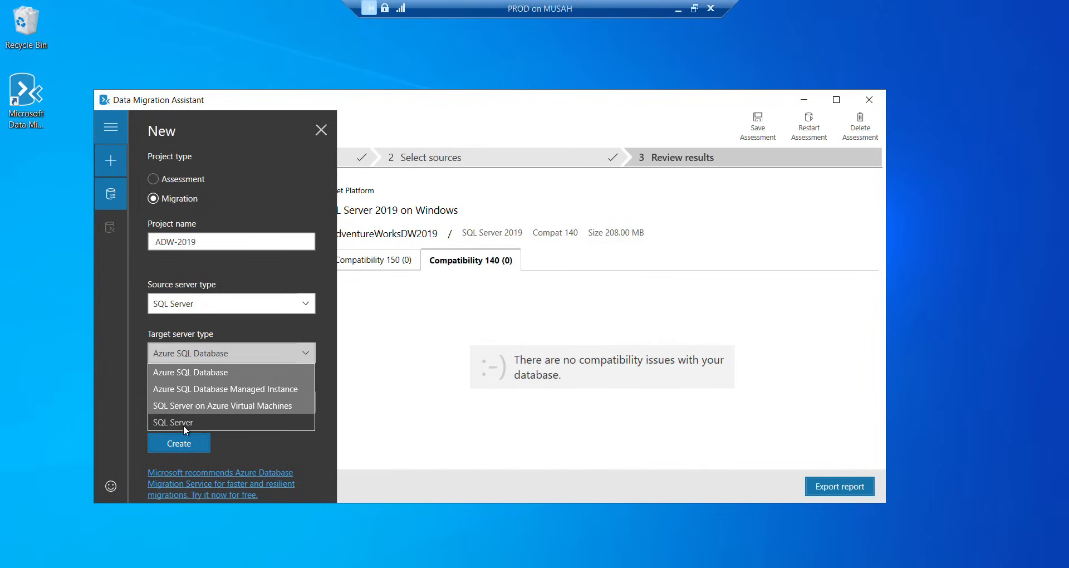
left_click(172, 422)
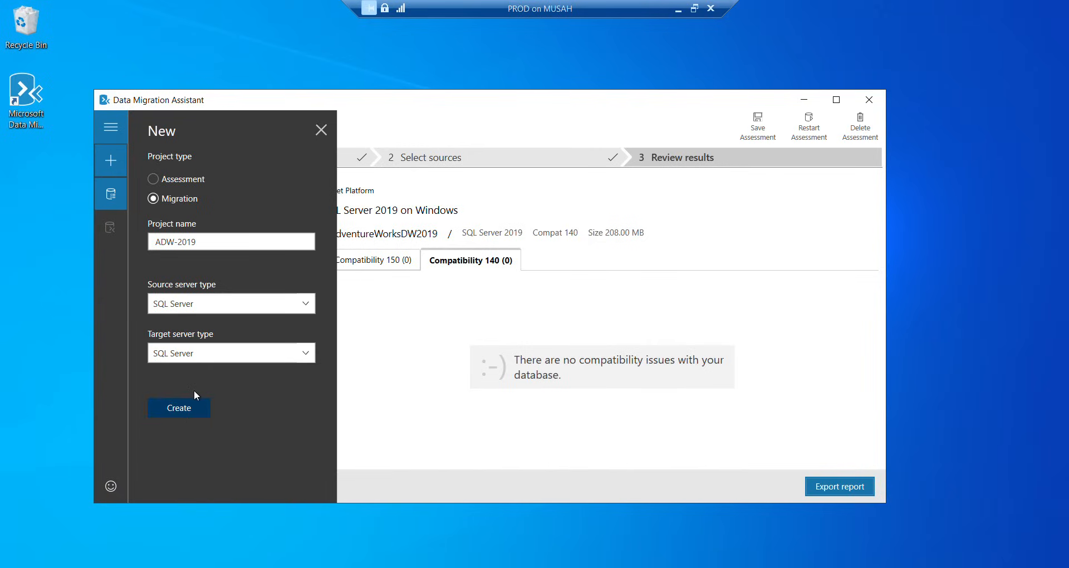
left_click(179, 408)
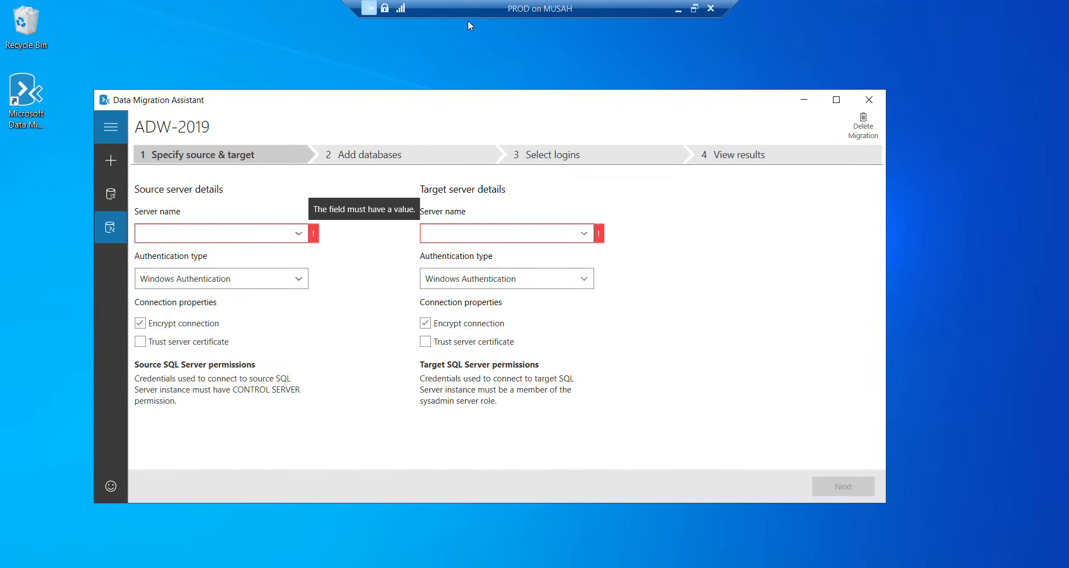
Connect source PROD\PRODC10824 to target DR\DRX10824 and advance to the database step.
left_click(218, 233)
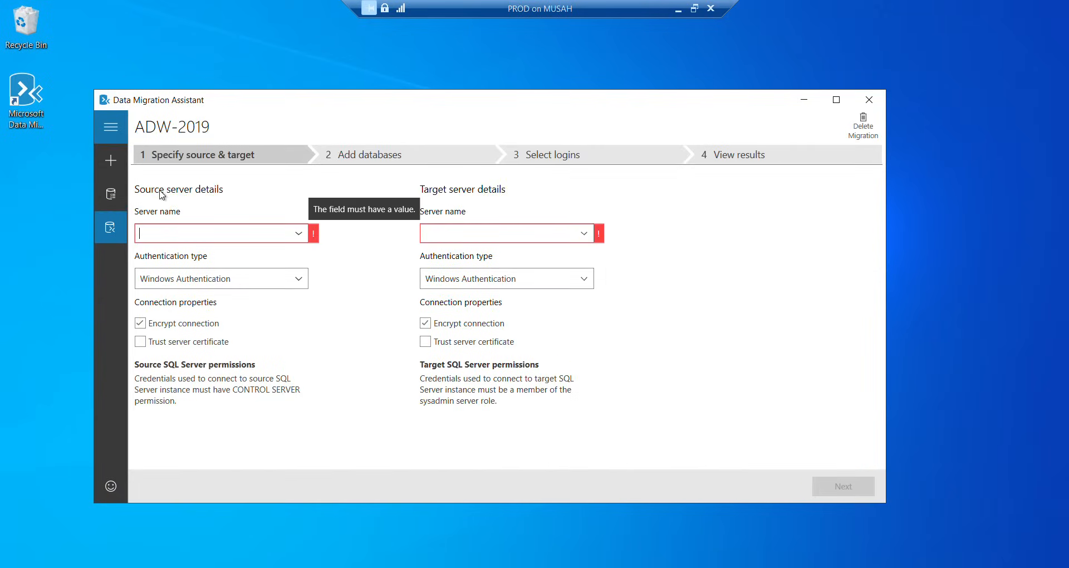
mouse_move(199, 158)
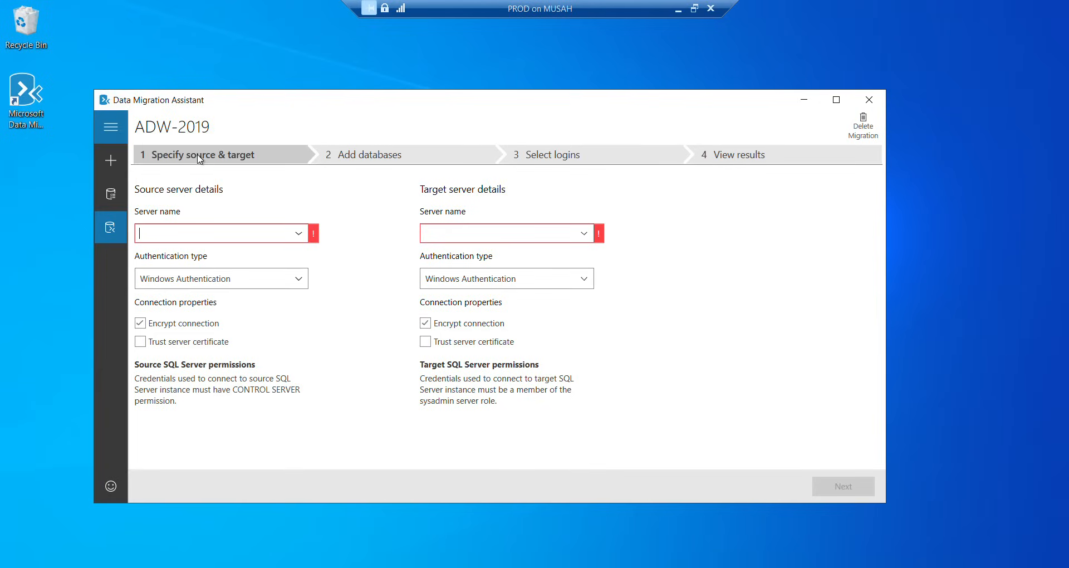
mouse_move(201, 200)
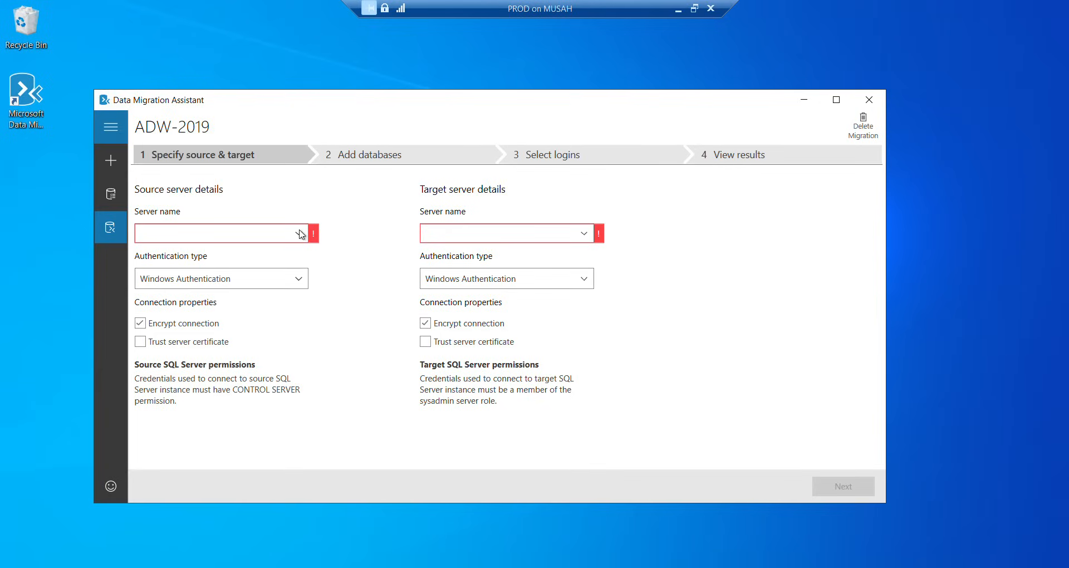
left_click(299, 234)
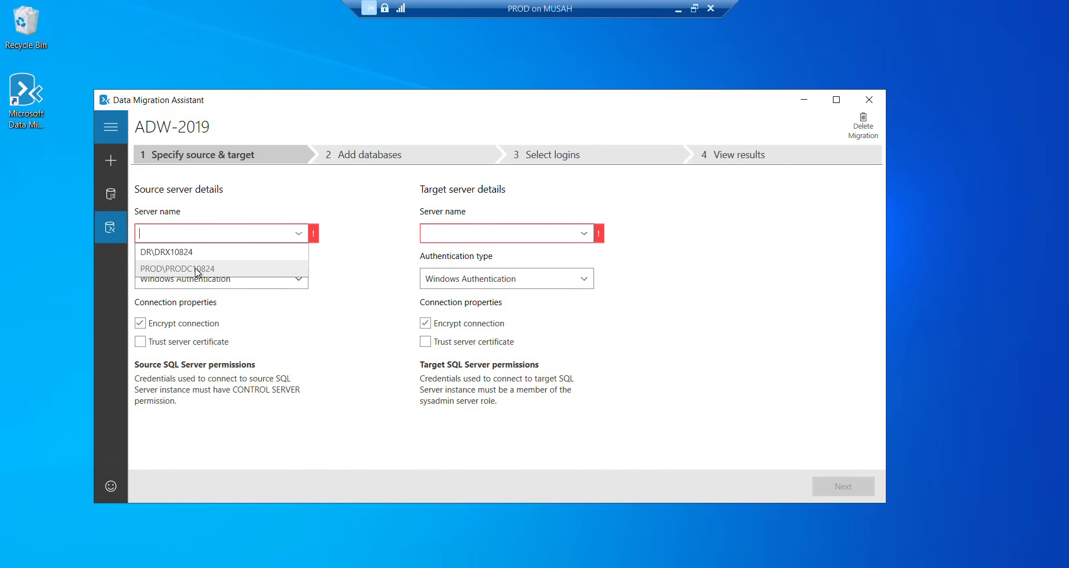
left_click(176, 268)
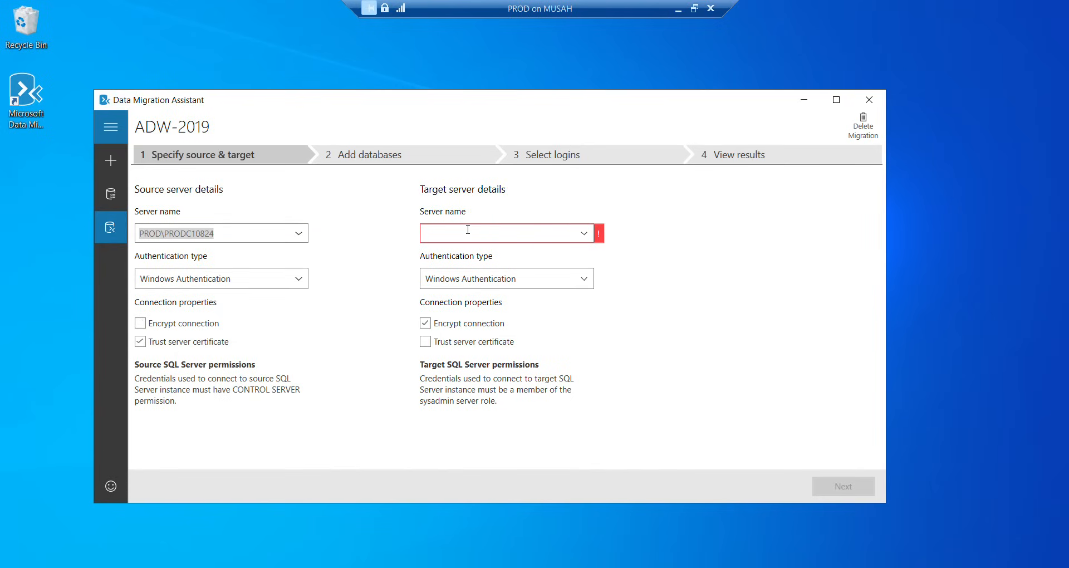
left_click(582, 233)
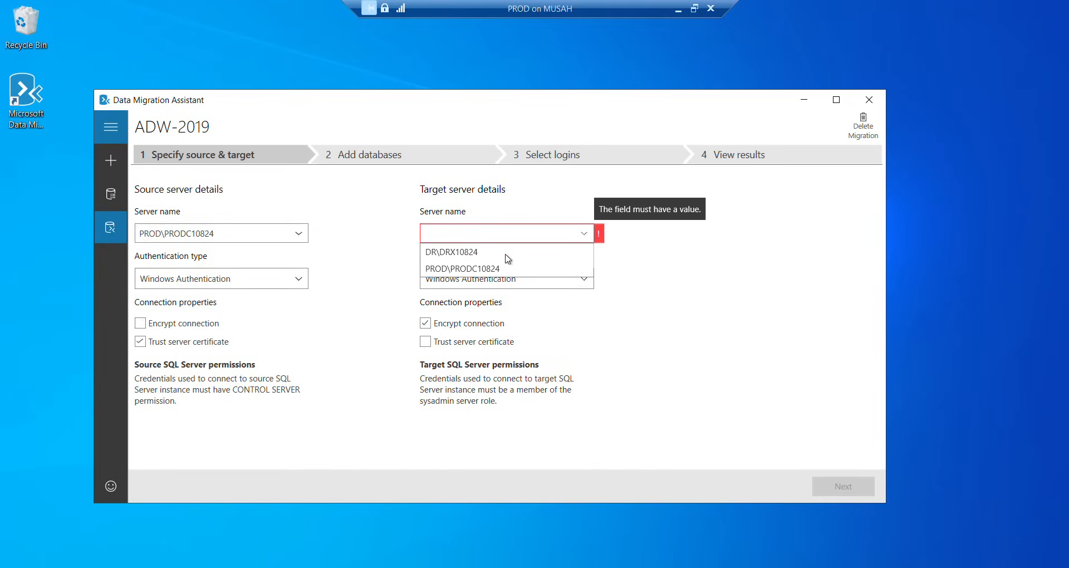
left_click(450, 252)
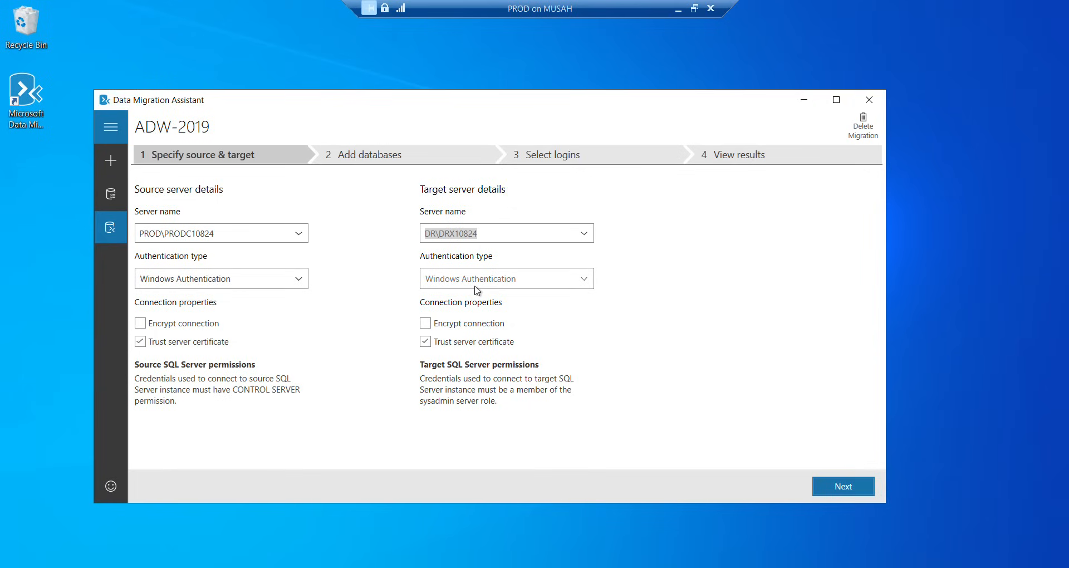
mouse_move(805, 375)
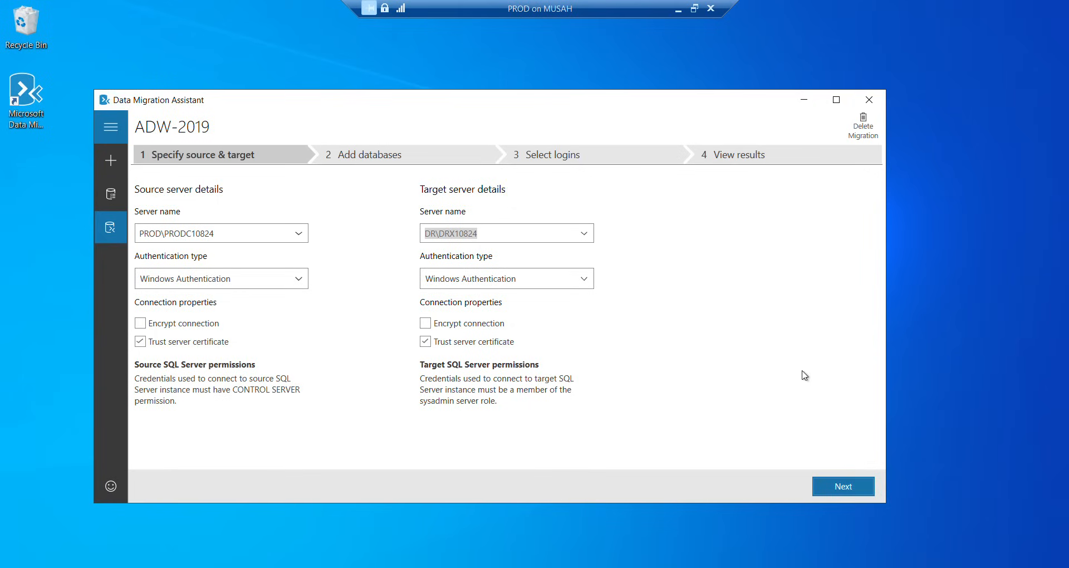
left_click(843, 486)
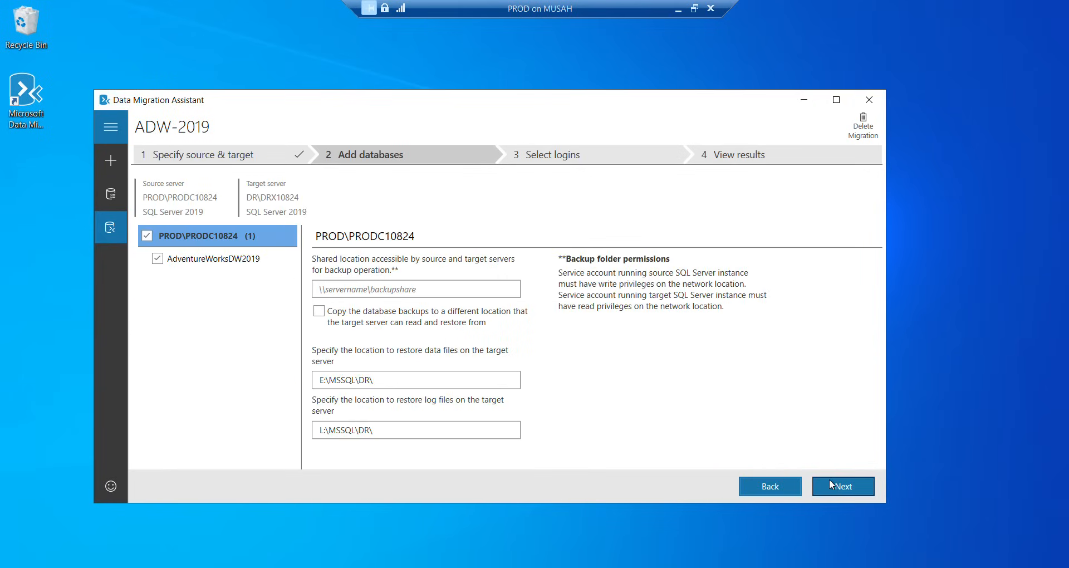
mouse_move(327, 261)
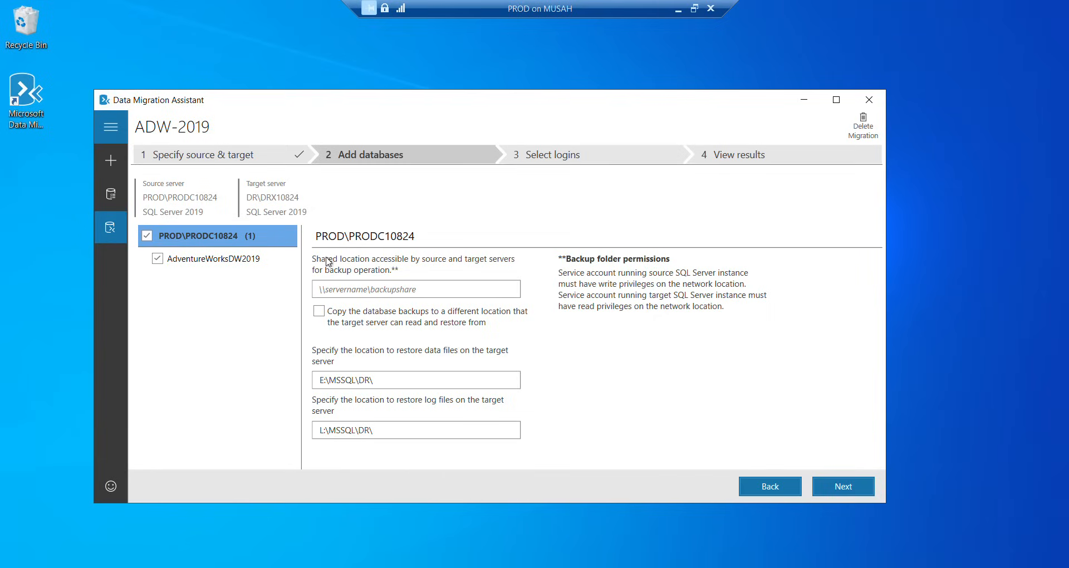
mouse_move(431, 266)
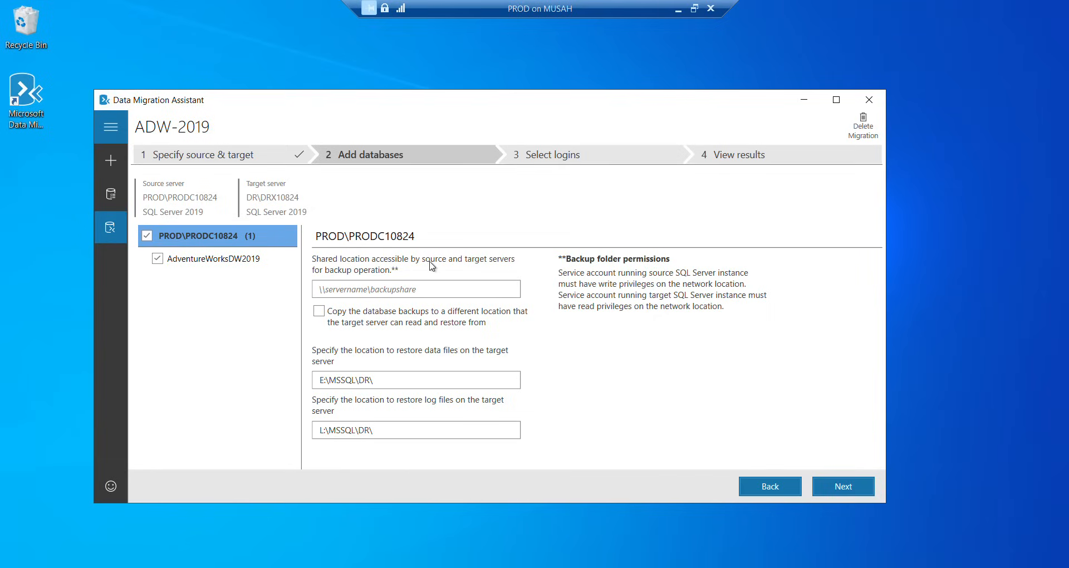
mouse_move(363, 282)
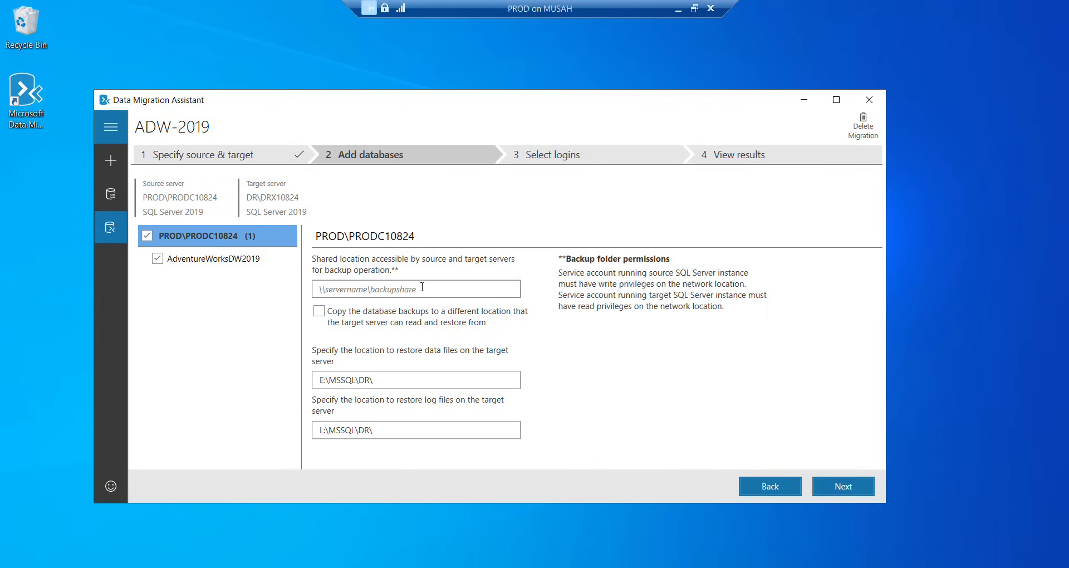
mouse_move(677, 8)
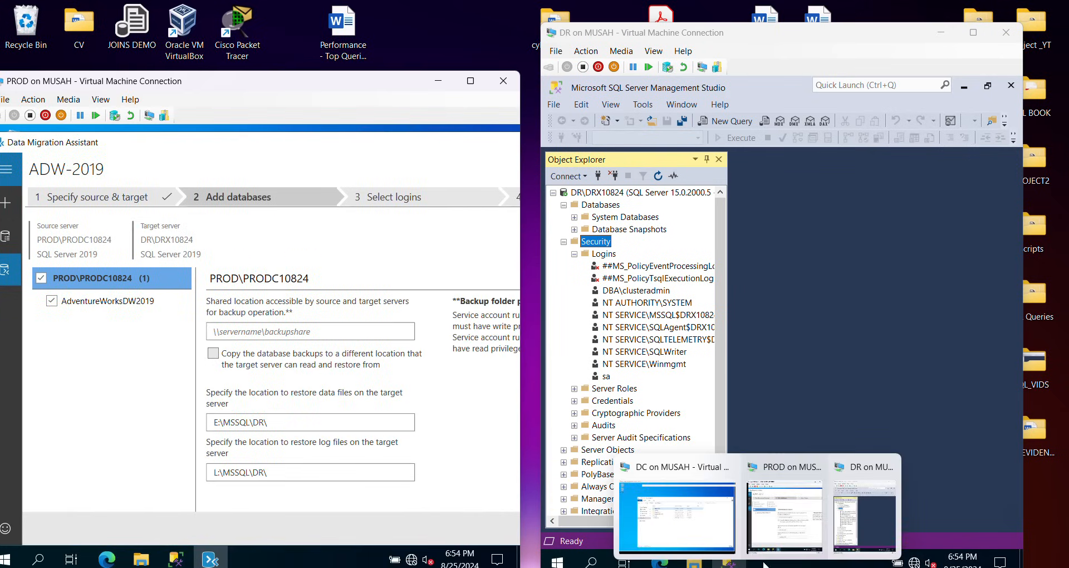
Copy the \\DC\FileShareDoc network path from FileShareDoc's Sharing properties.
left_click(675, 517)
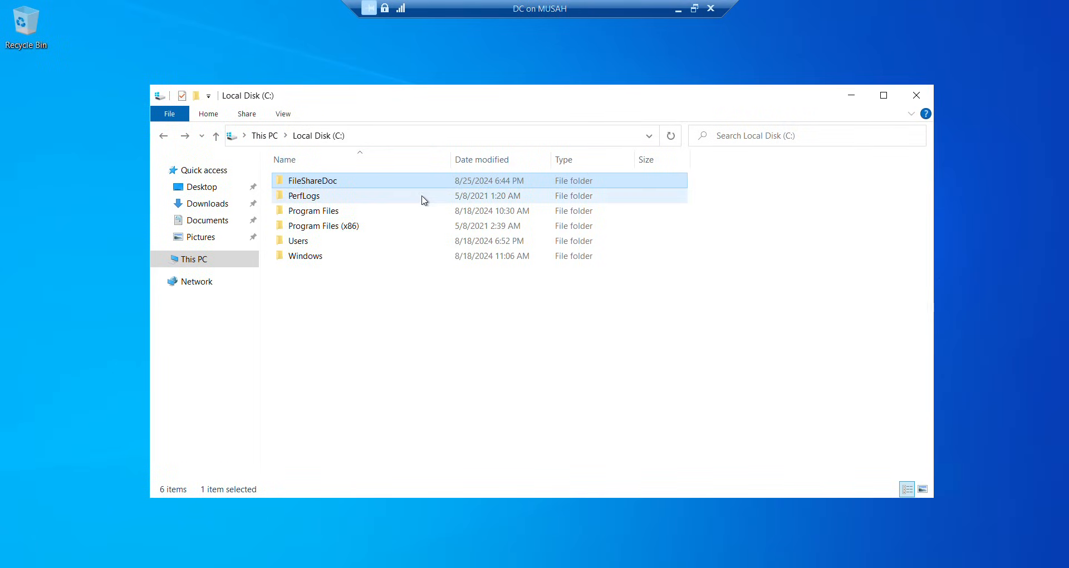
mouse_move(311, 180)
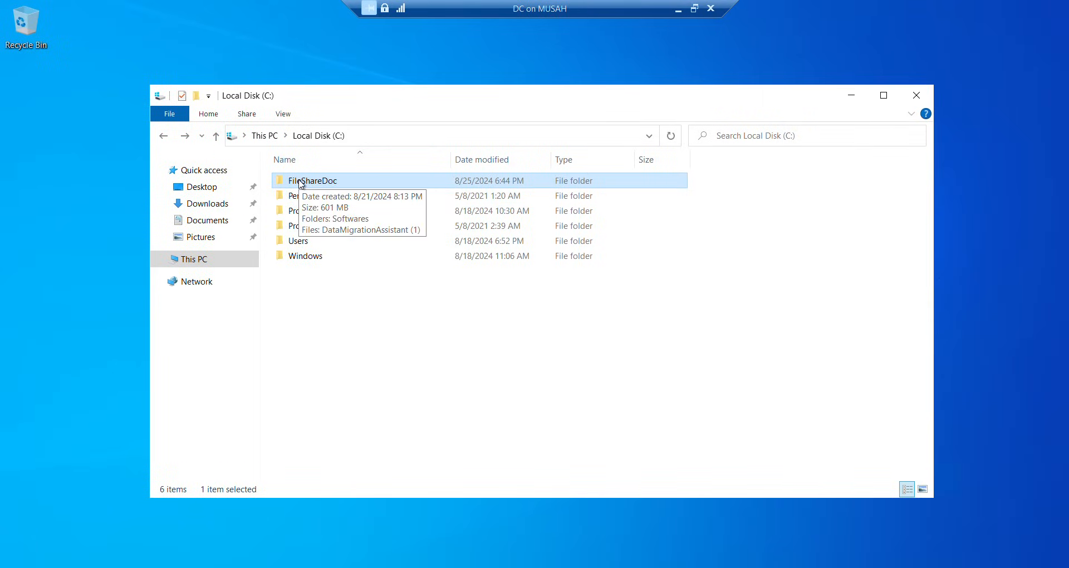
mouse_move(317, 188)
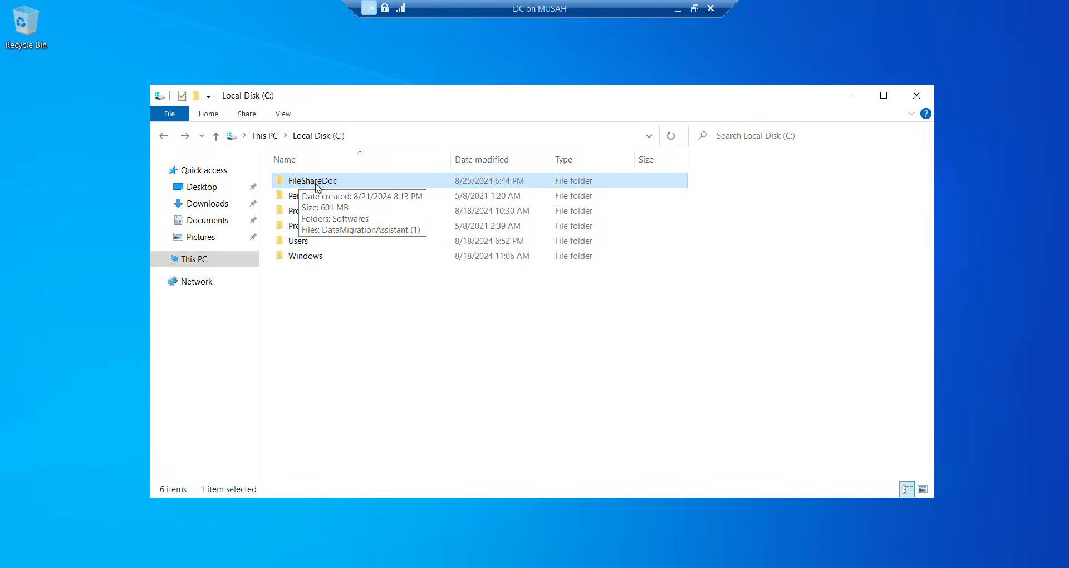
right_click(313, 180)
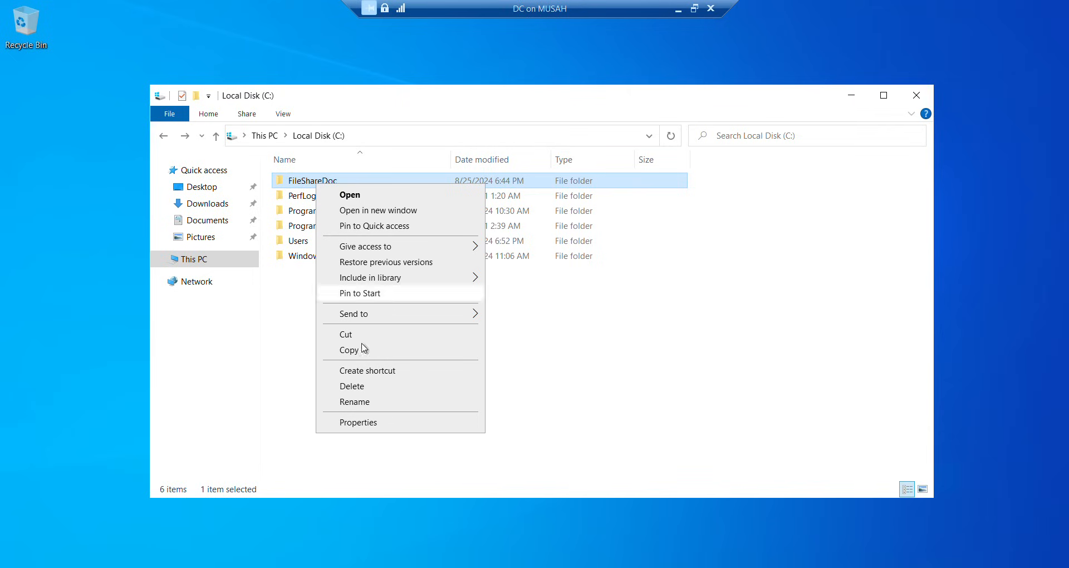
left_click(357, 422)
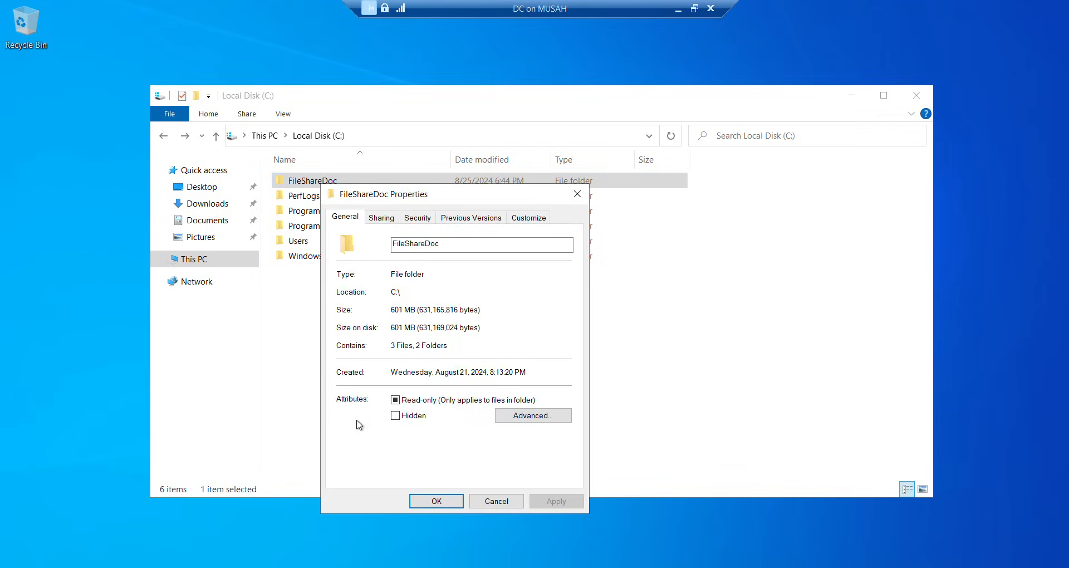
mouse_move(381, 218)
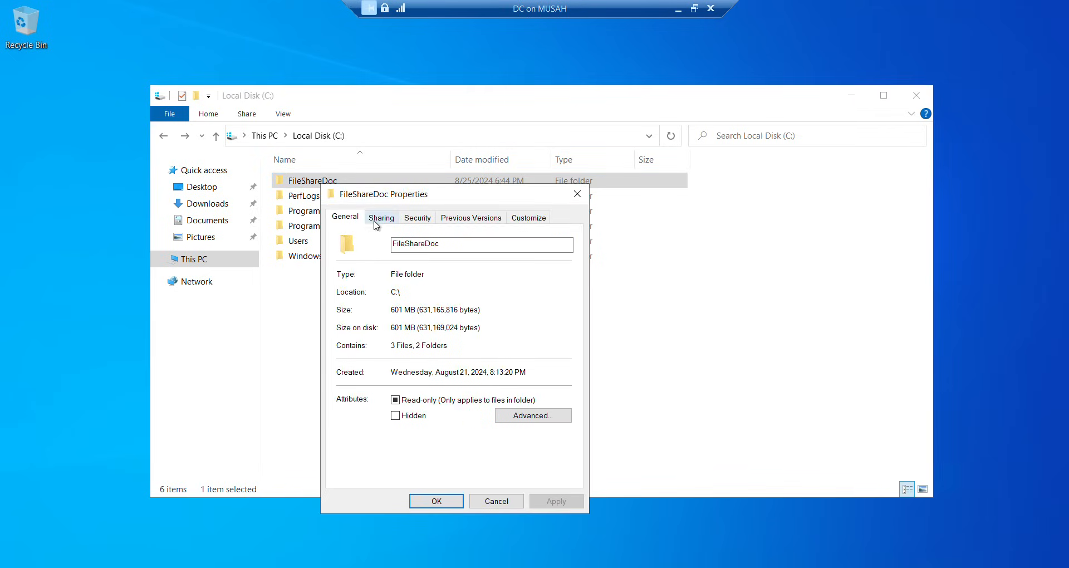
left_click(380, 216)
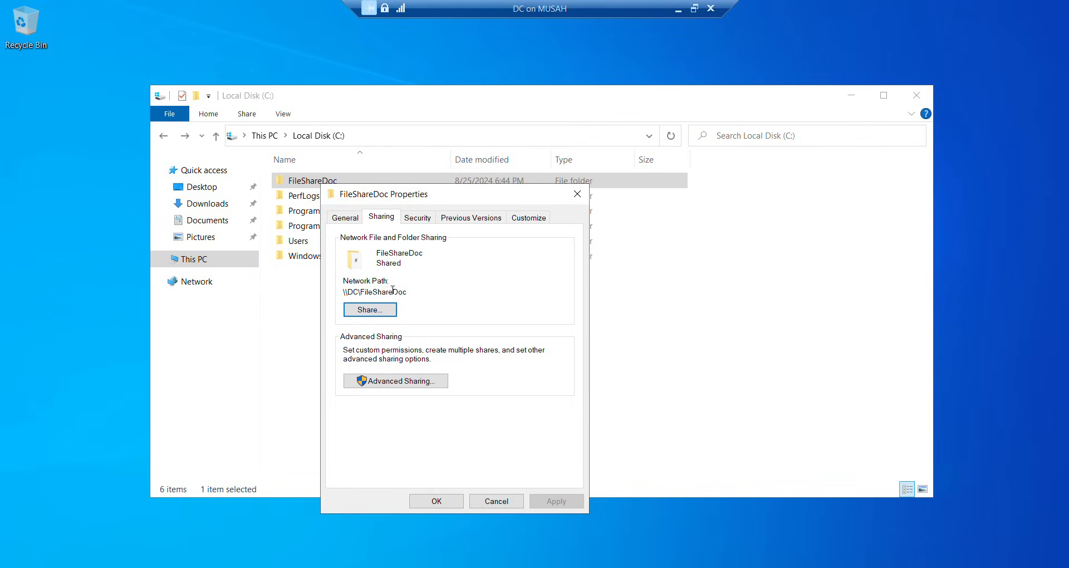
double_click(374, 292)
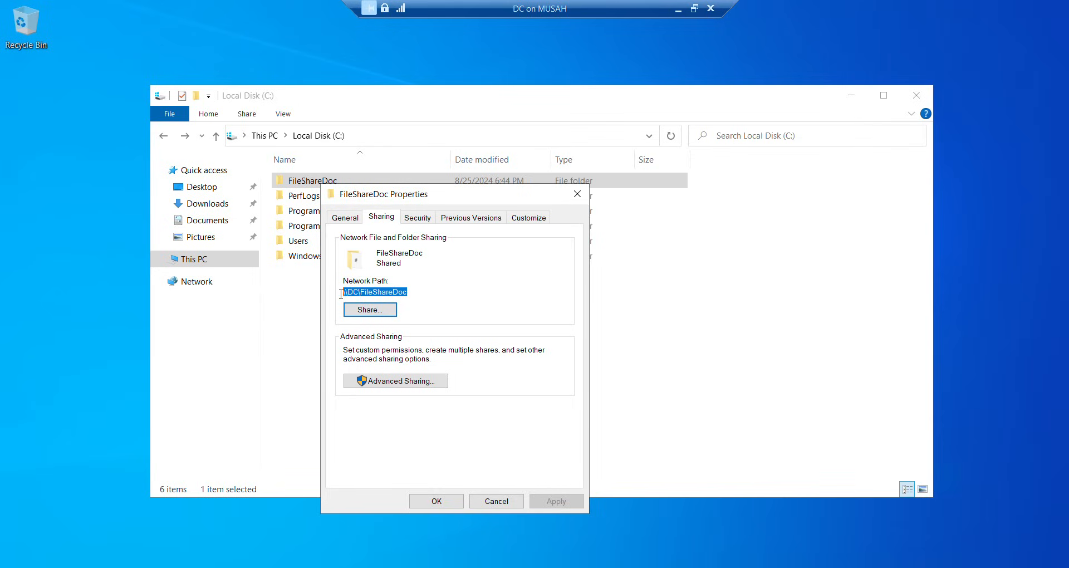
right_click(374, 292)
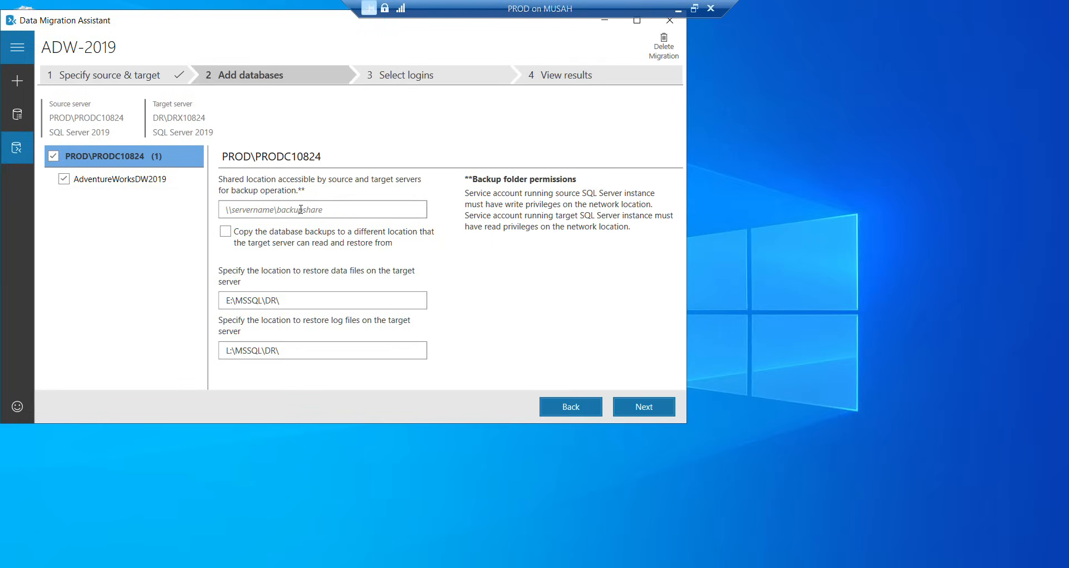
Paste \\DC\FileShareDoc as backup share, with restore paths E:\MSSQL\DR\ and L:\MSSQL\DR\.
right_click(300, 209)
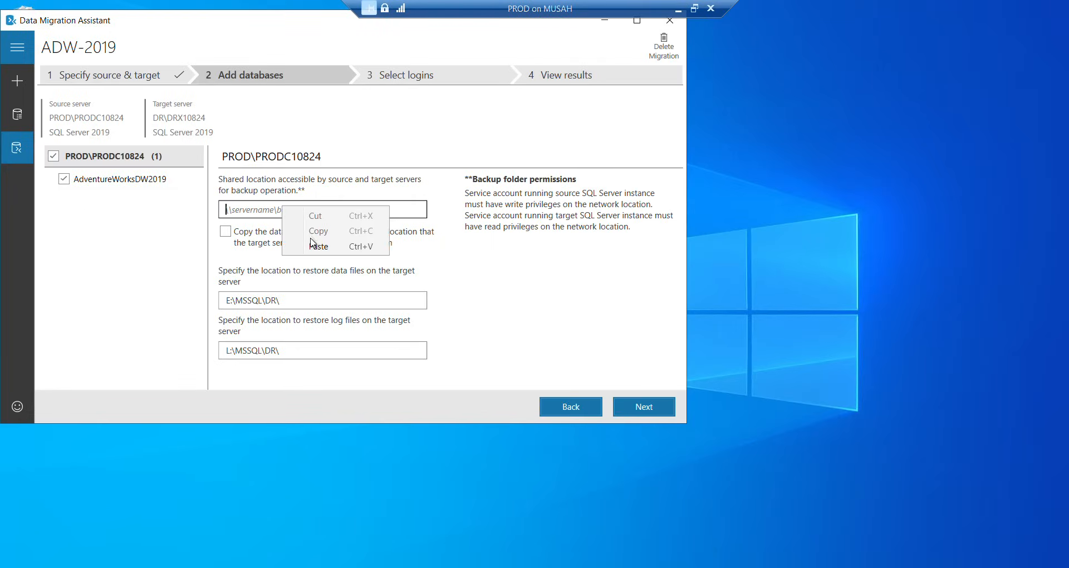
left_click(318, 246)
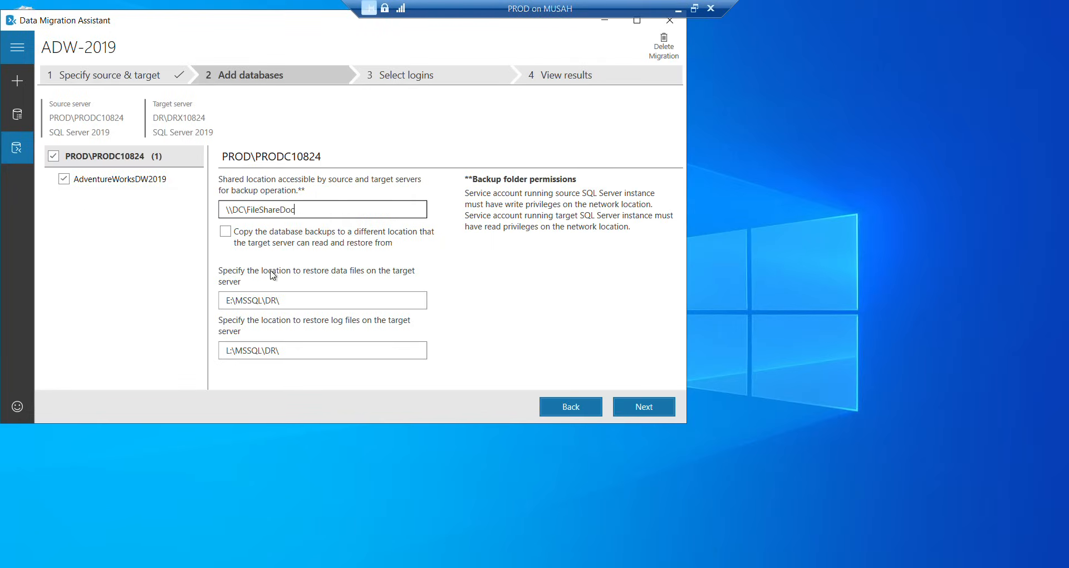
mouse_move(347, 277)
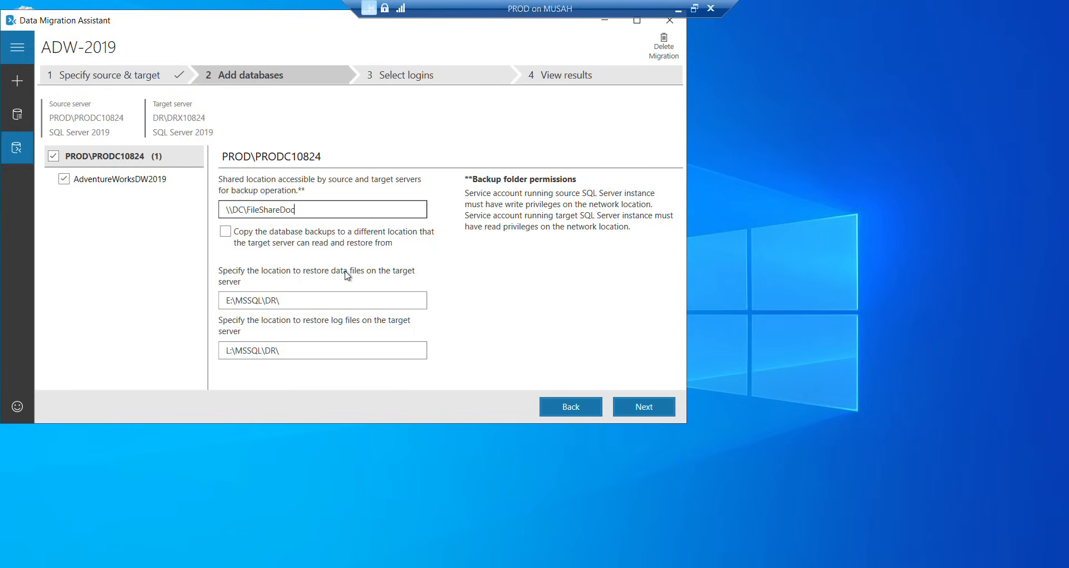
mouse_move(228, 289)
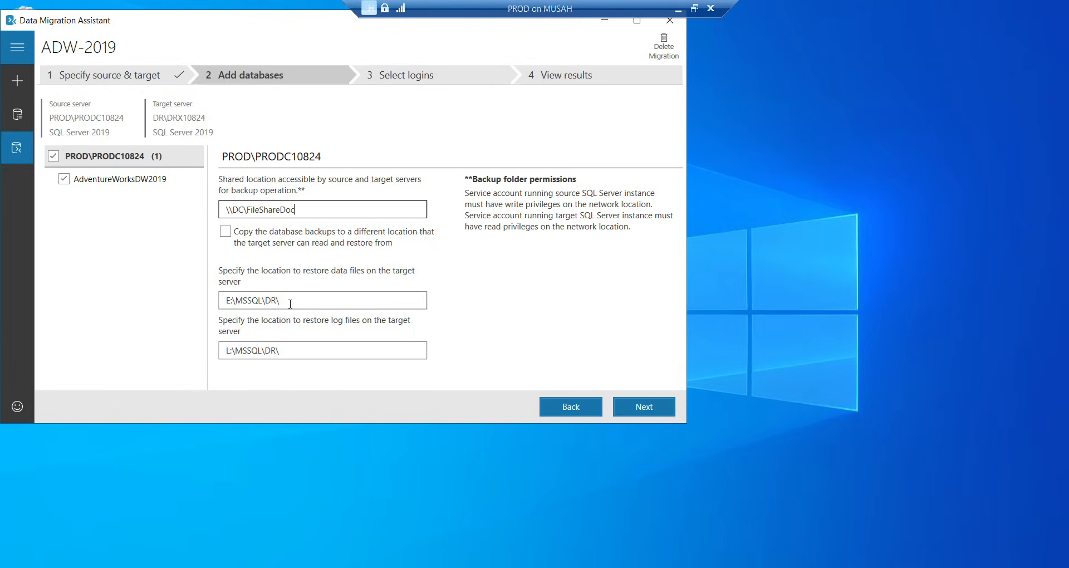
left_click(322, 350)
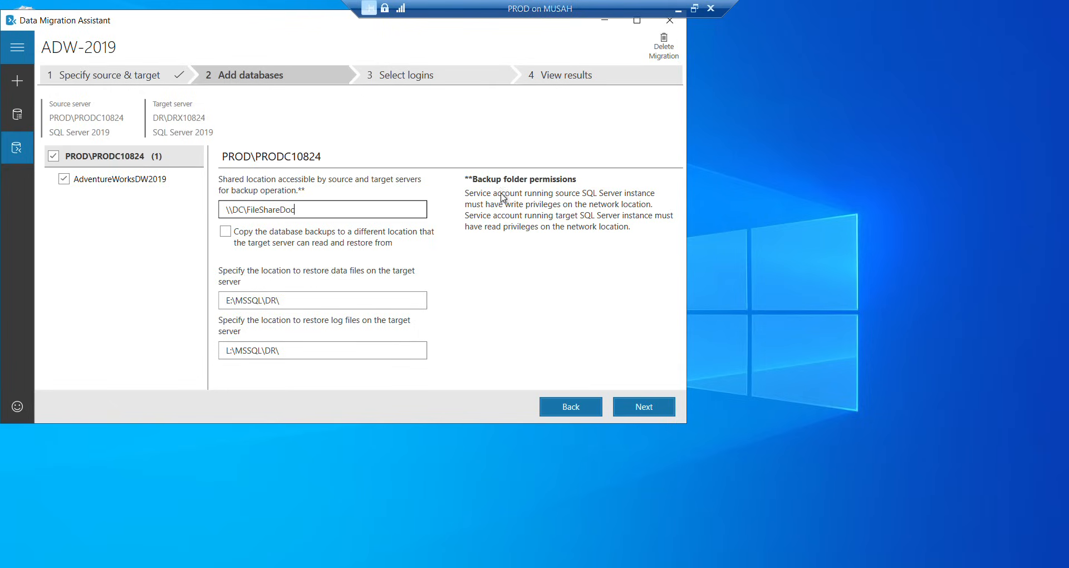
mouse_move(515, 191)
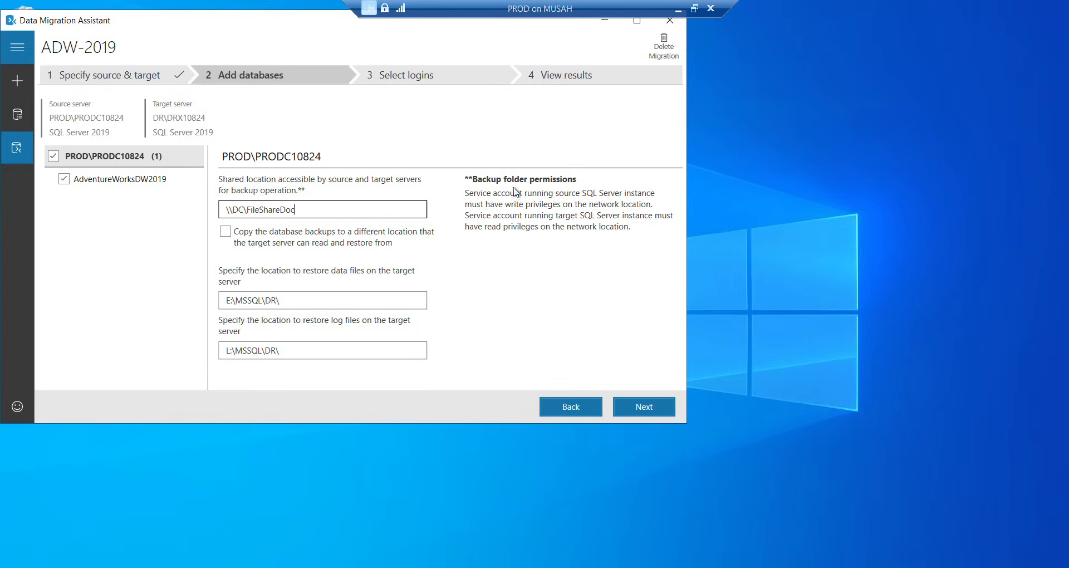
mouse_move(594, 199)
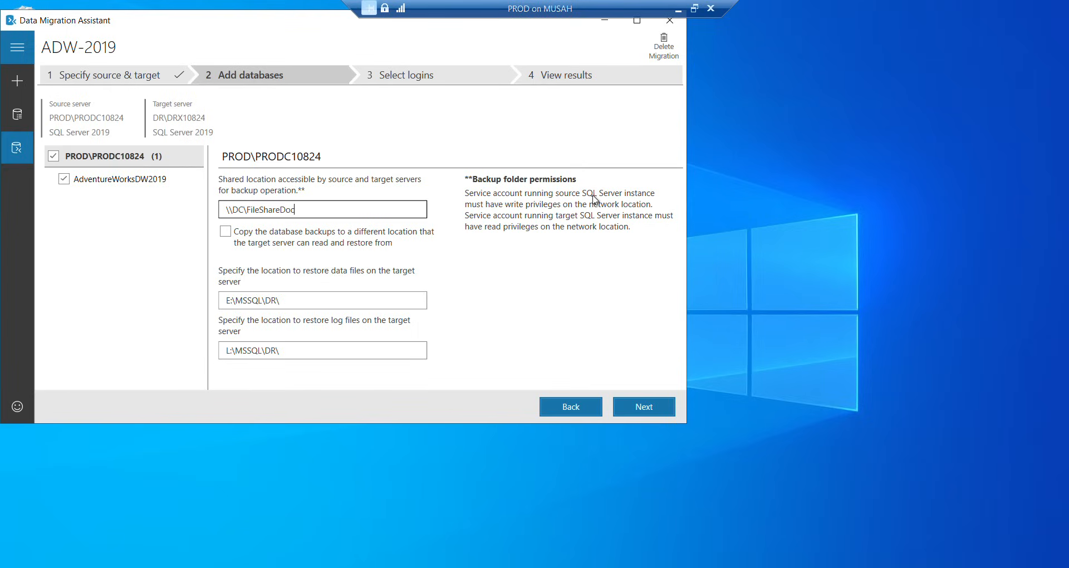
mouse_move(528, 213)
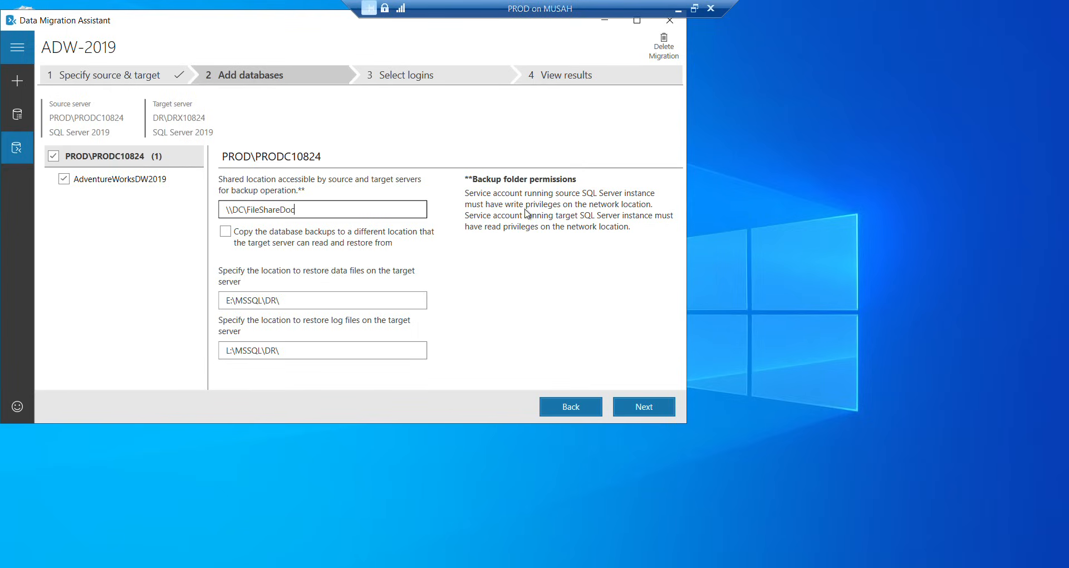
mouse_move(653, 210)
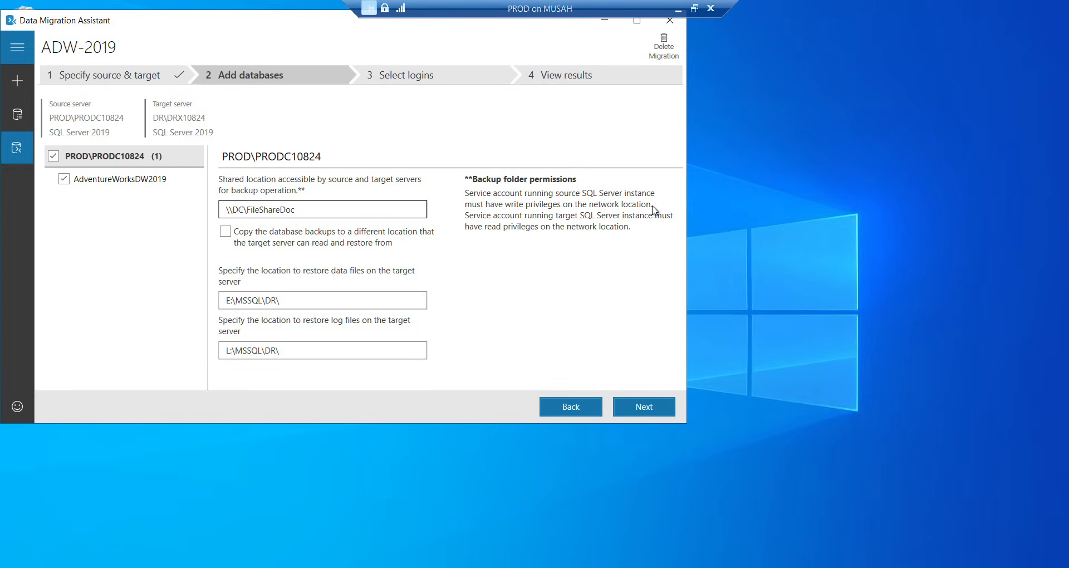
mouse_move(567, 220)
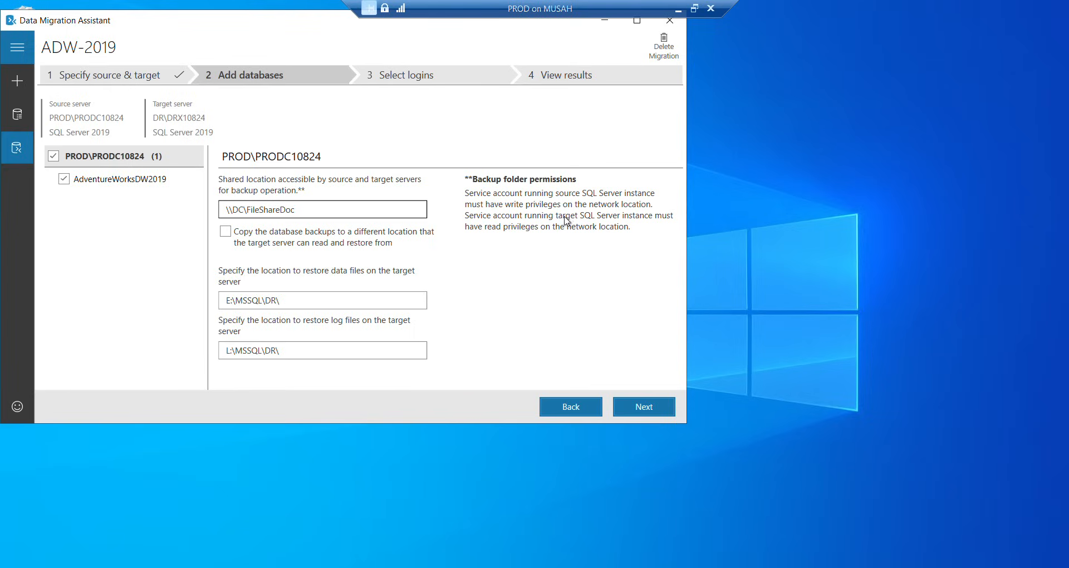
mouse_move(645, 227)
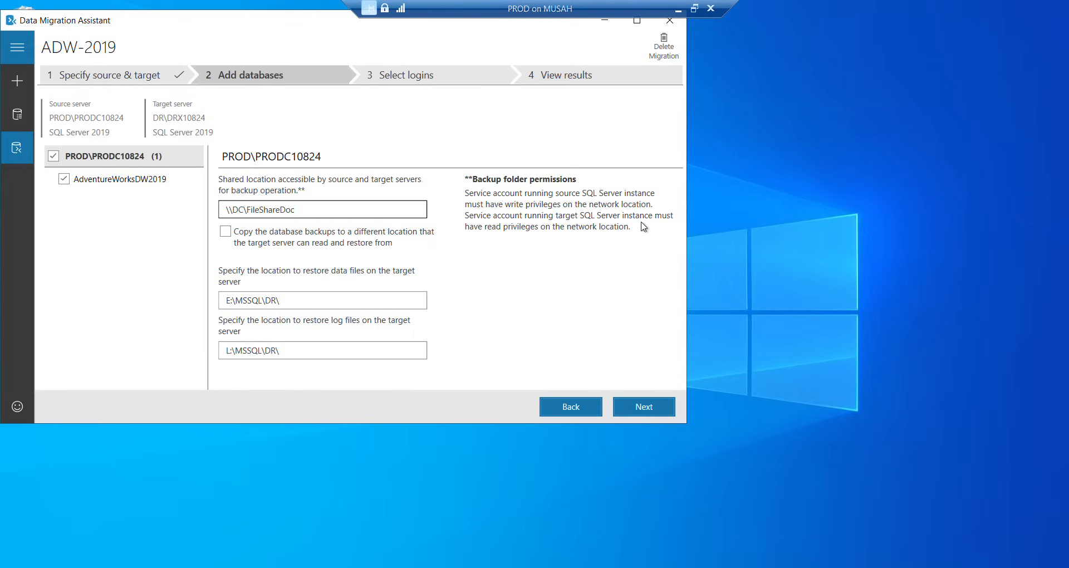
mouse_move(539, 233)
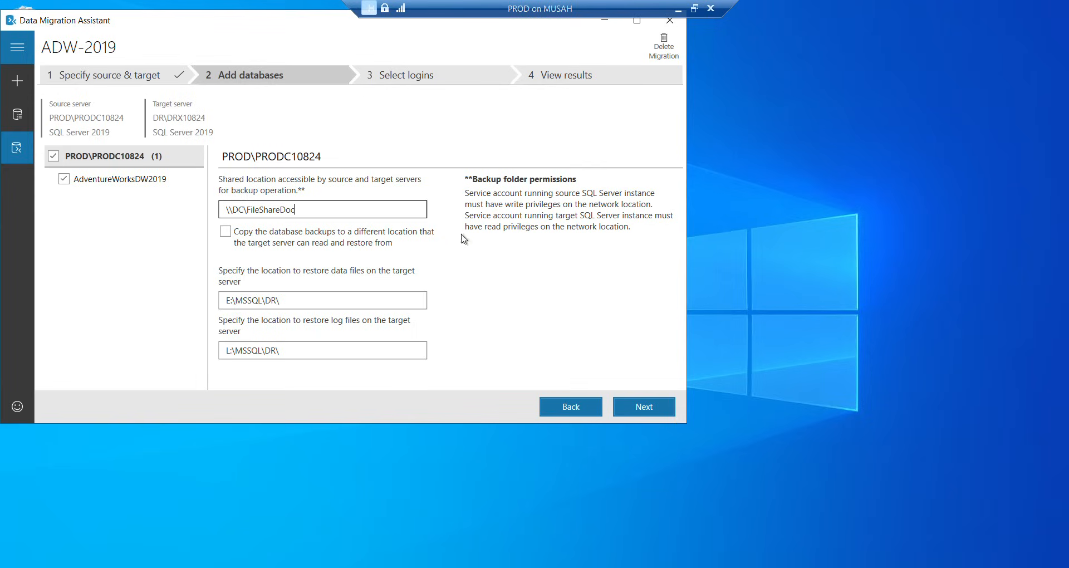
mouse_move(532, 267)
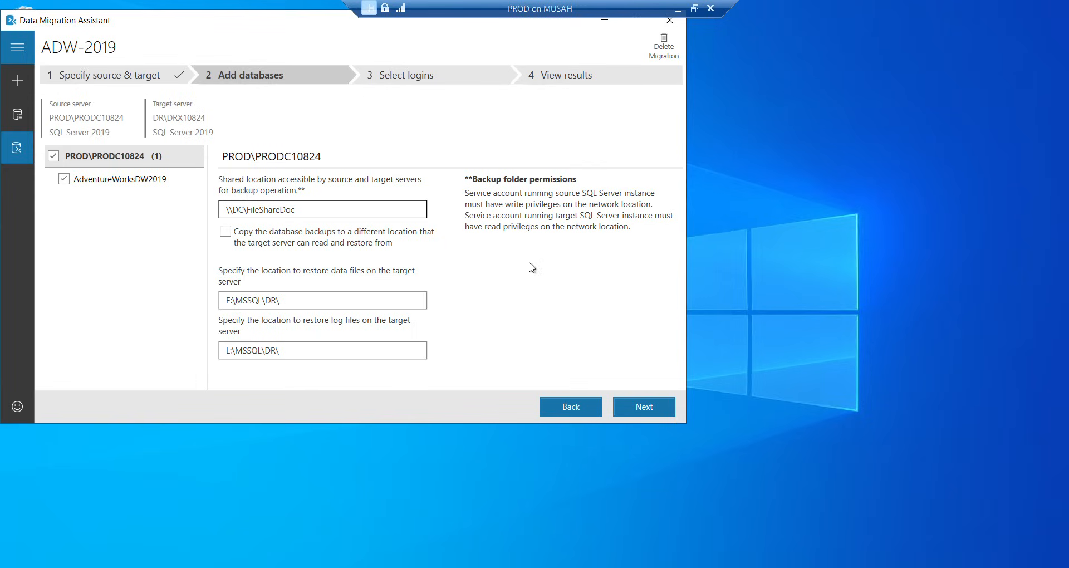
left_click(322, 209)
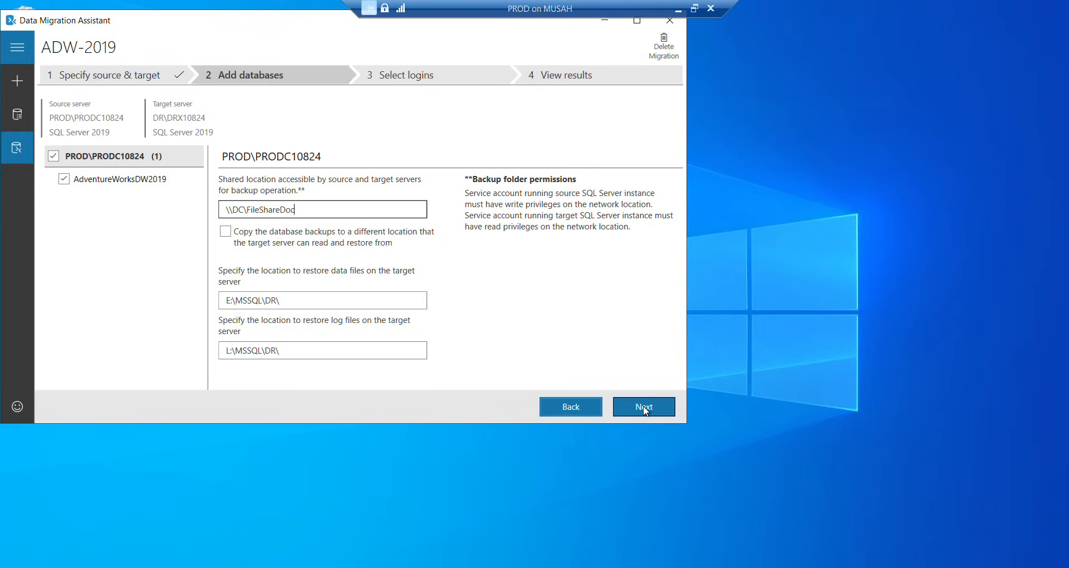
Select Babs, kofi, Shehu and DBA\clusteradmin logins and start the migration.
left_click(642, 406)
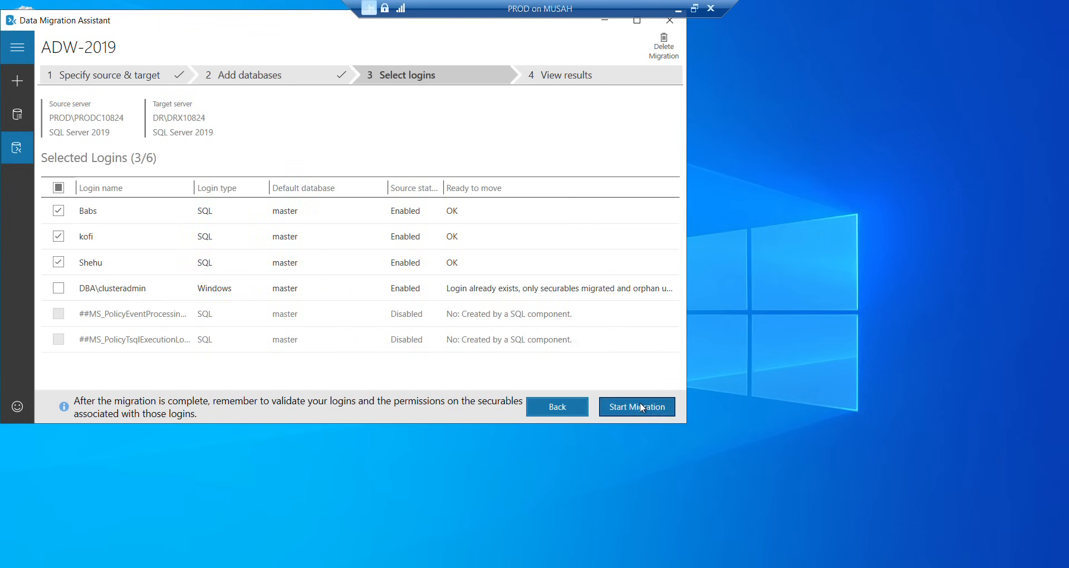
mouse_move(139, 164)
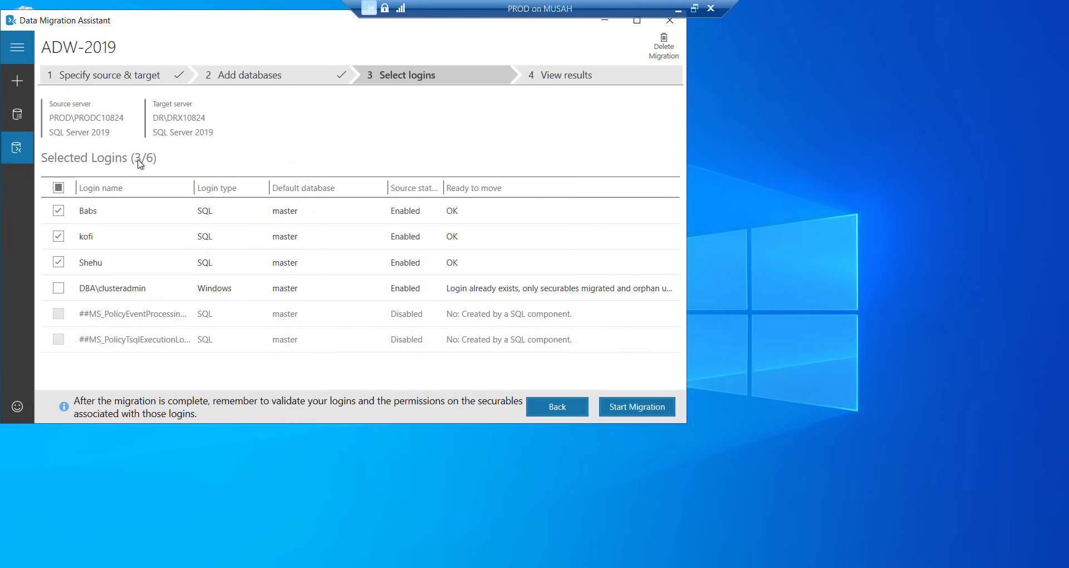
mouse_move(100, 280)
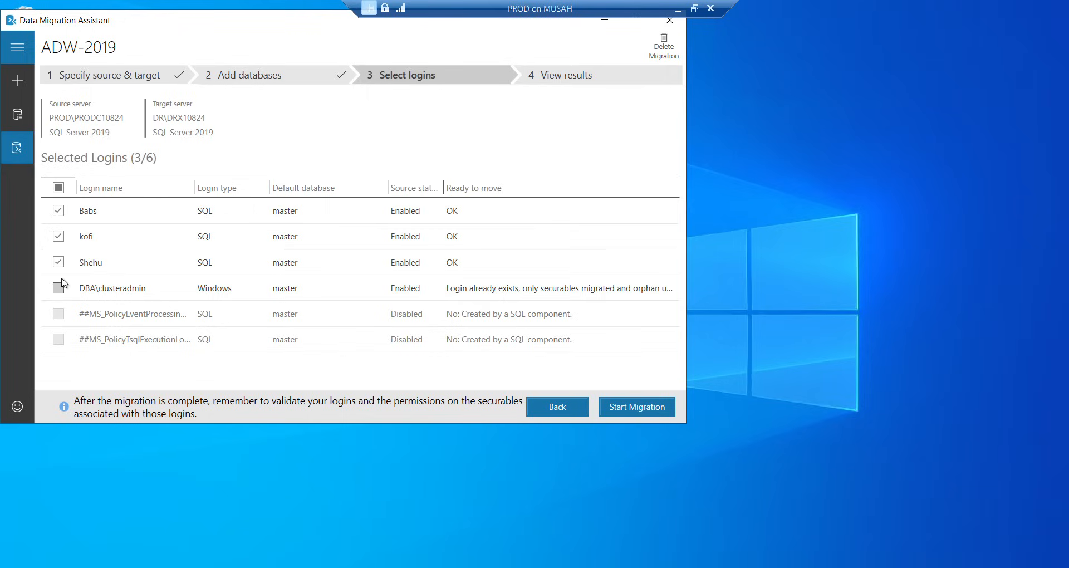
mouse_move(94, 294)
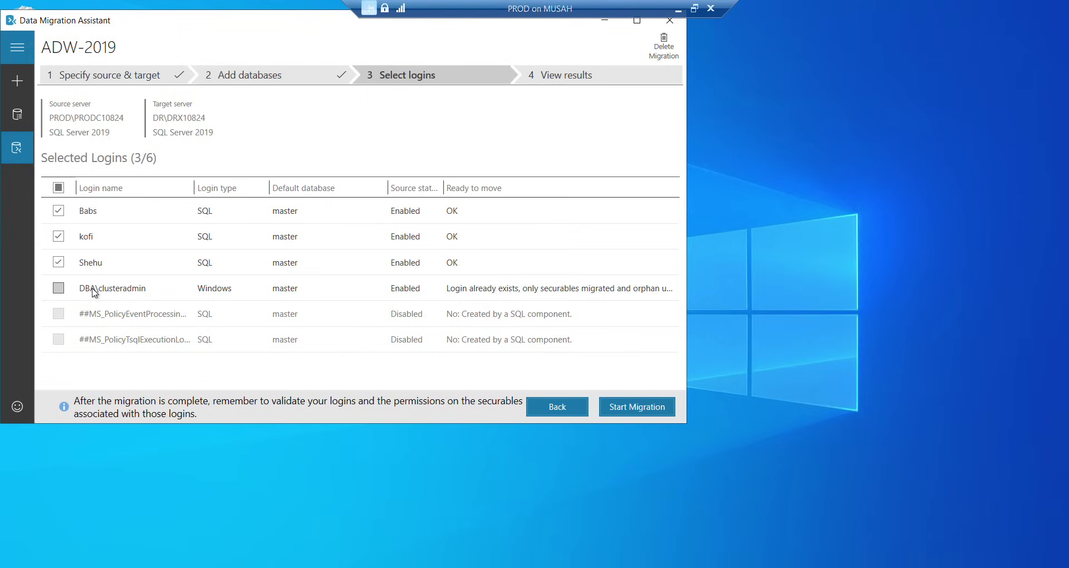
mouse_move(94, 274)
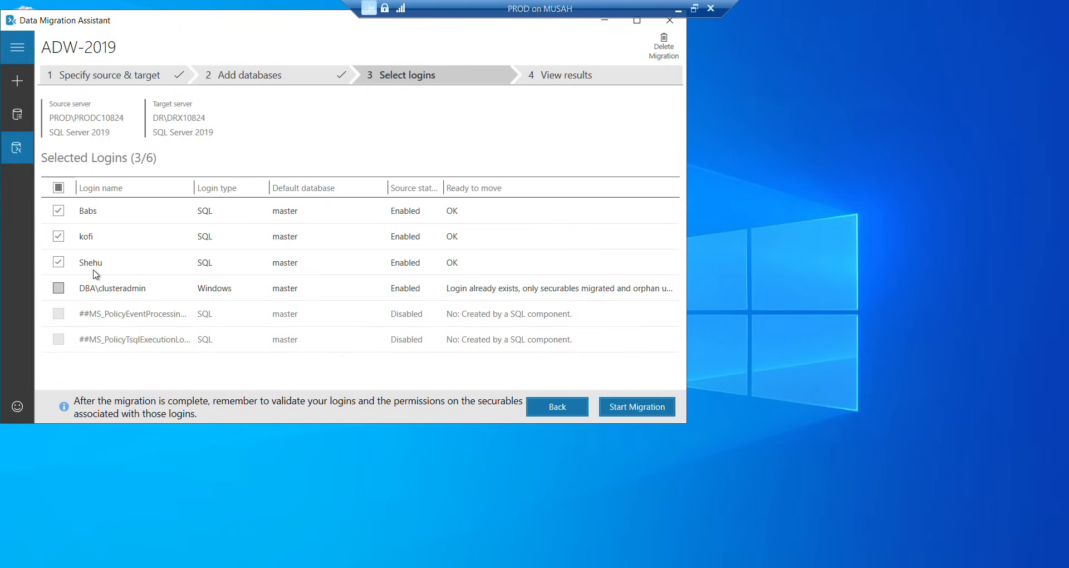
mouse_move(515, 290)
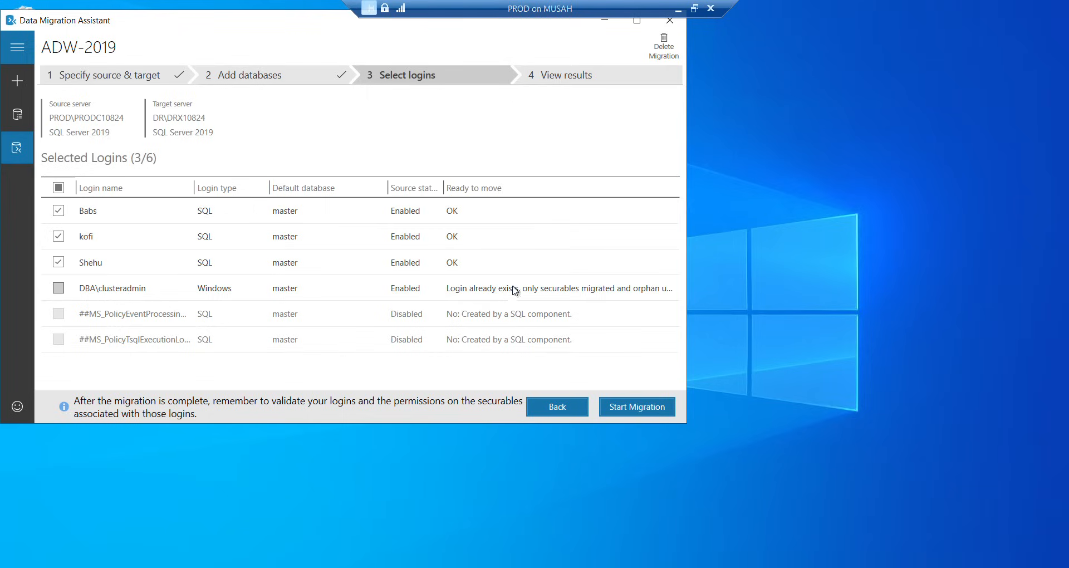
left_click(58, 288)
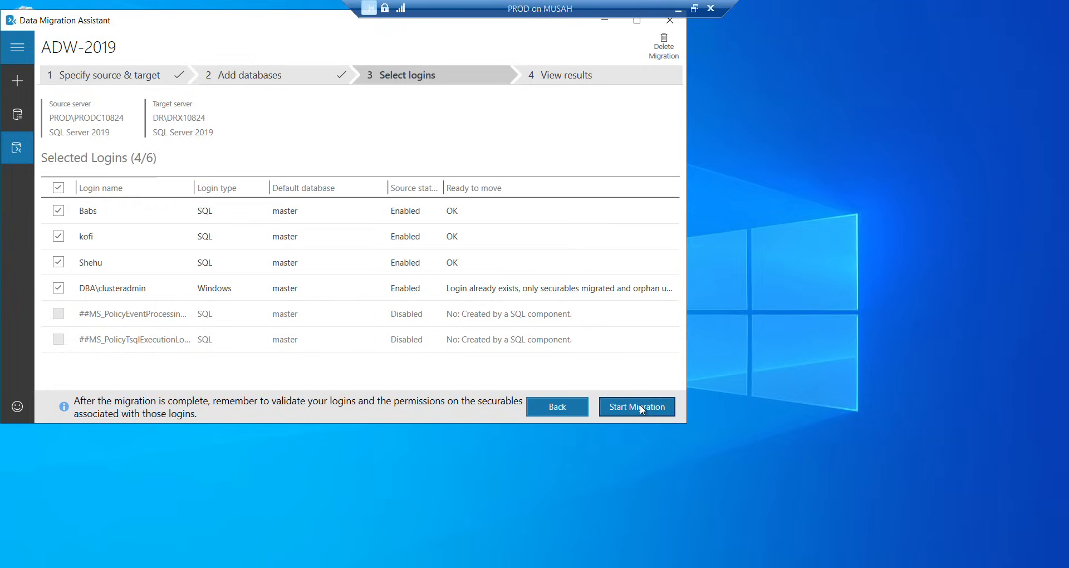
left_click(636, 406)
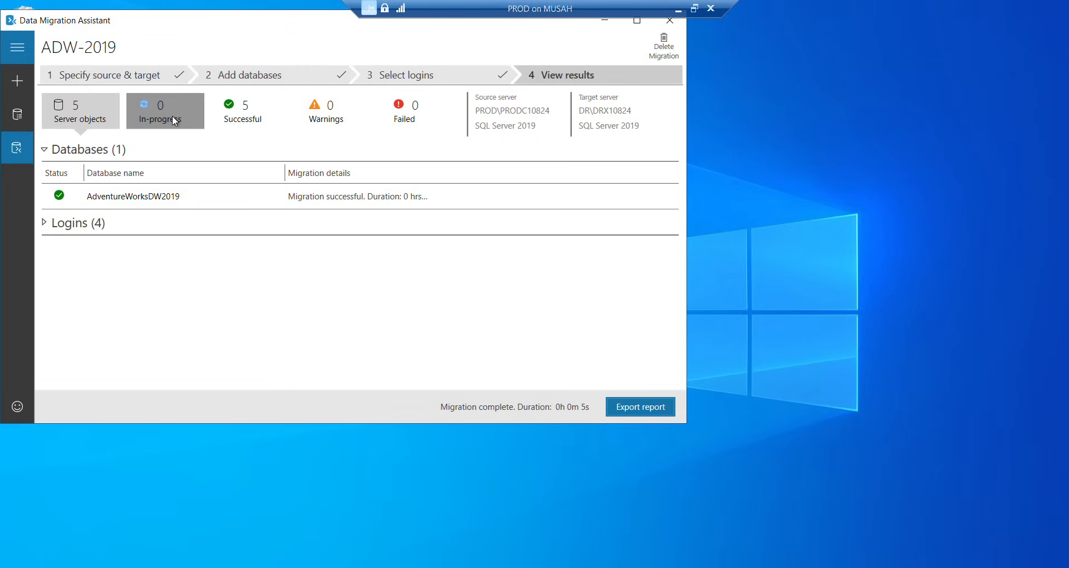
mouse_move(180, 127)
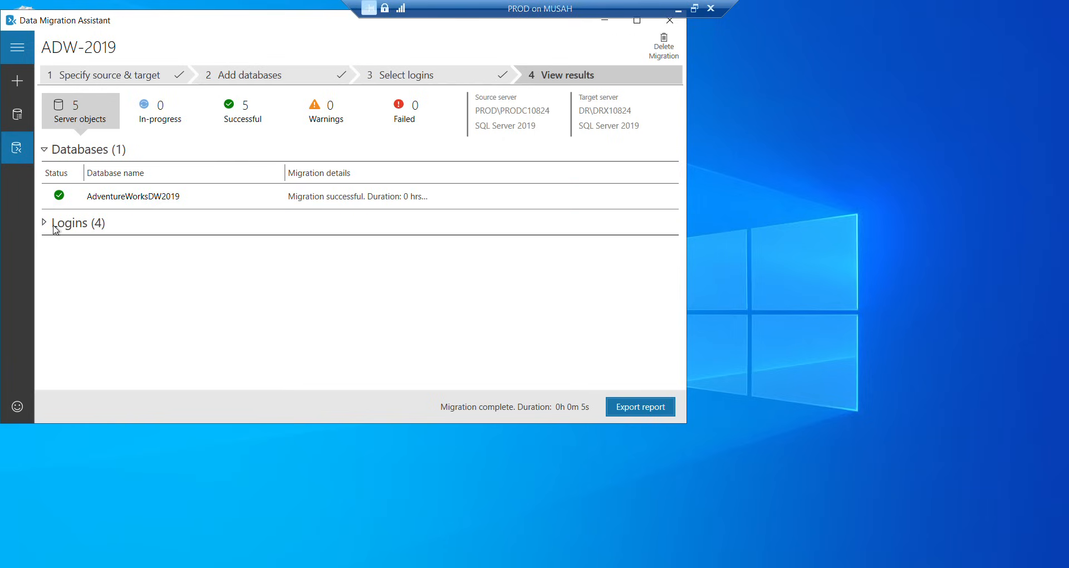
Expand the Logins (4) results to confirm all four logins migrated successfully.
left_click(43, 222)
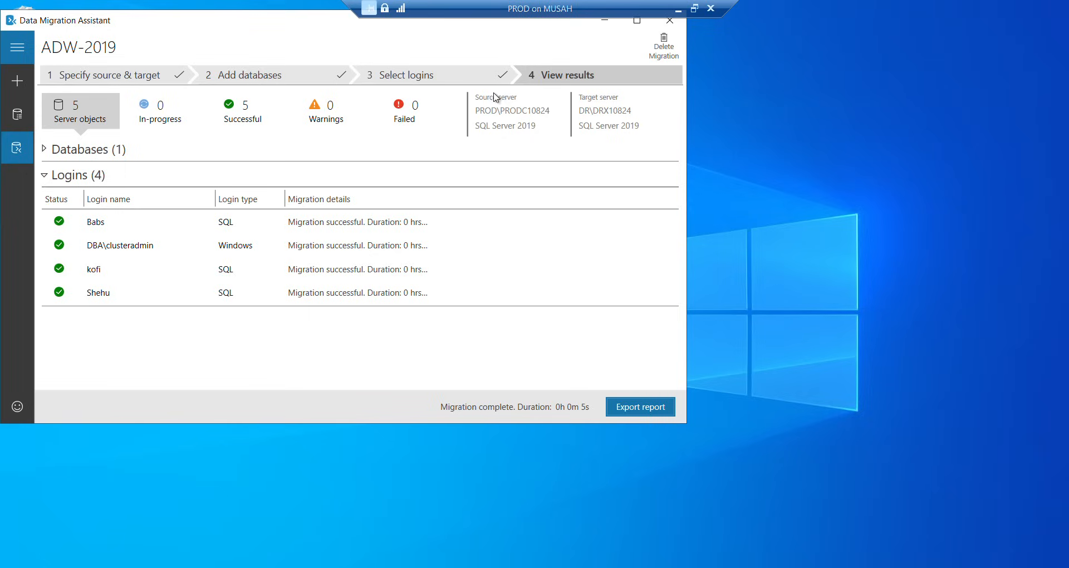
mouse_move(590, 97)
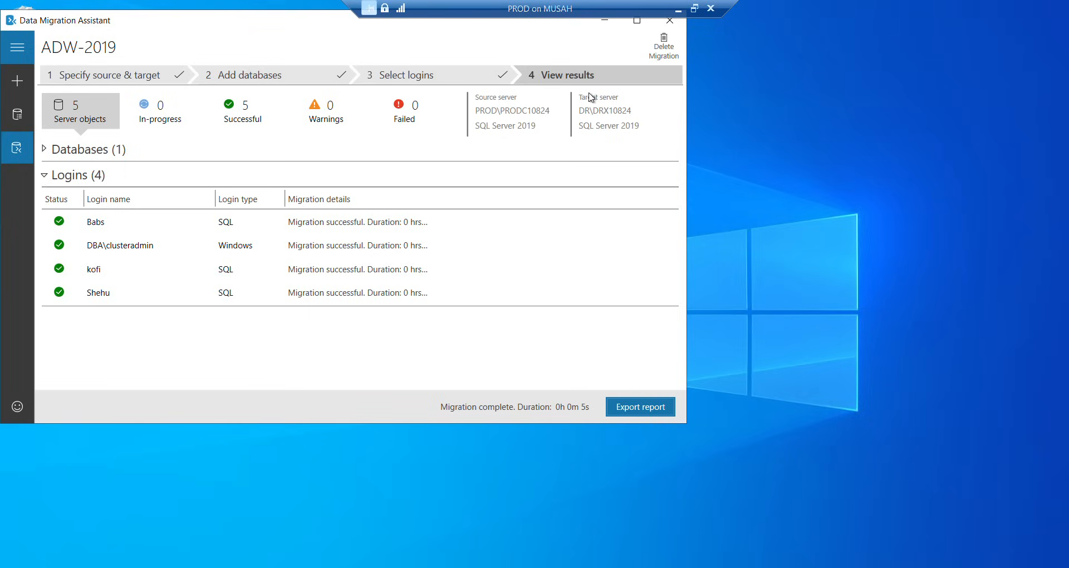
mouse_move(249, 6)
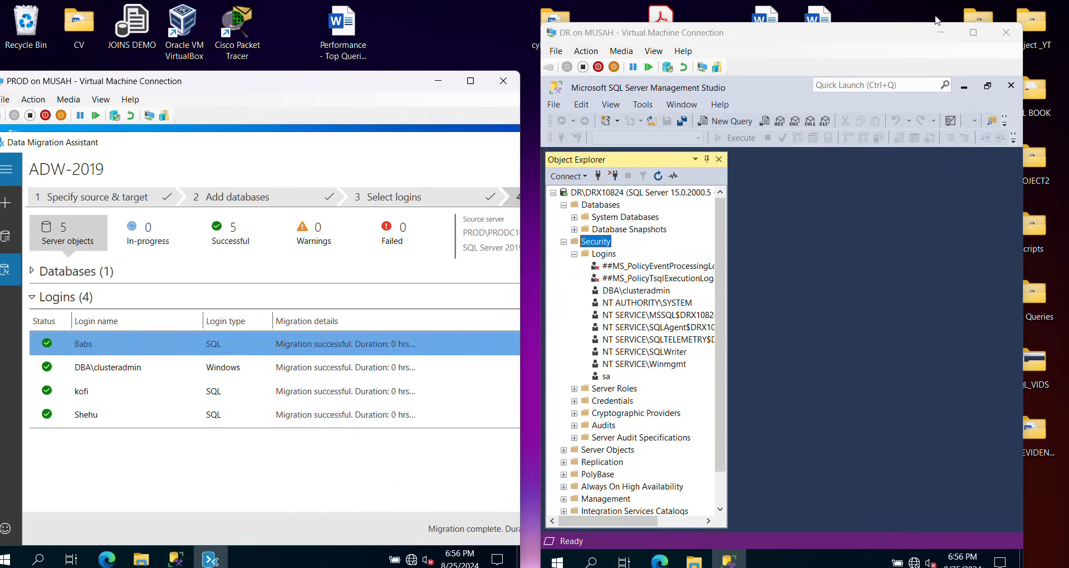
Maximize the DR session and refresh Databases to show AdventureWorksDW2019.
left_click(987, 86)
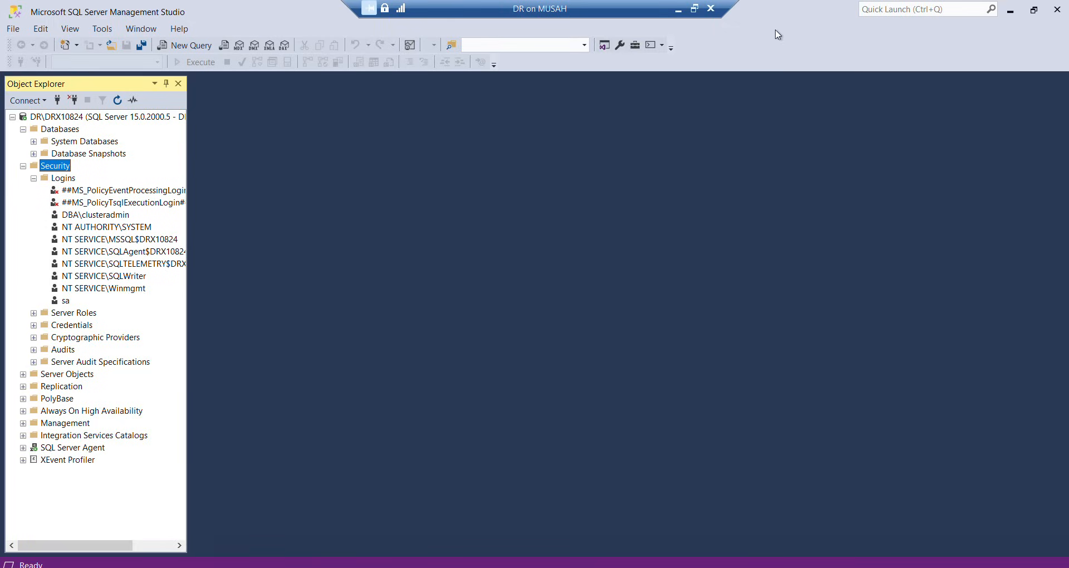
mouse_move(75, 248)
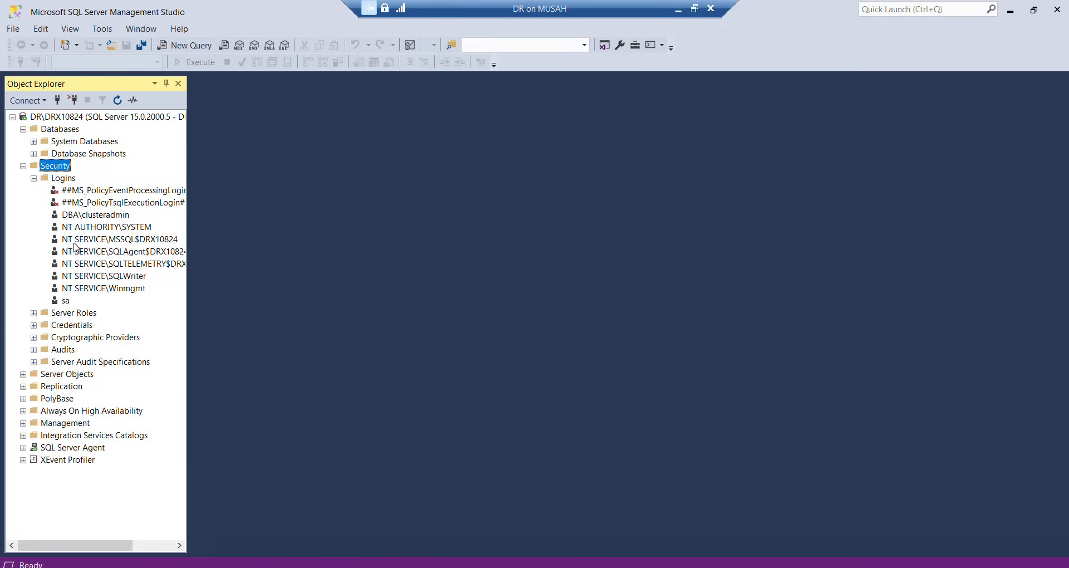
left_click(61, 129)
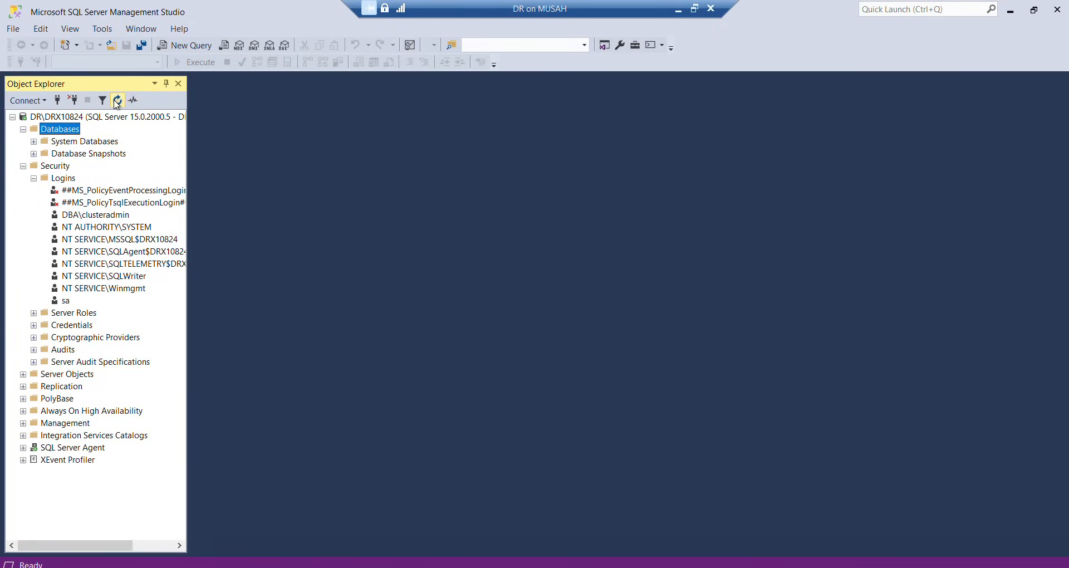
left_click(118, 100)
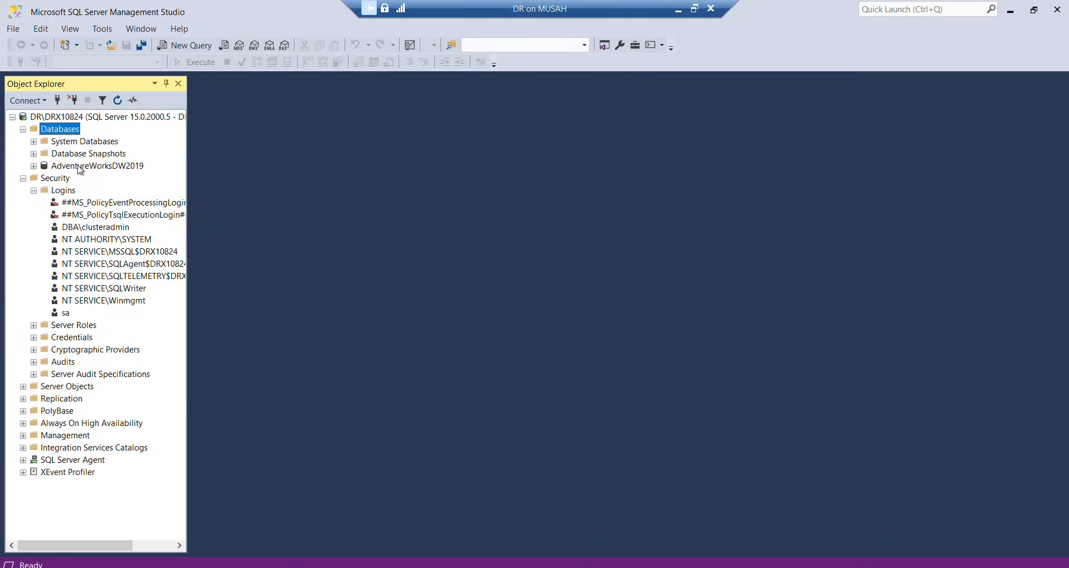
mouse_move(67, 192)
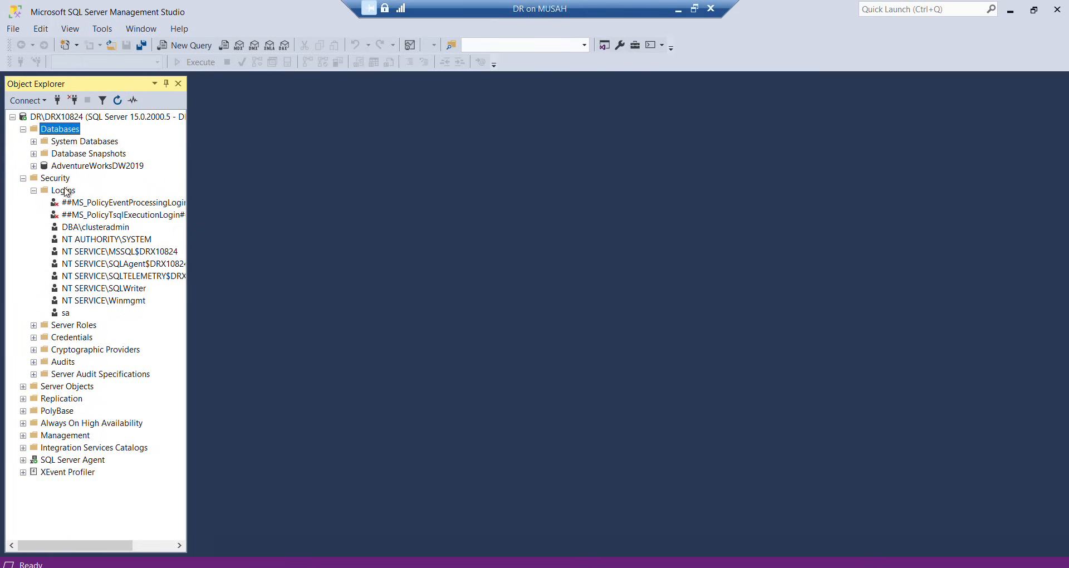
Refresh Logins on DR to show Babs, kofi and Shehu, then collapse it.
left_click(63, 190)
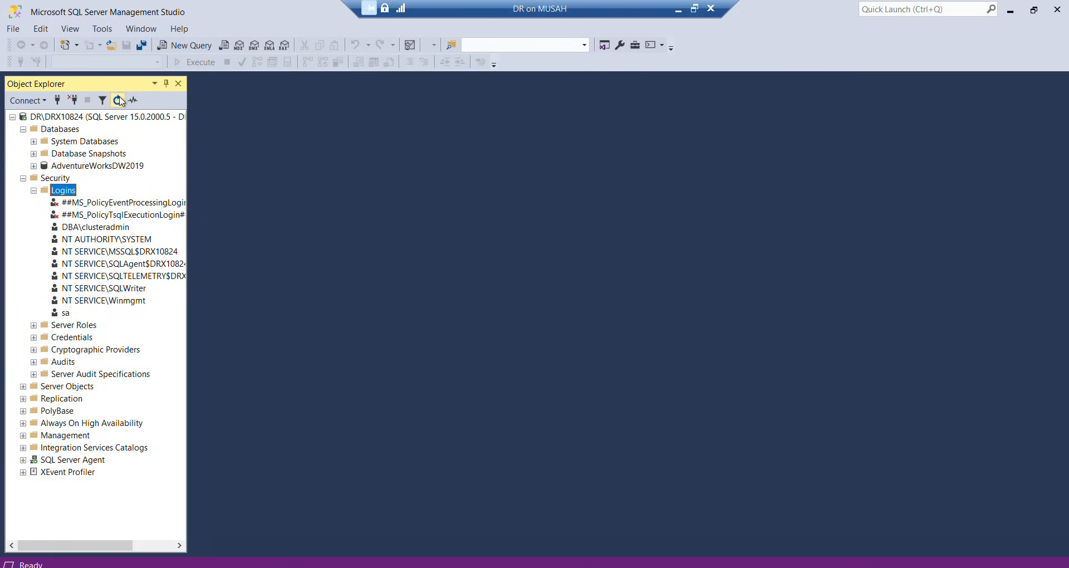
left_click(117, 100)
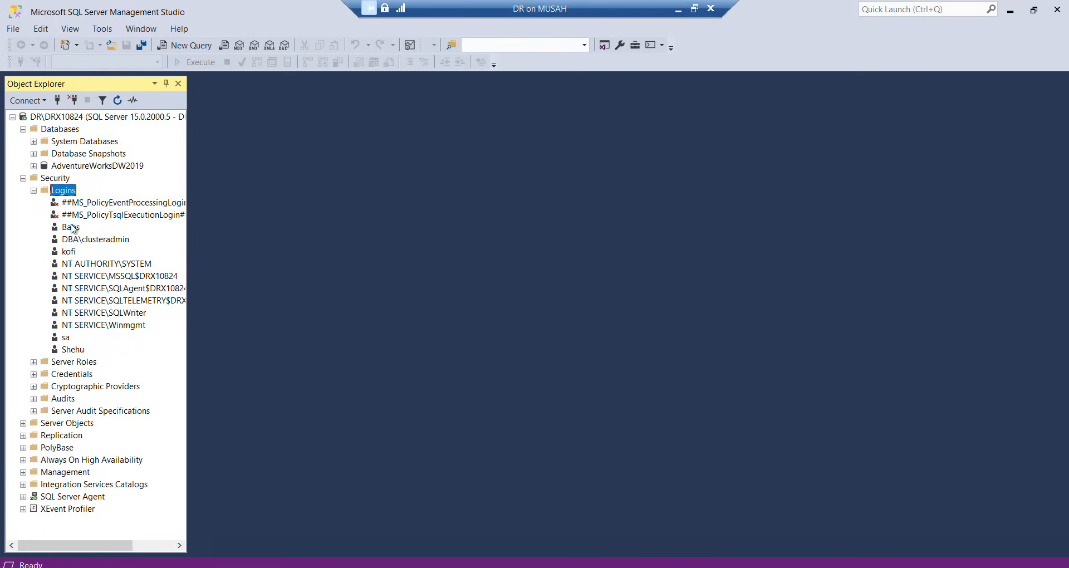
mouse_move(73, 244)
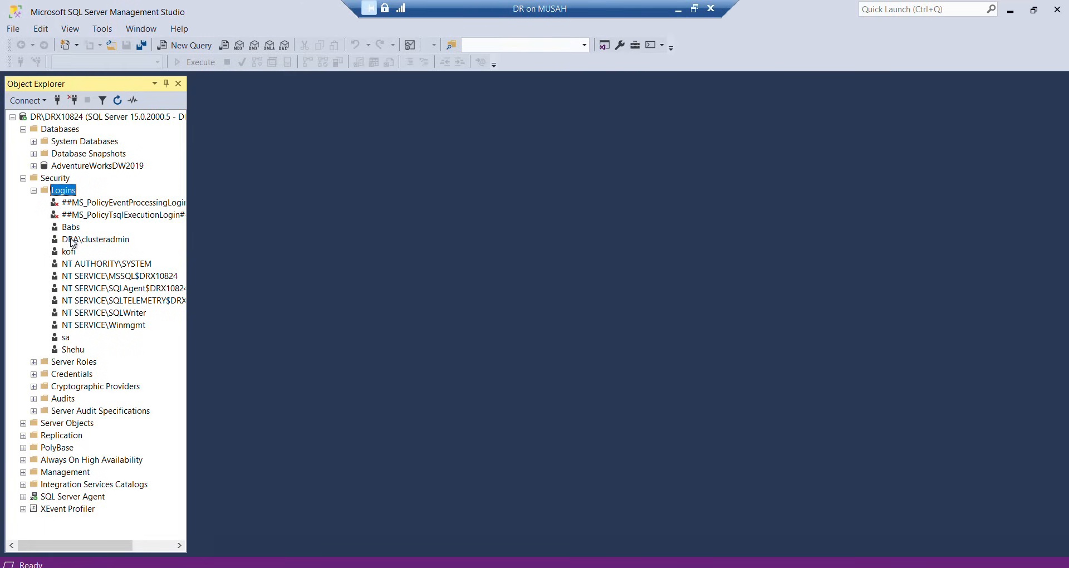
mouse_move(85, 300)
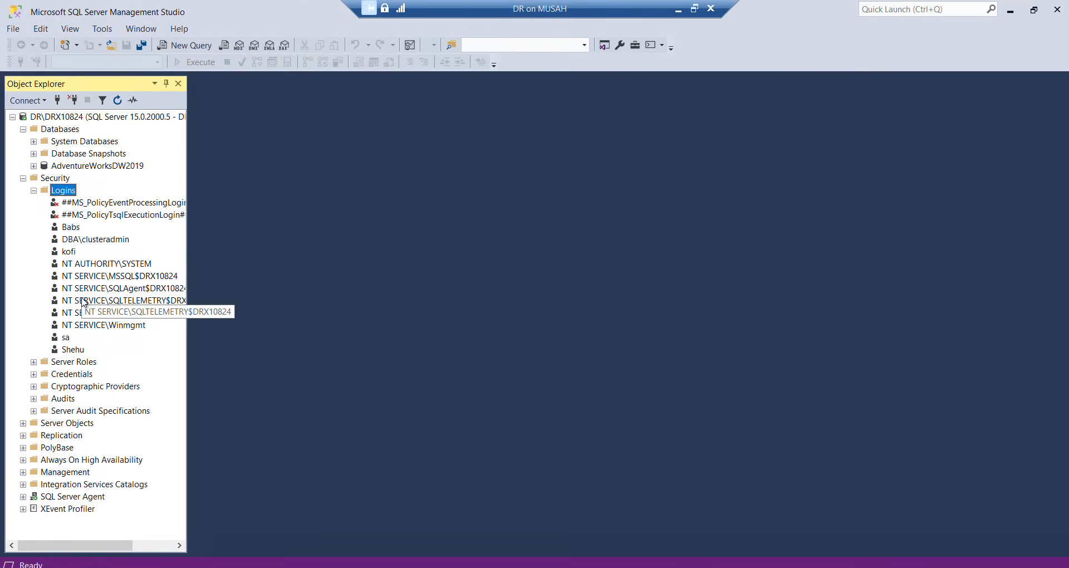
mouse_move(70, 353)
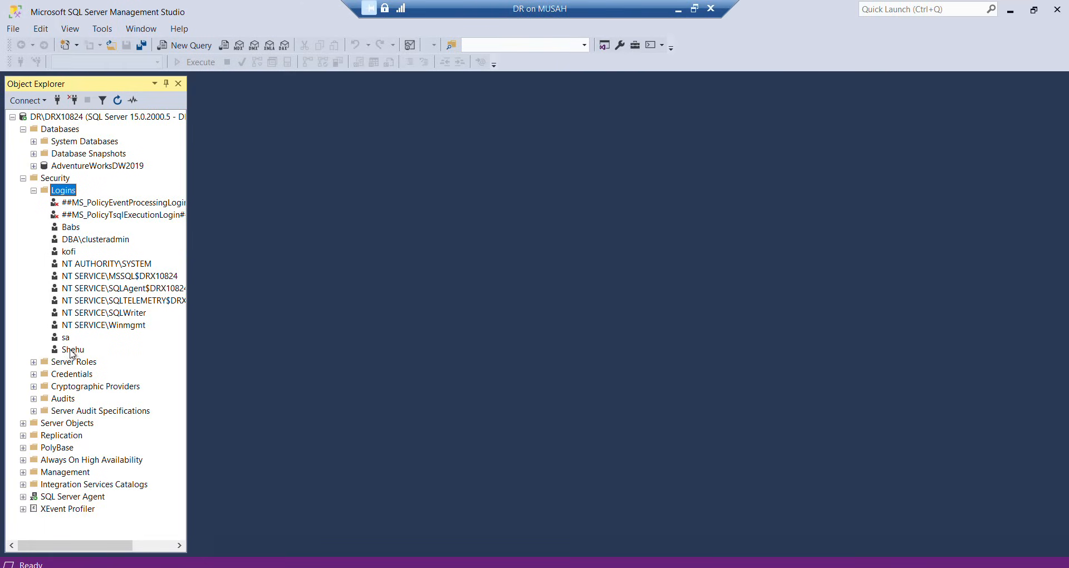
left_click(34, 189)
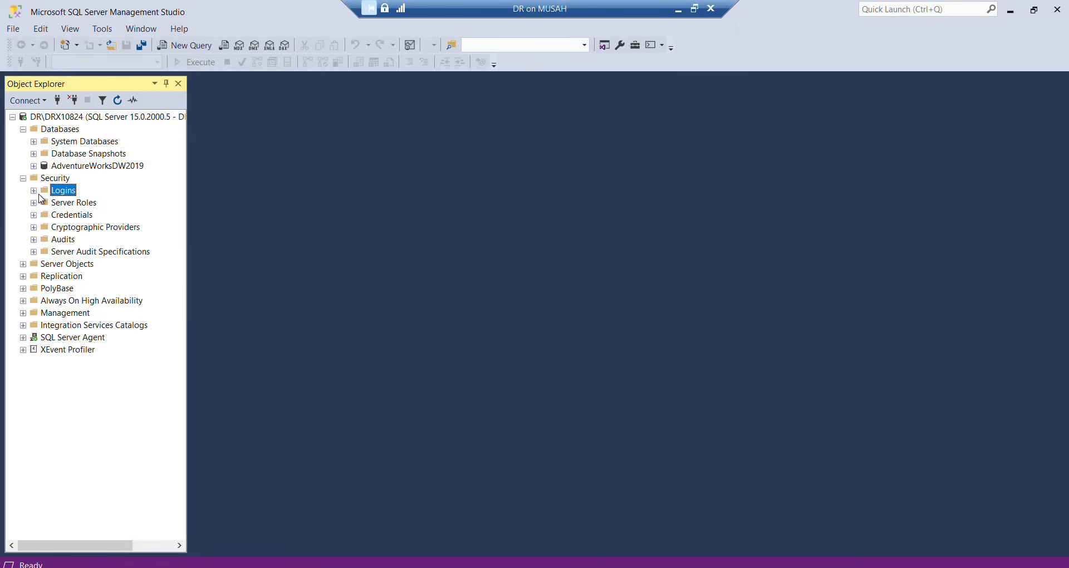
mouse_move(65, 179)
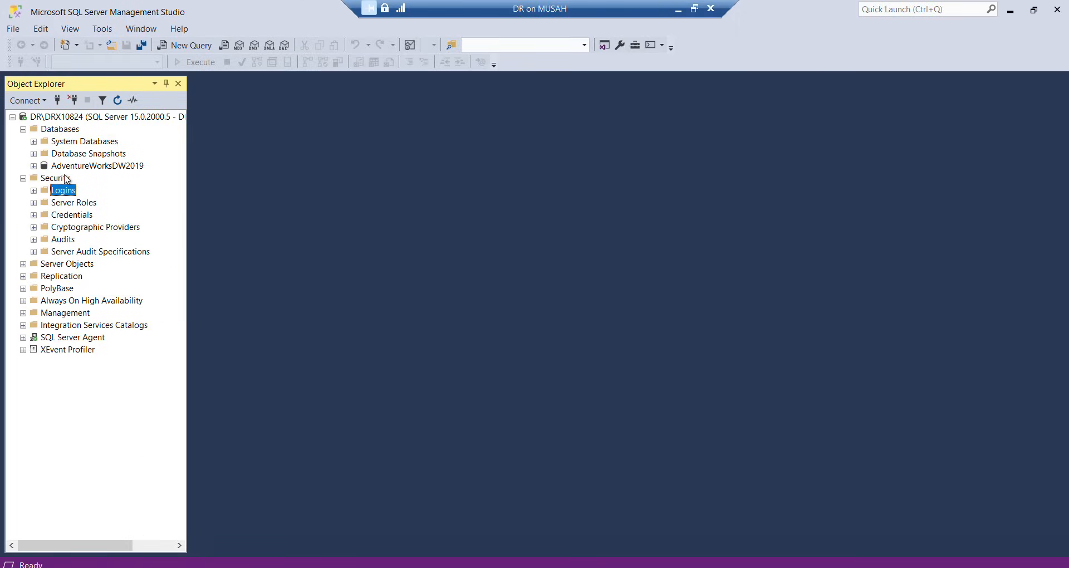
mouse_move(397, 34)
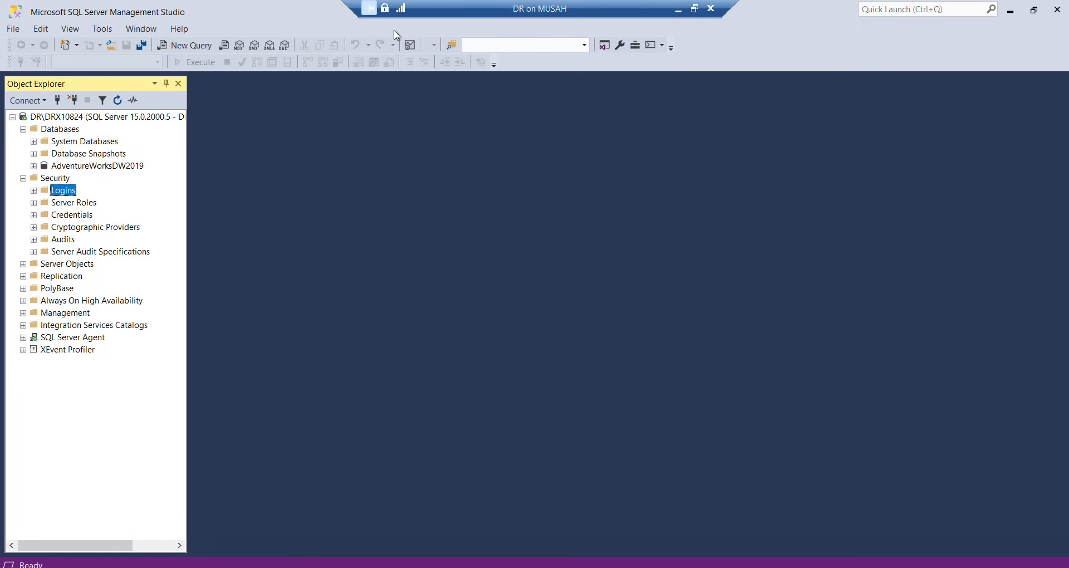
mouse_move(517, 6)
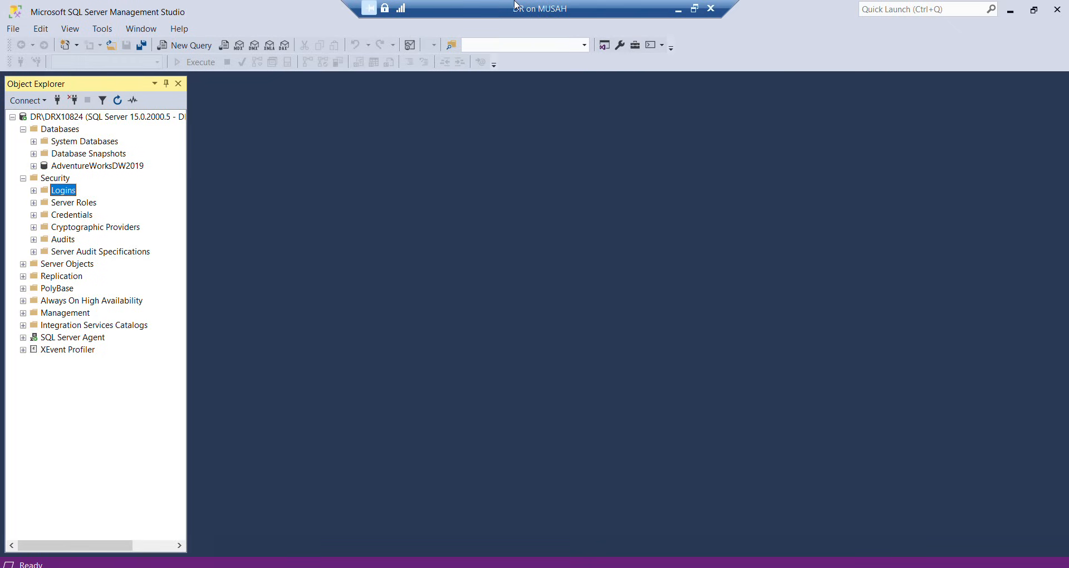